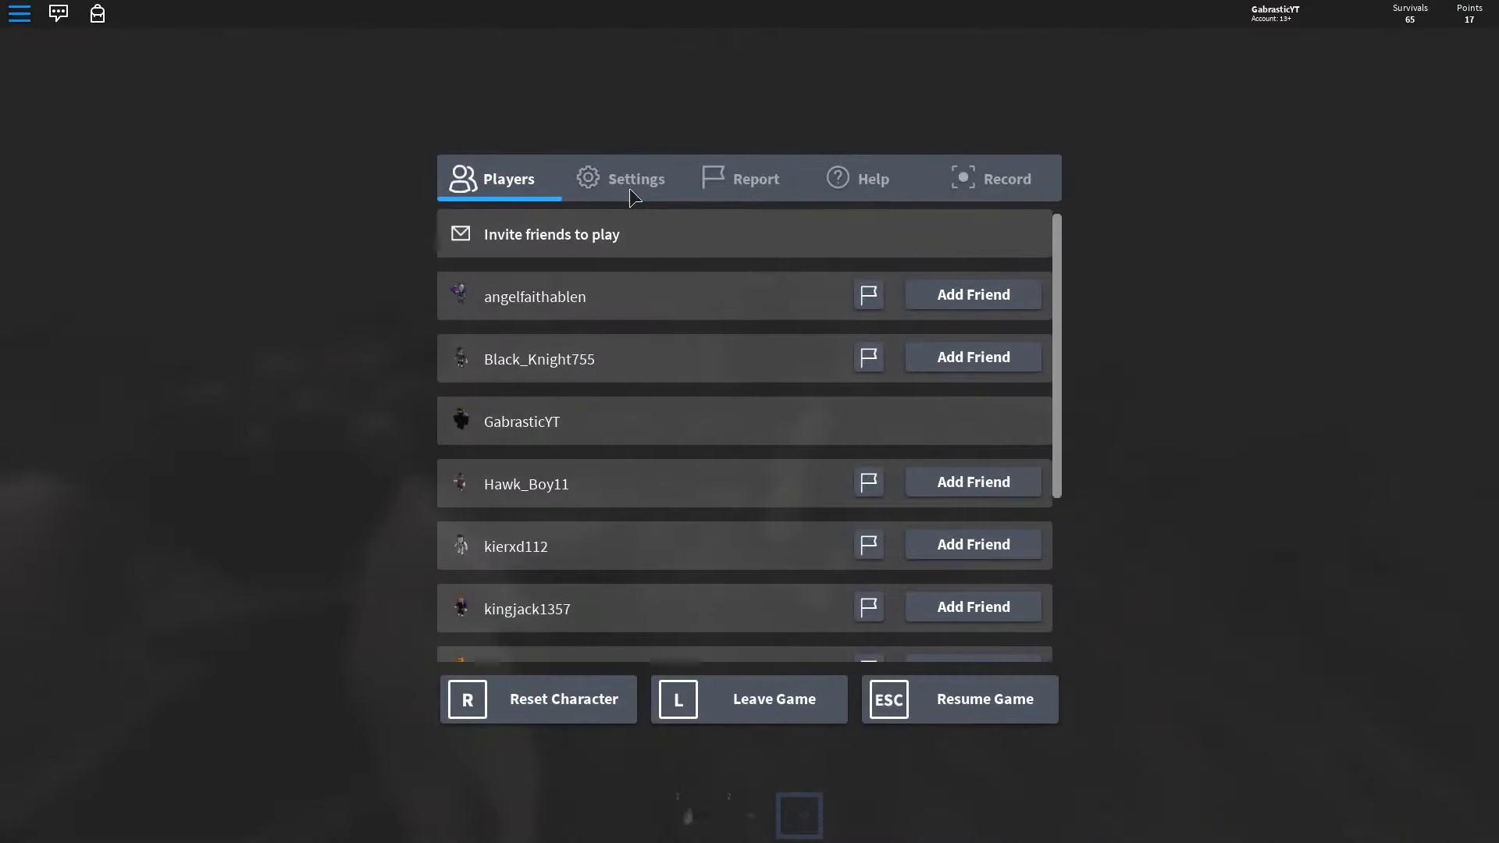
Confirm the empty Volume bar in Settings, then leave The Rake for the home page.
click(621, 178)
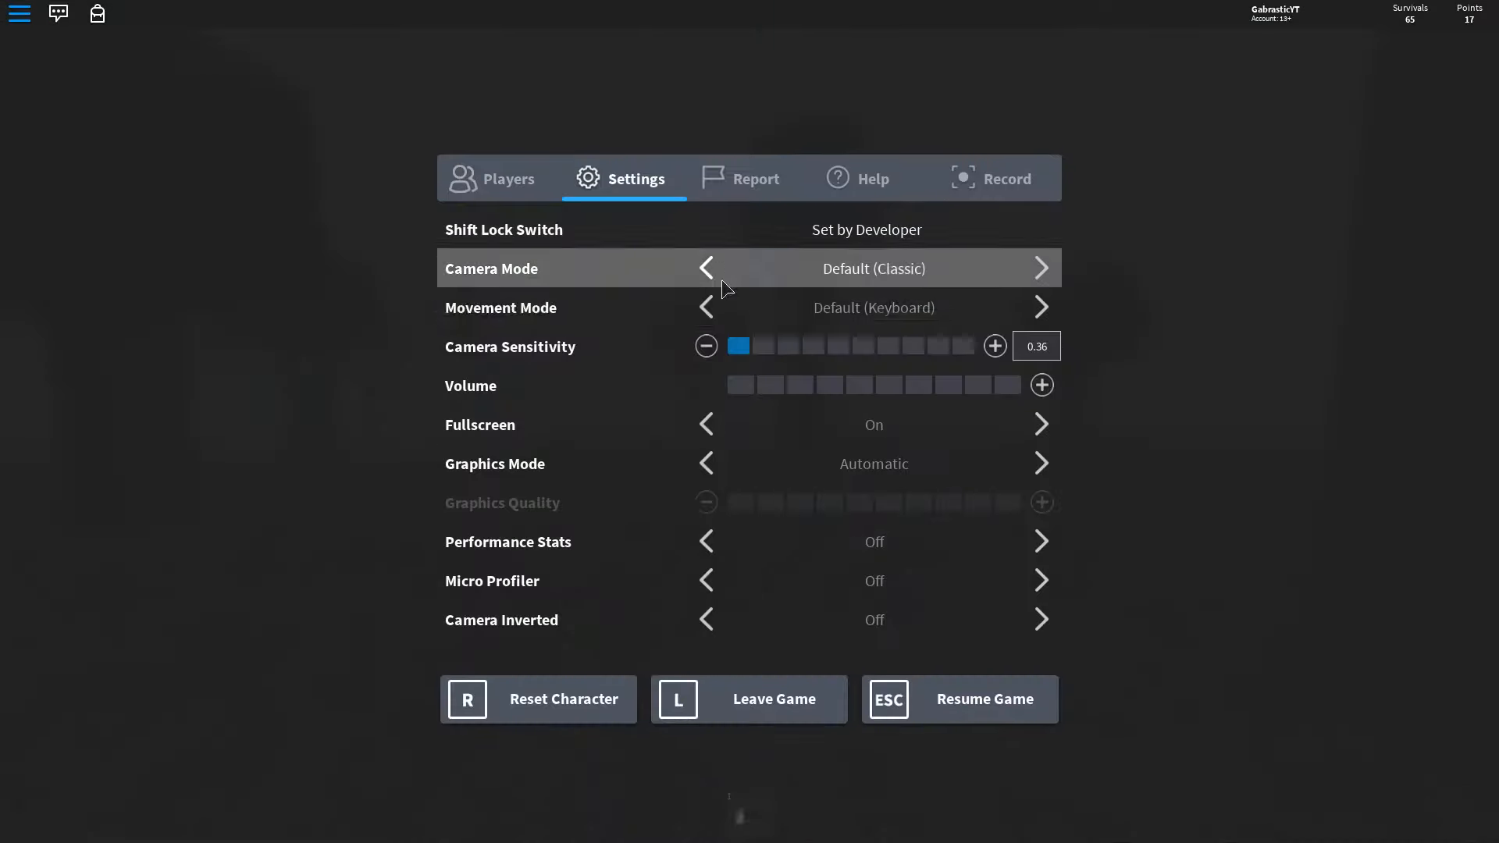
click(983, 699)
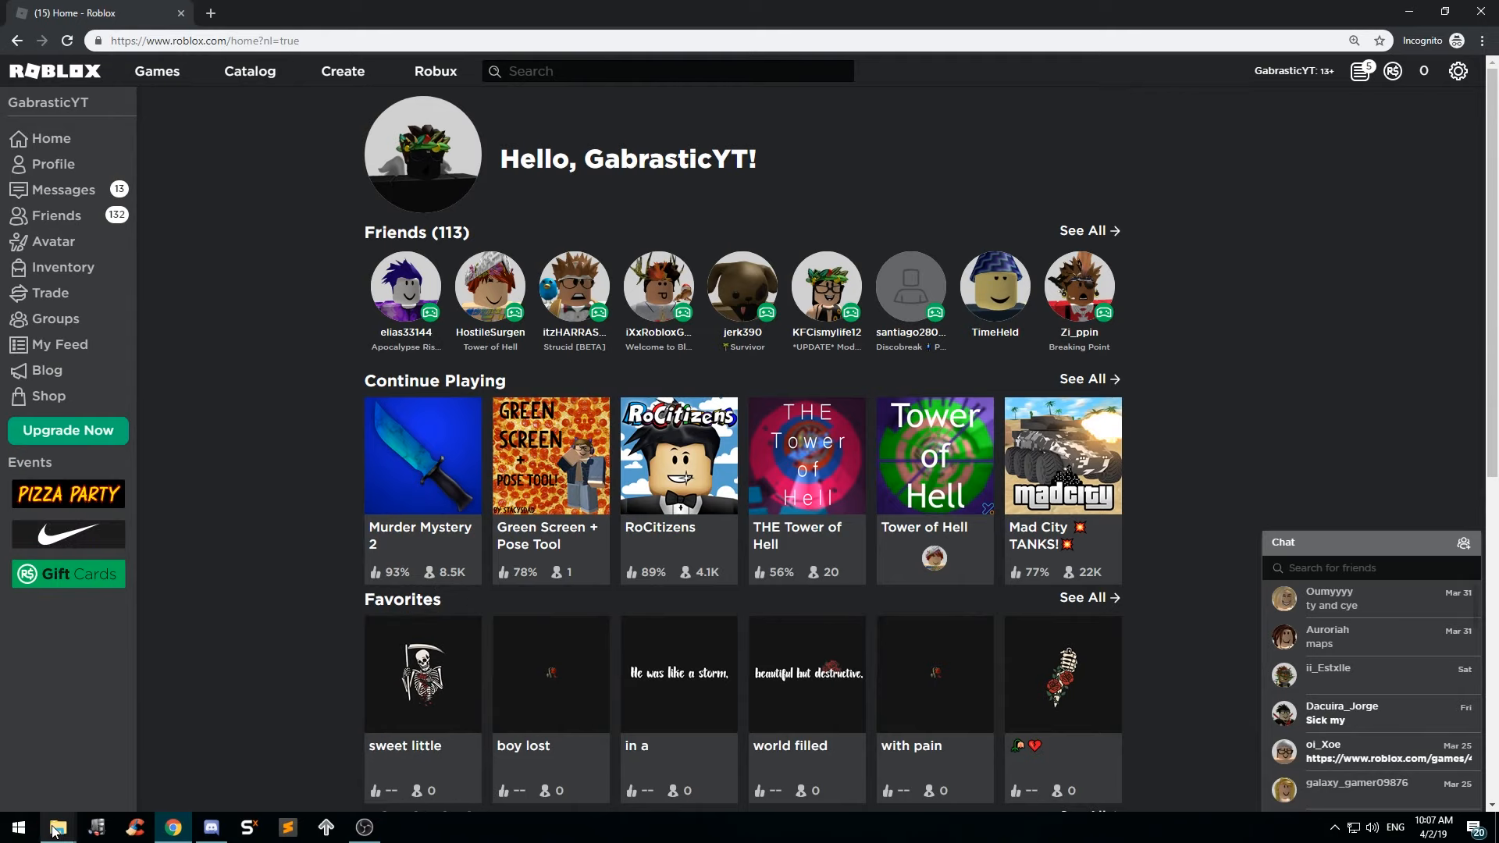
Browse the Requests screenshot folder in File Explorer toward the roblox horror image.
click(56, 827)
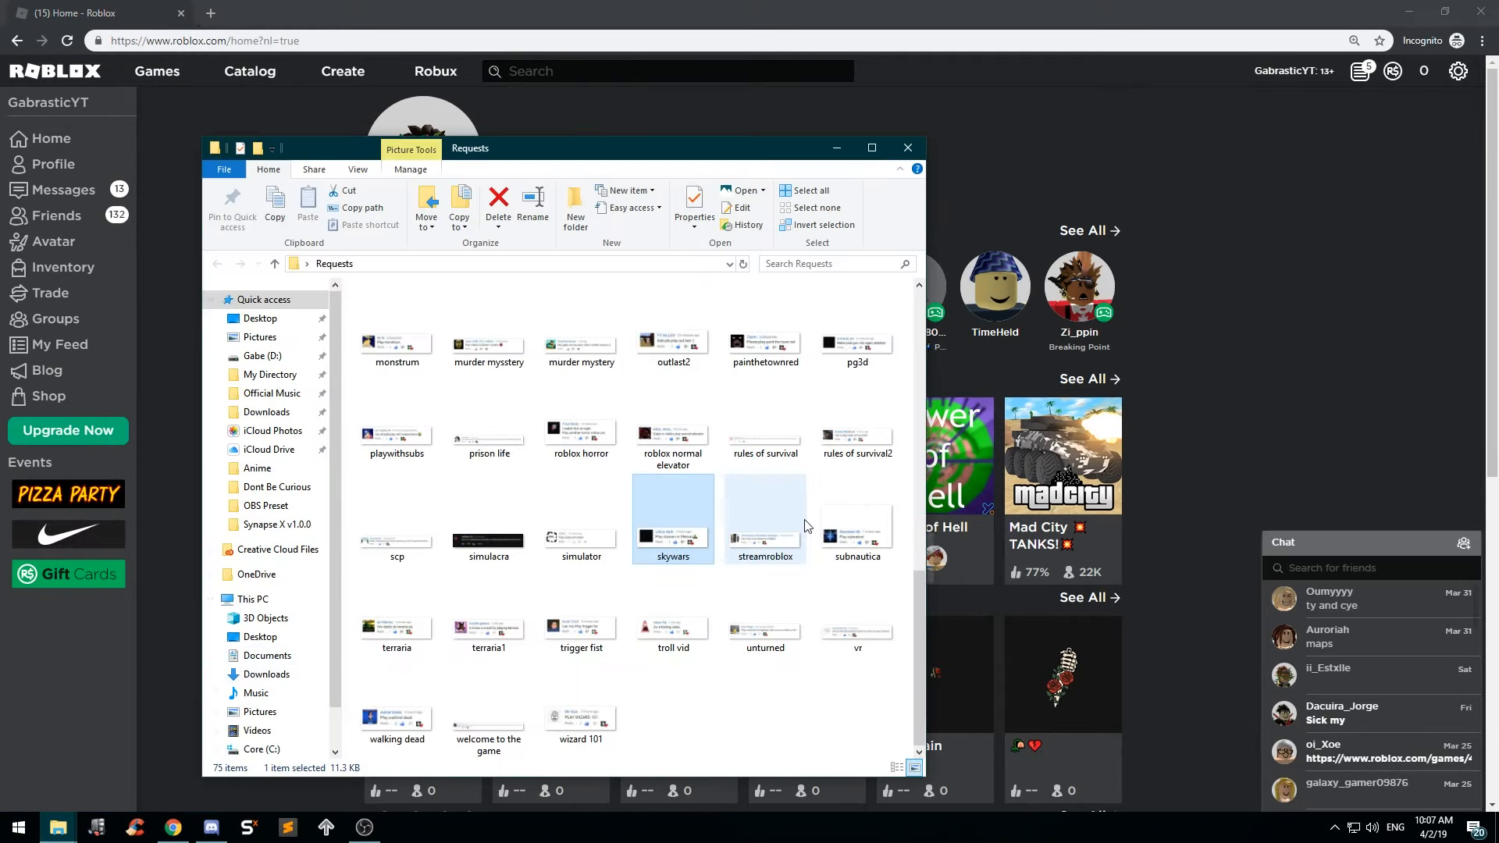
scroll(up, 3)
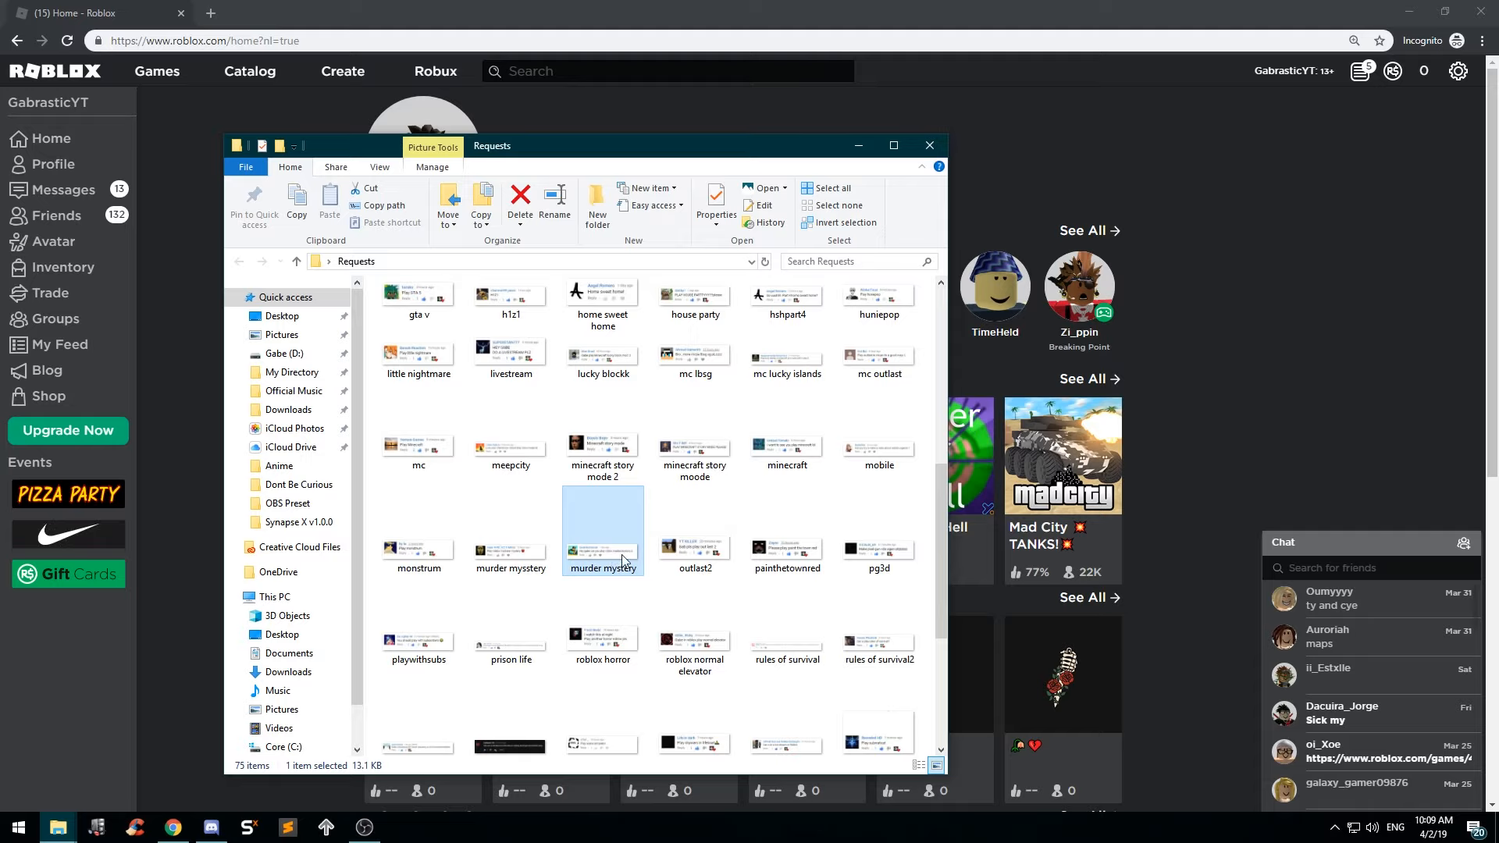
scroll(down, 3)
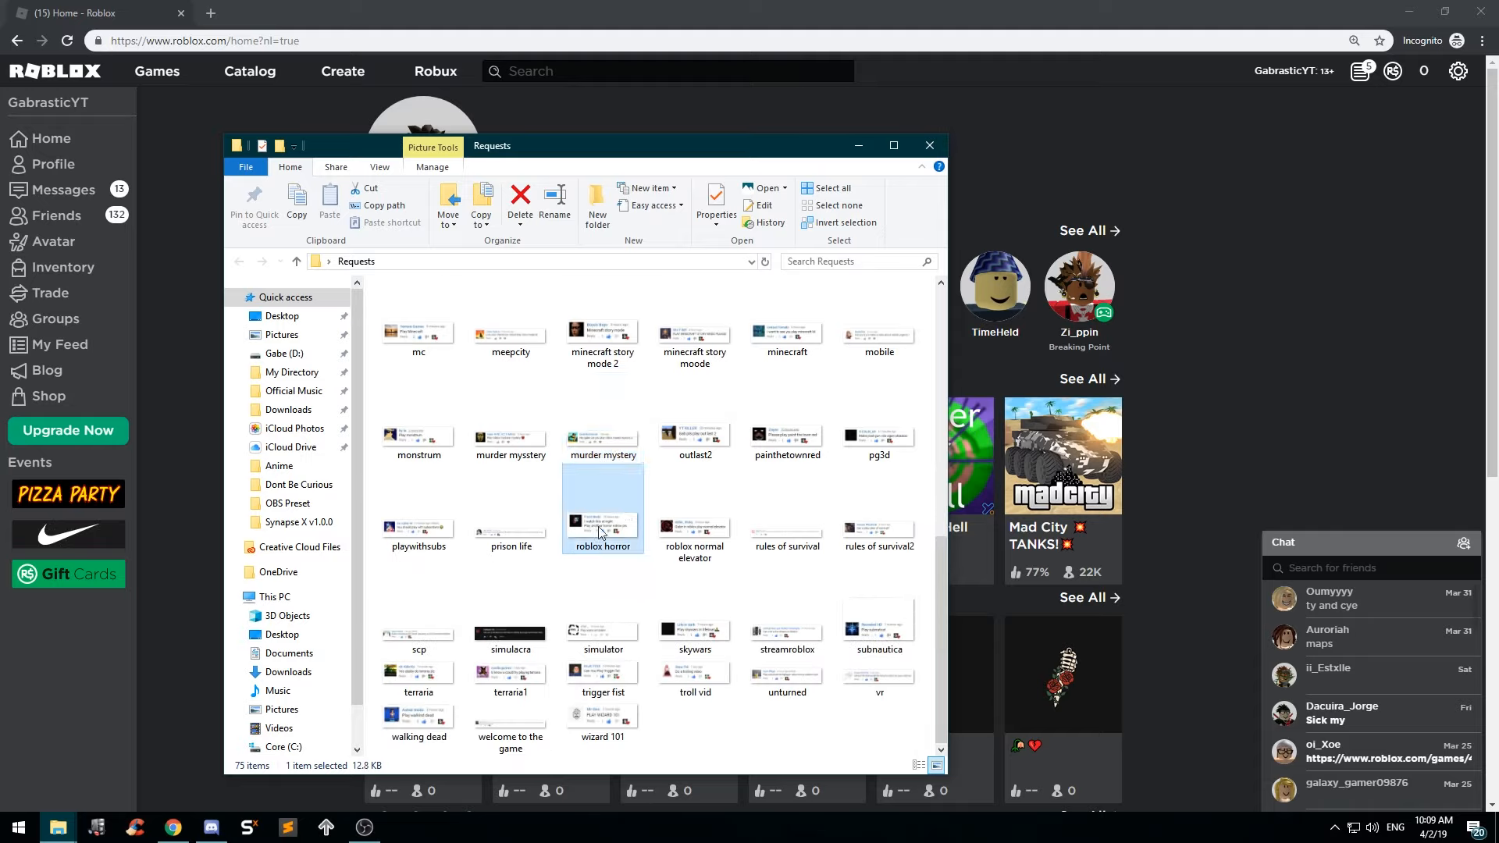
Open the roblox horror screenshot in Photos to read the horror-game request.
double_click(602, 523)
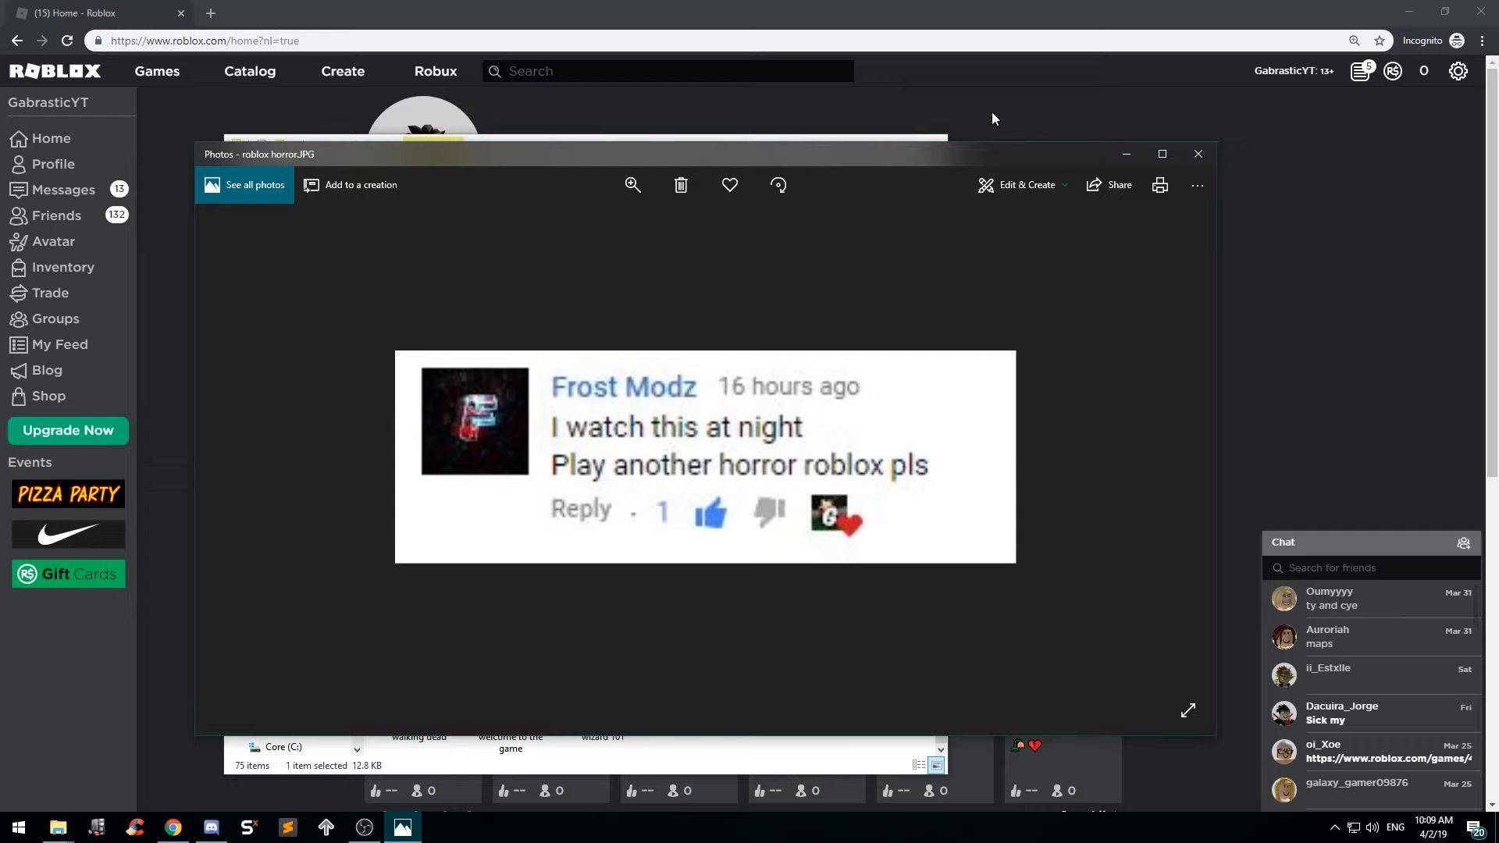
mouse_move(1196, 154)
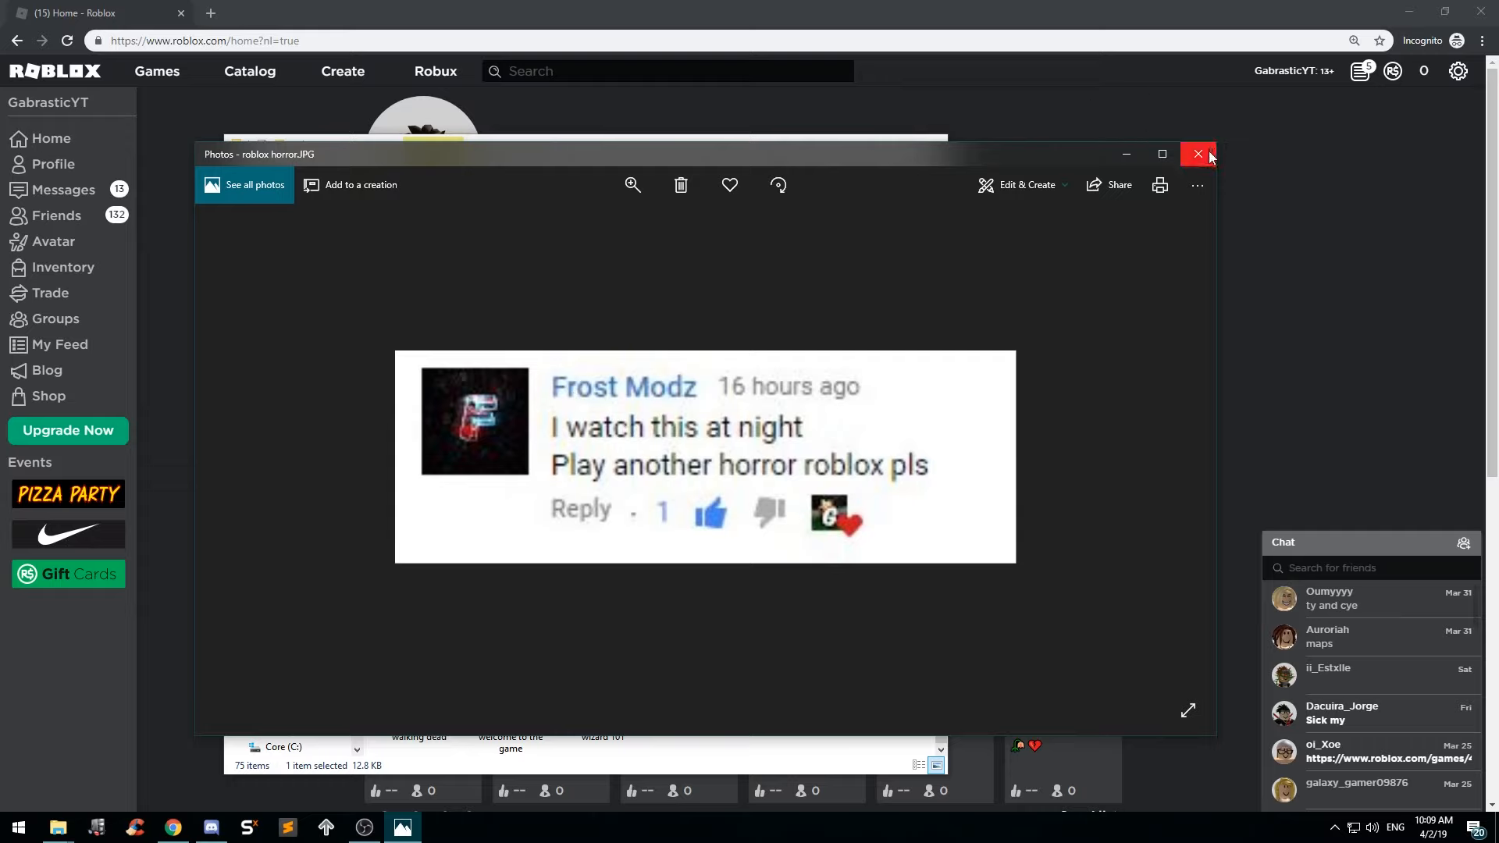
mouse_move(1196, 154)
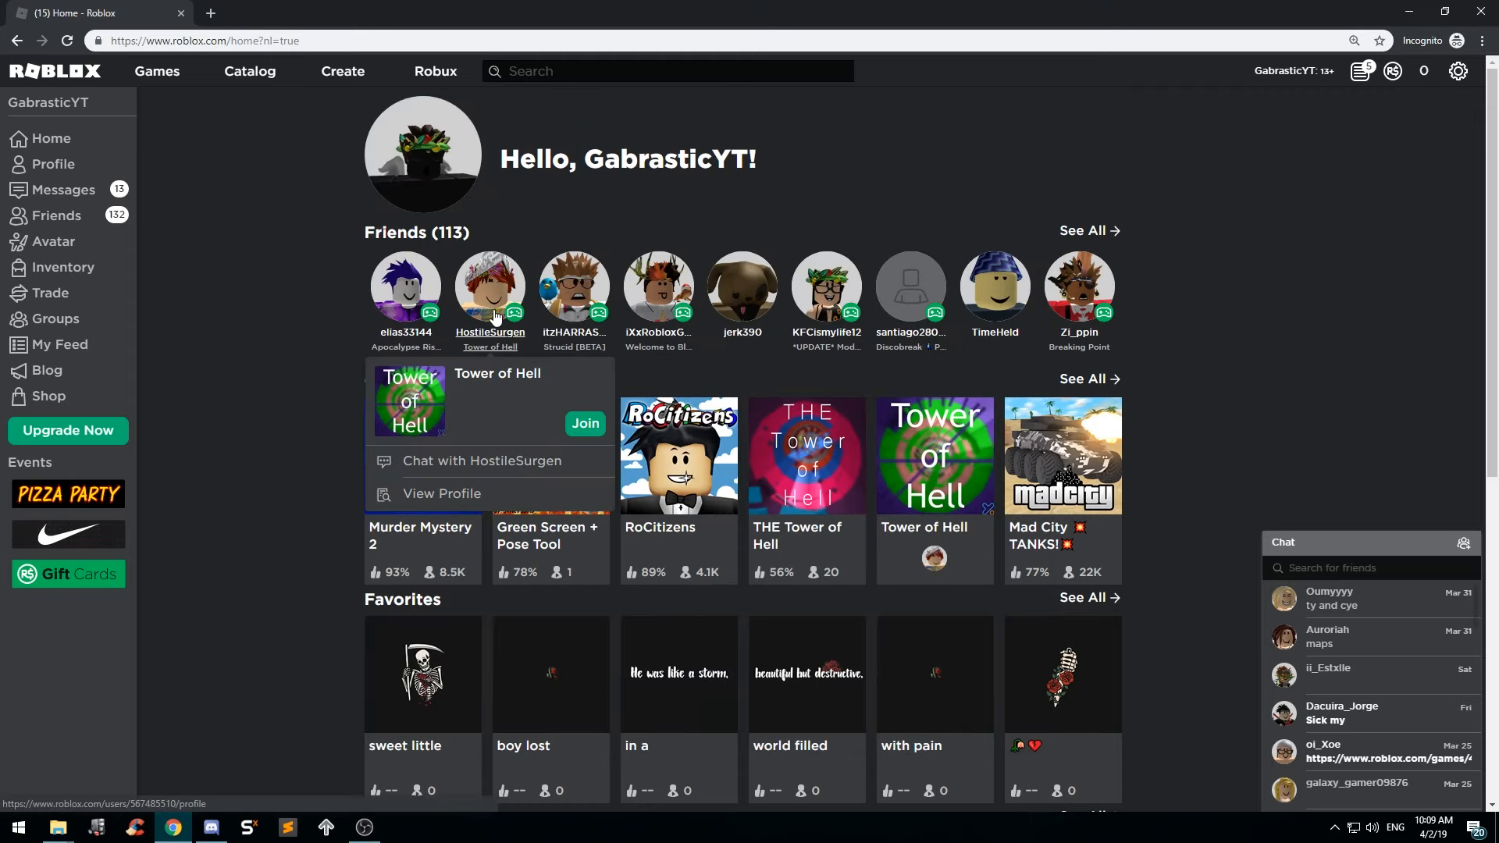
Search Roblox games for 'The Rake'.
text(The Rake)
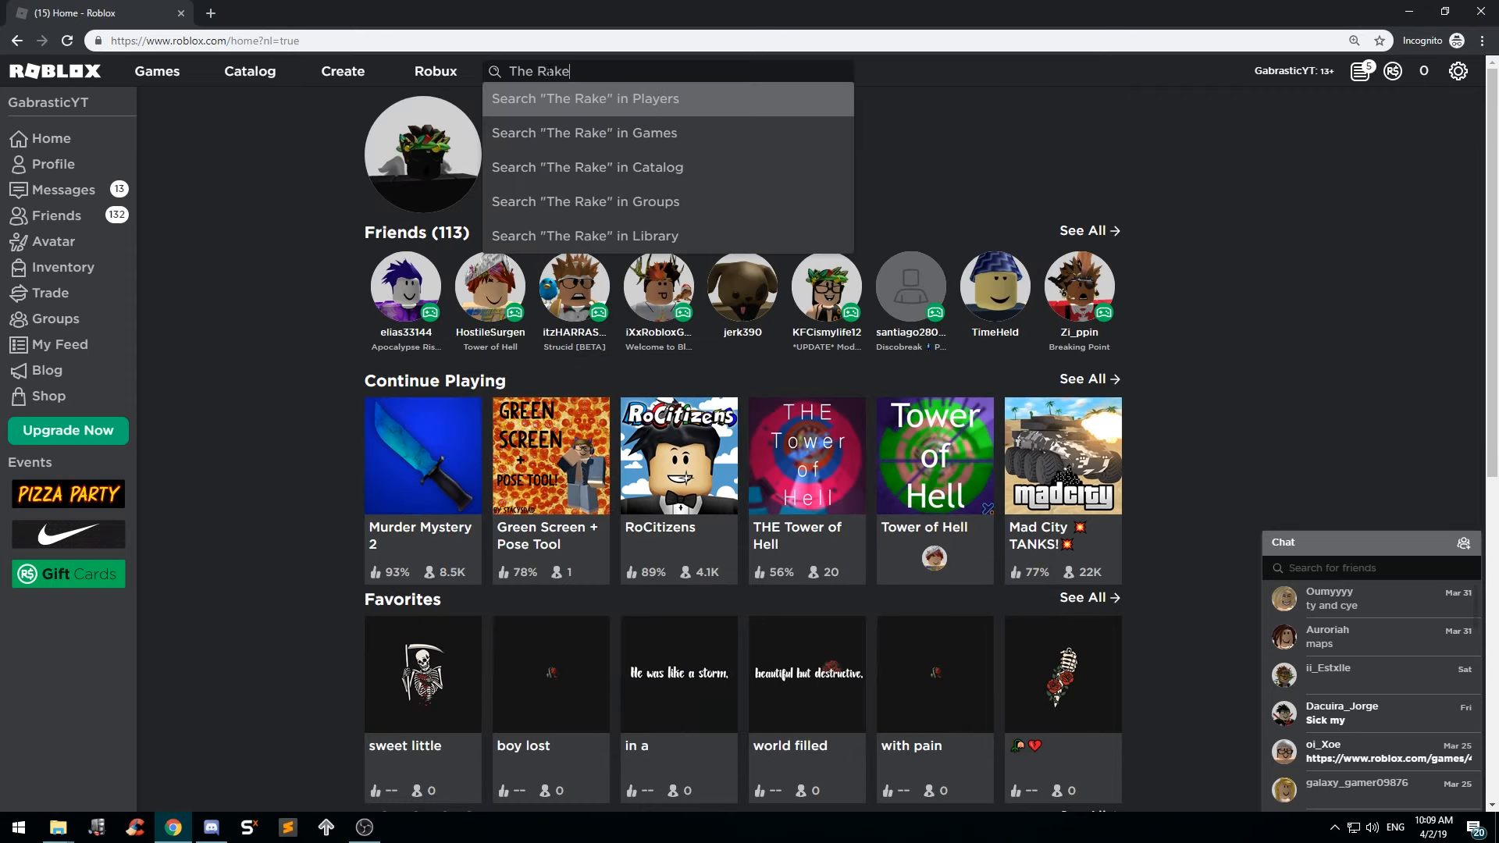
click(584, 133)
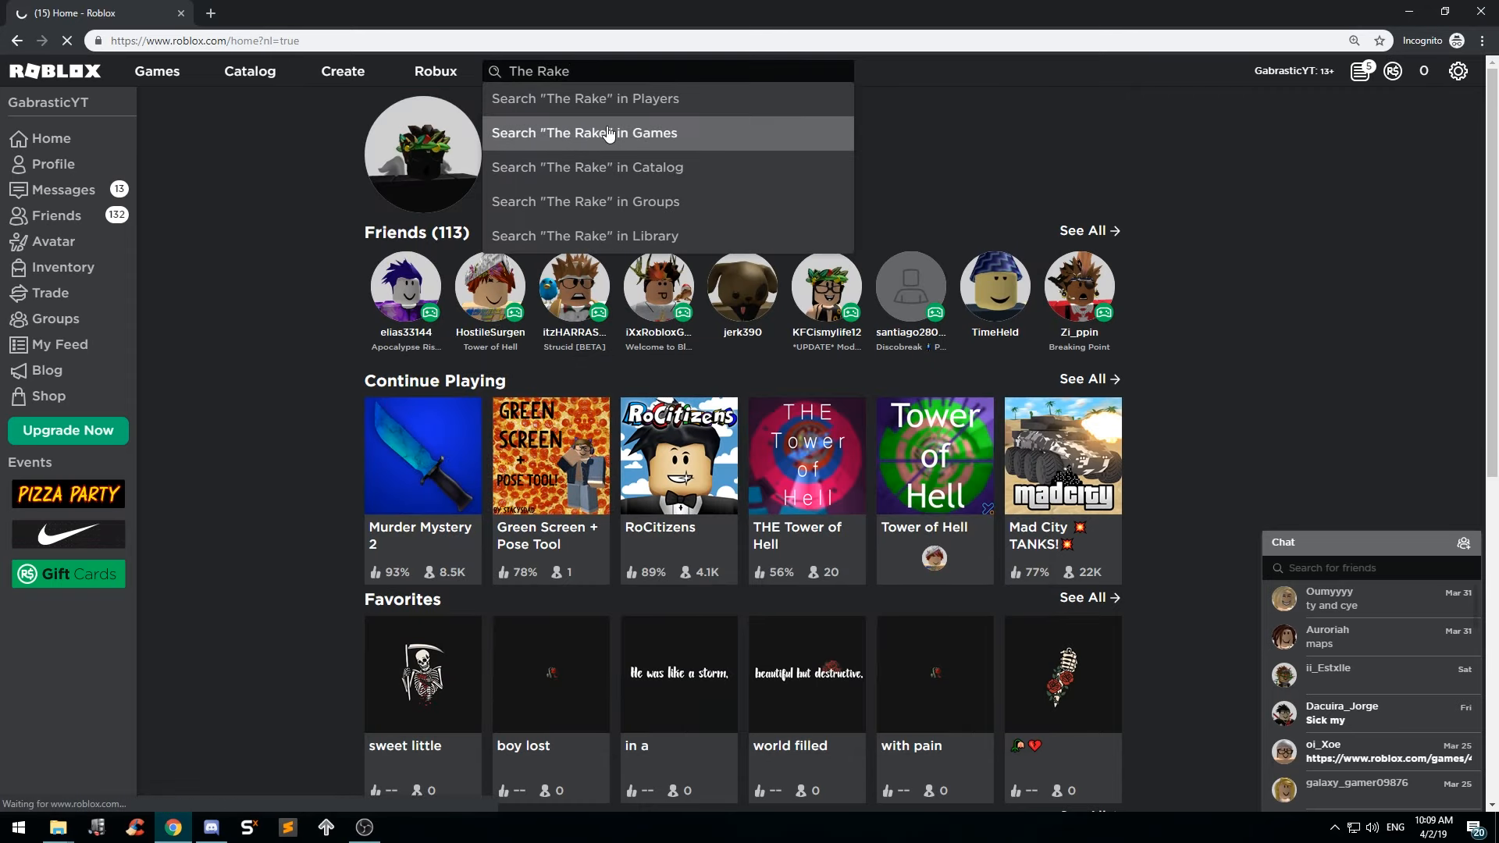
click(583, 132)
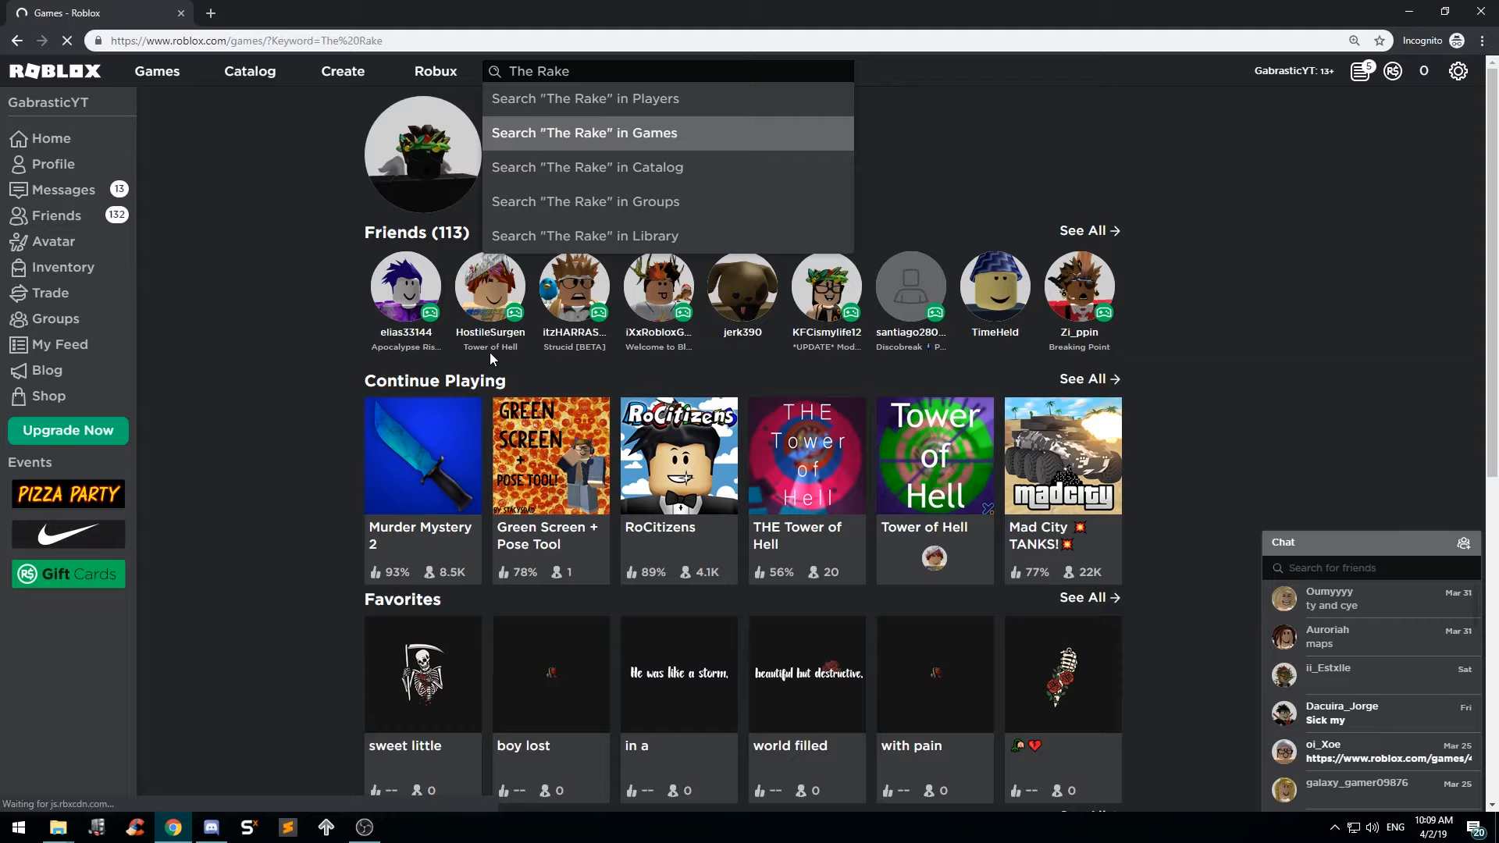
click(583, 132)
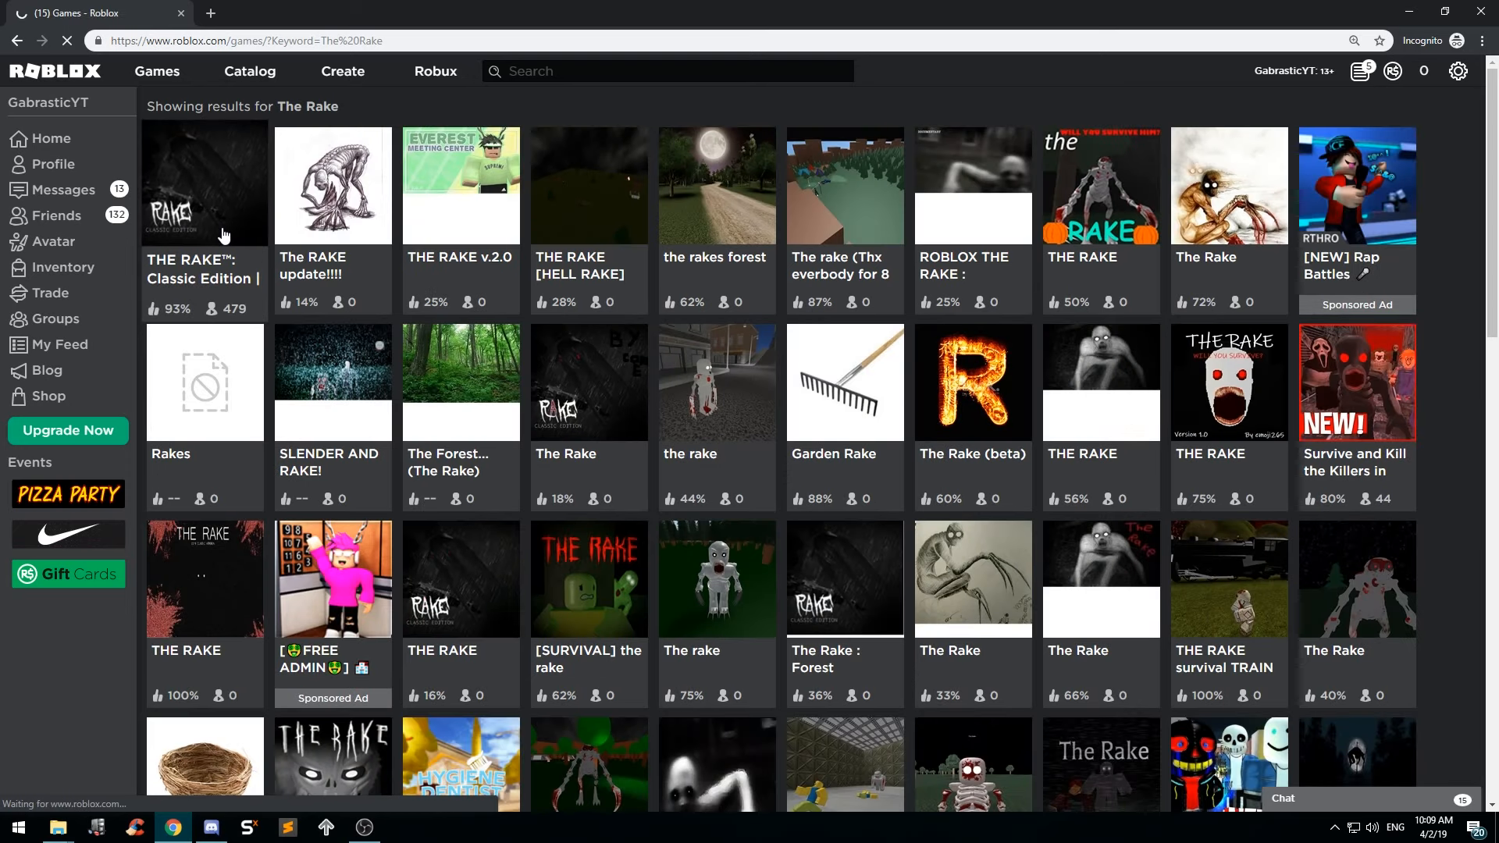
Open The Rake: Classic Edition page and load more of its server list.
click(203, 186)
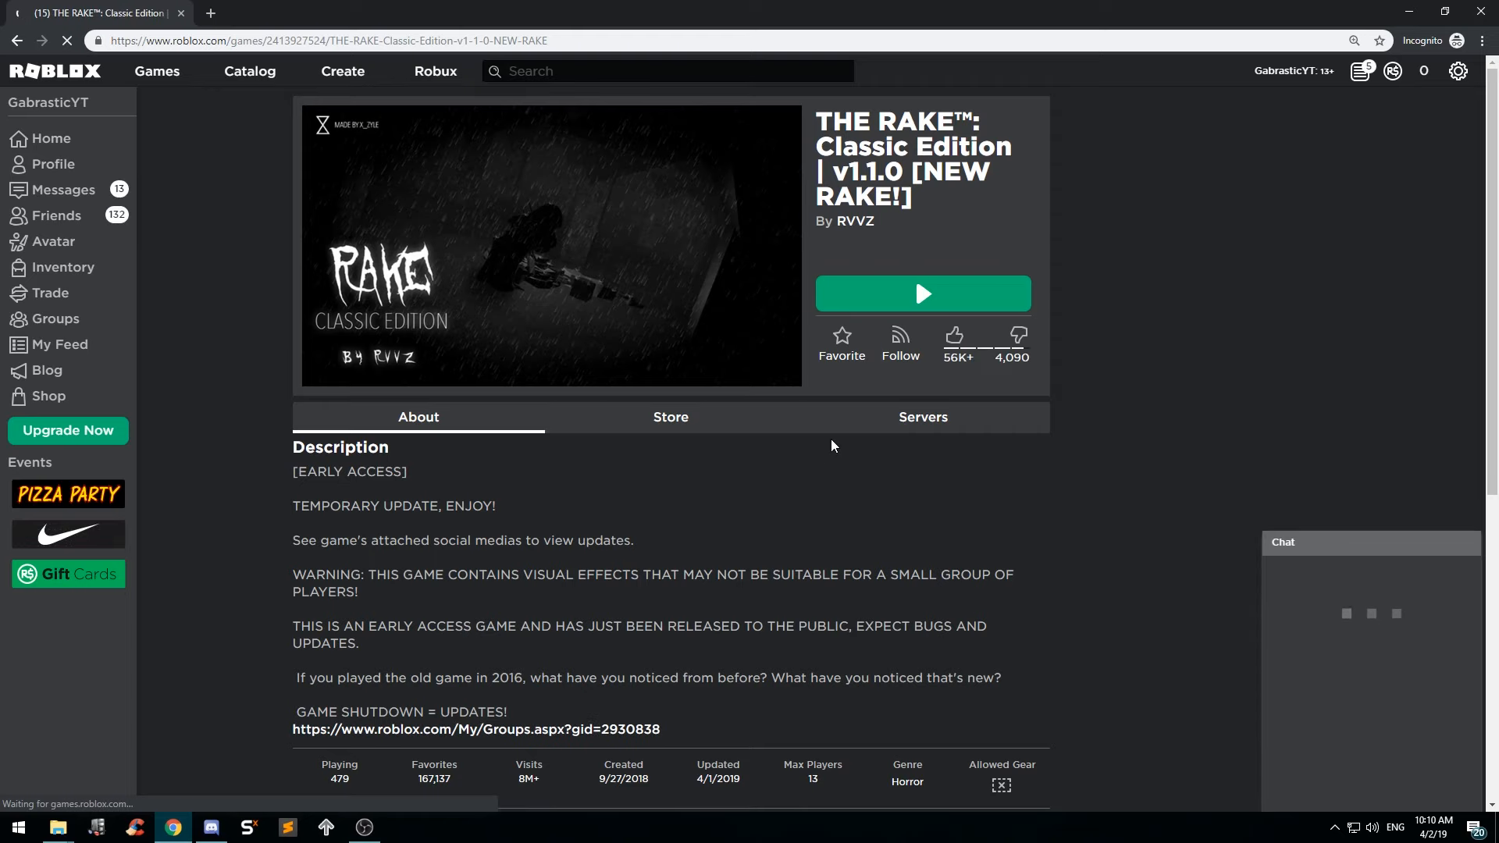
click(920, 418)
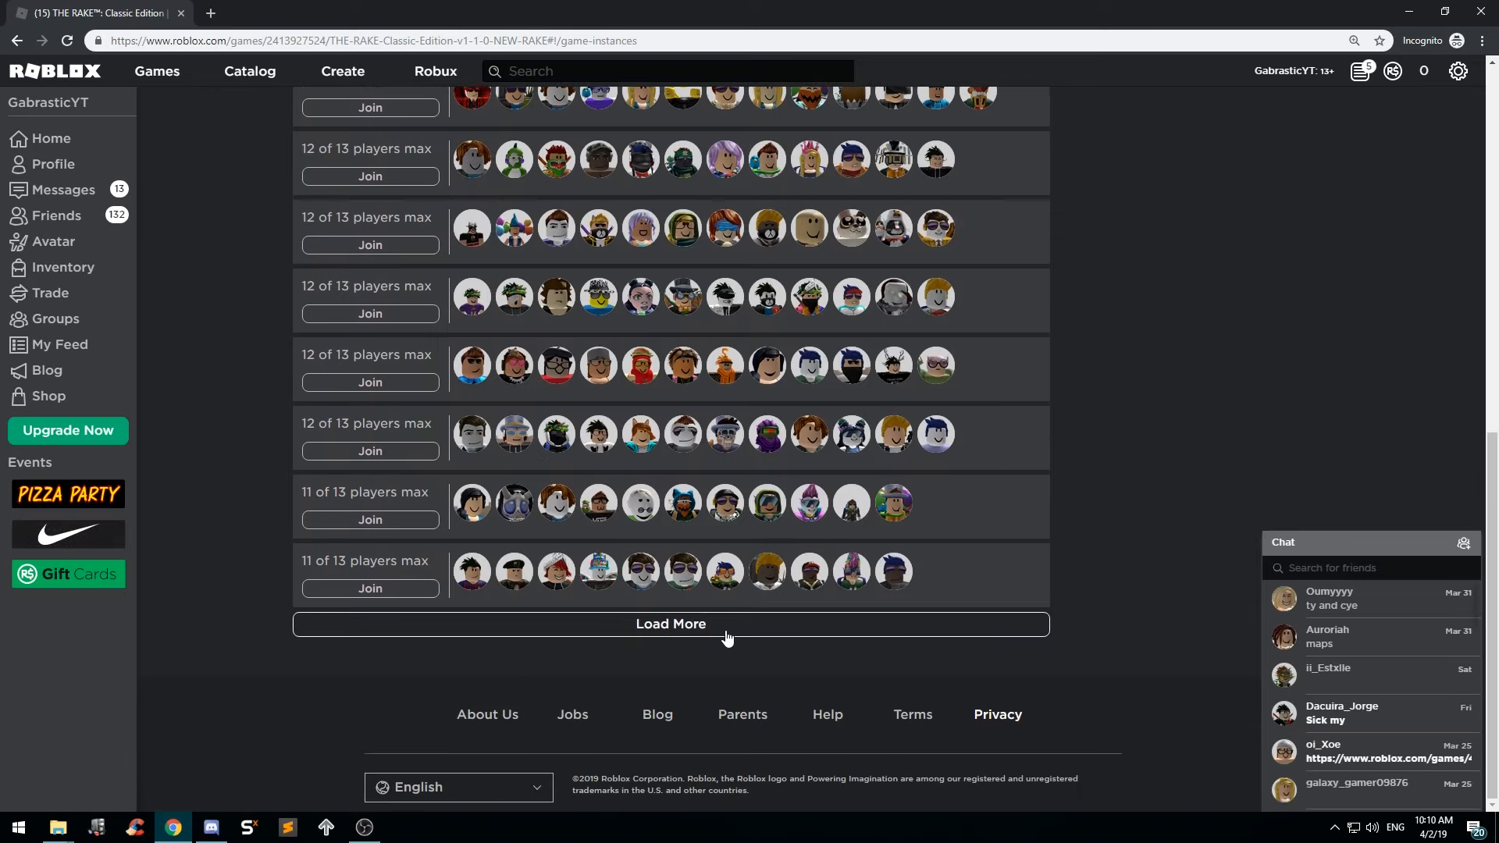
click(669, 622)
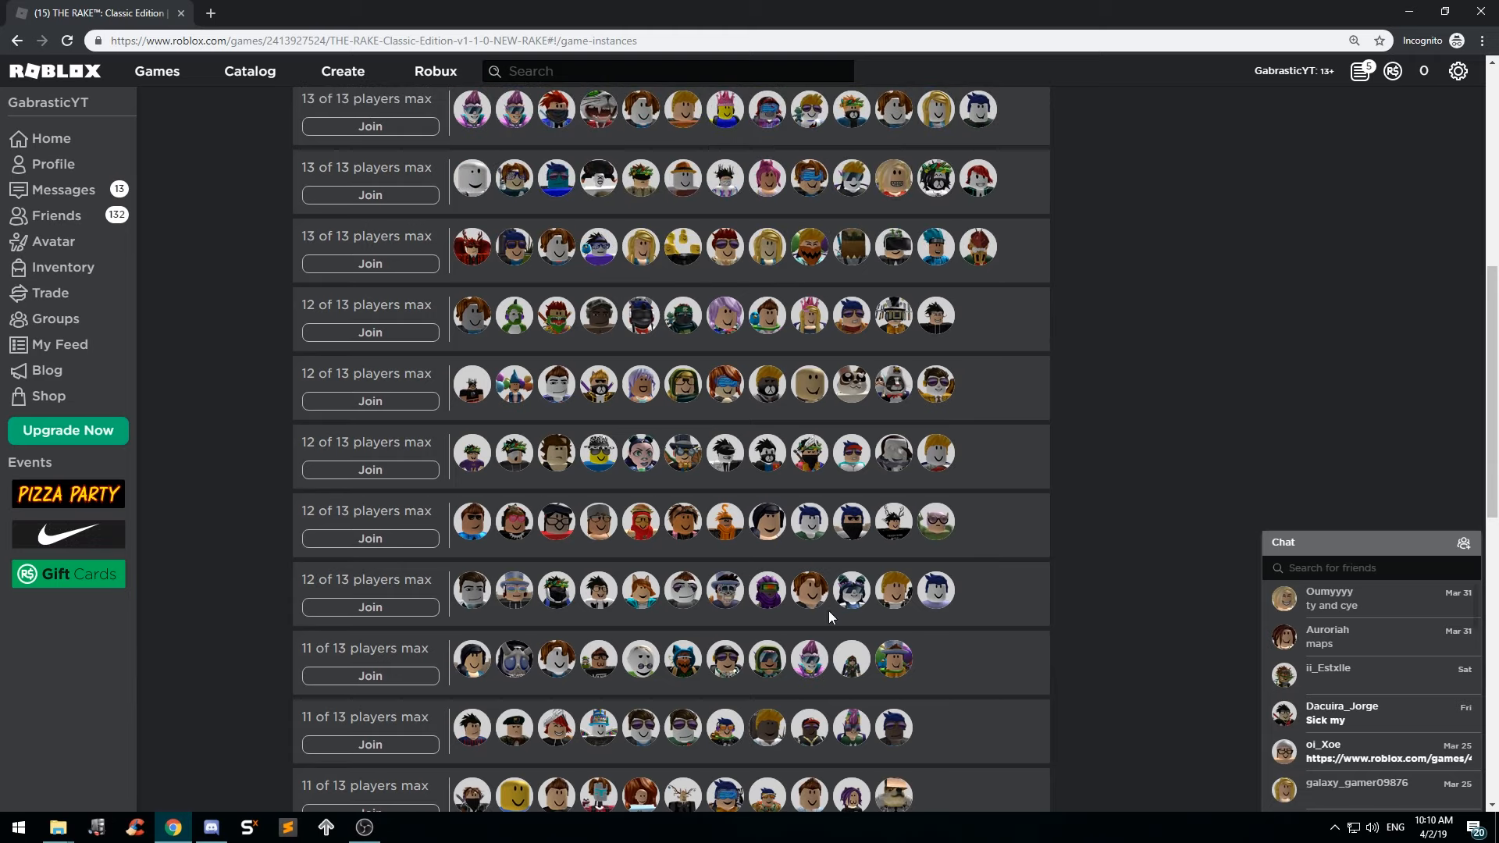
mouse_move(525, 536)
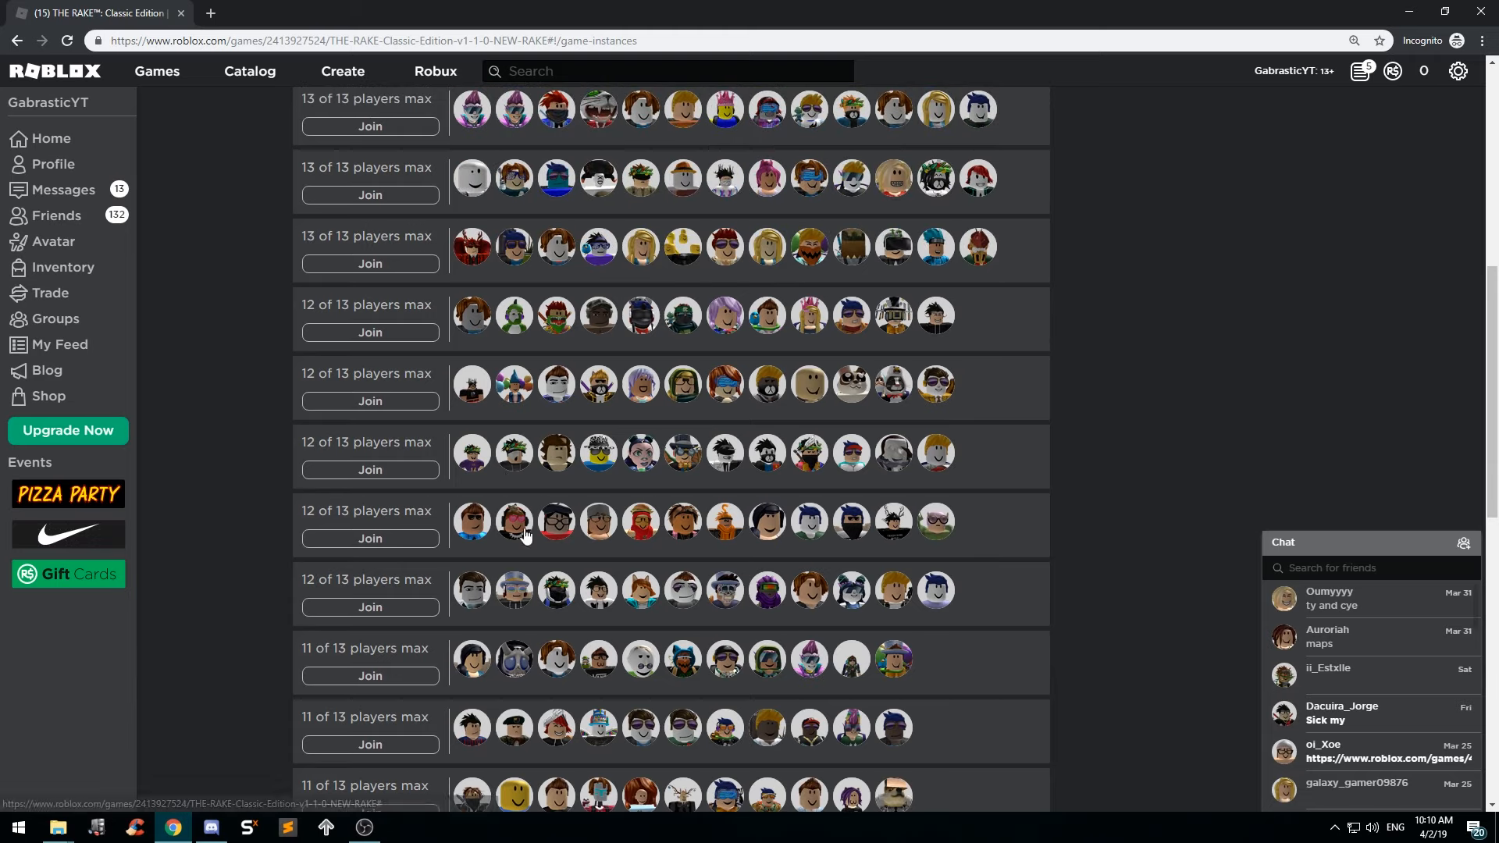
mouse_move(444, 569)
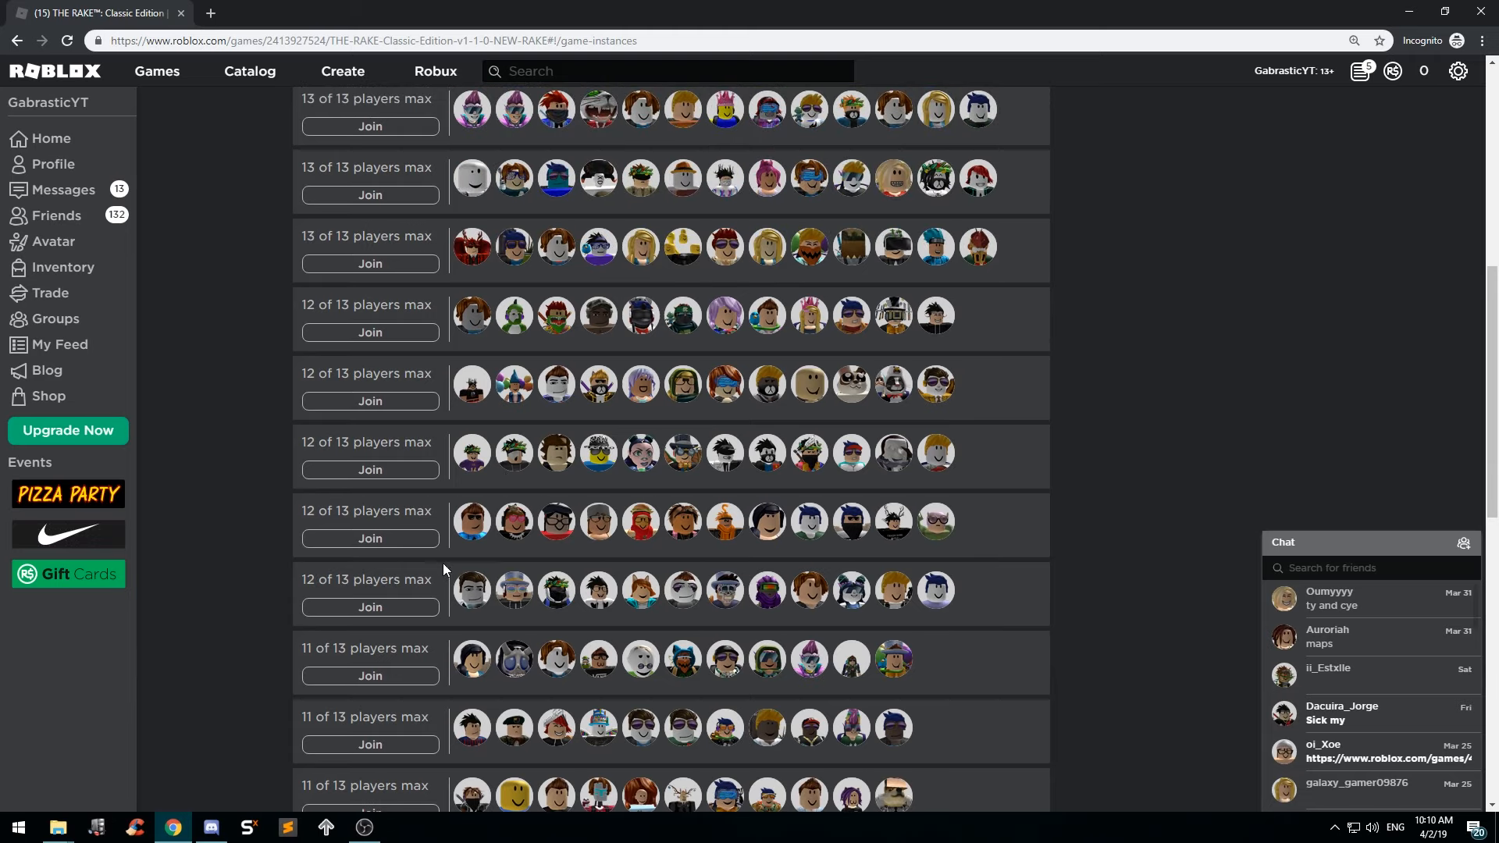
mouse_move(638, 536)
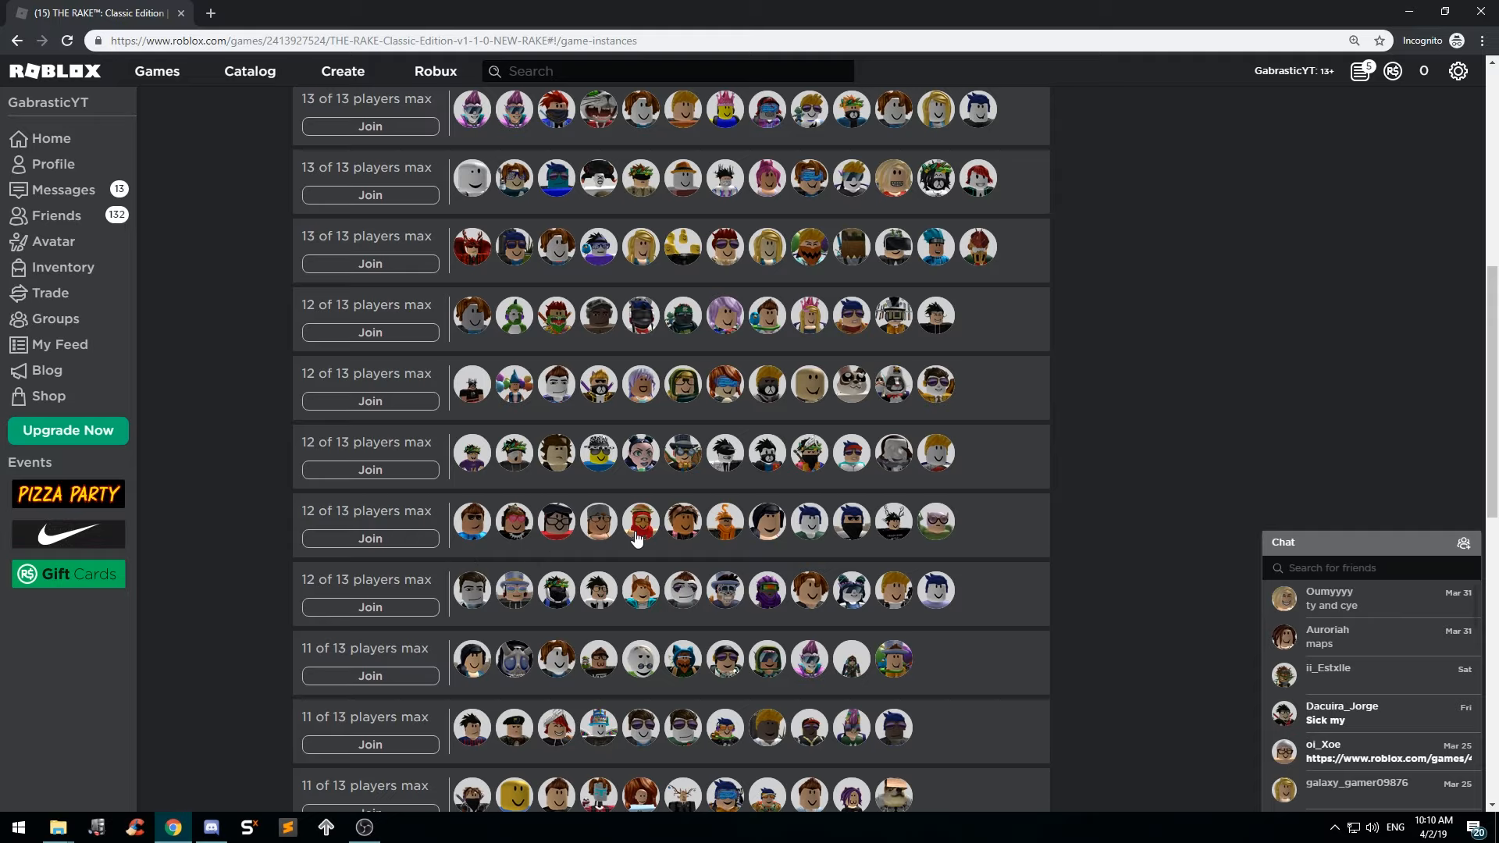
scroll(up, 3)
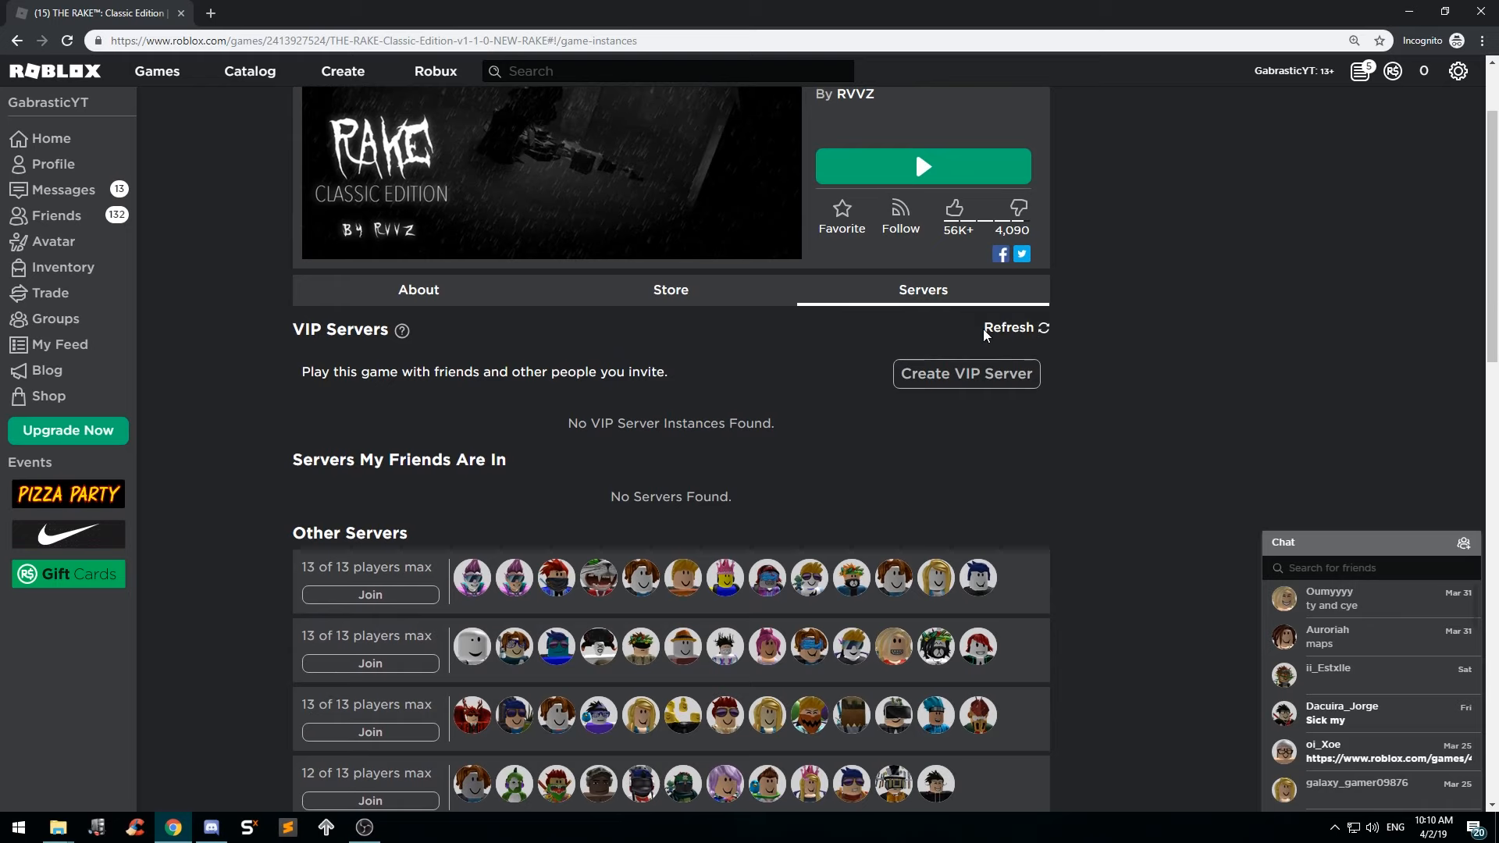
scroll(down, 3)
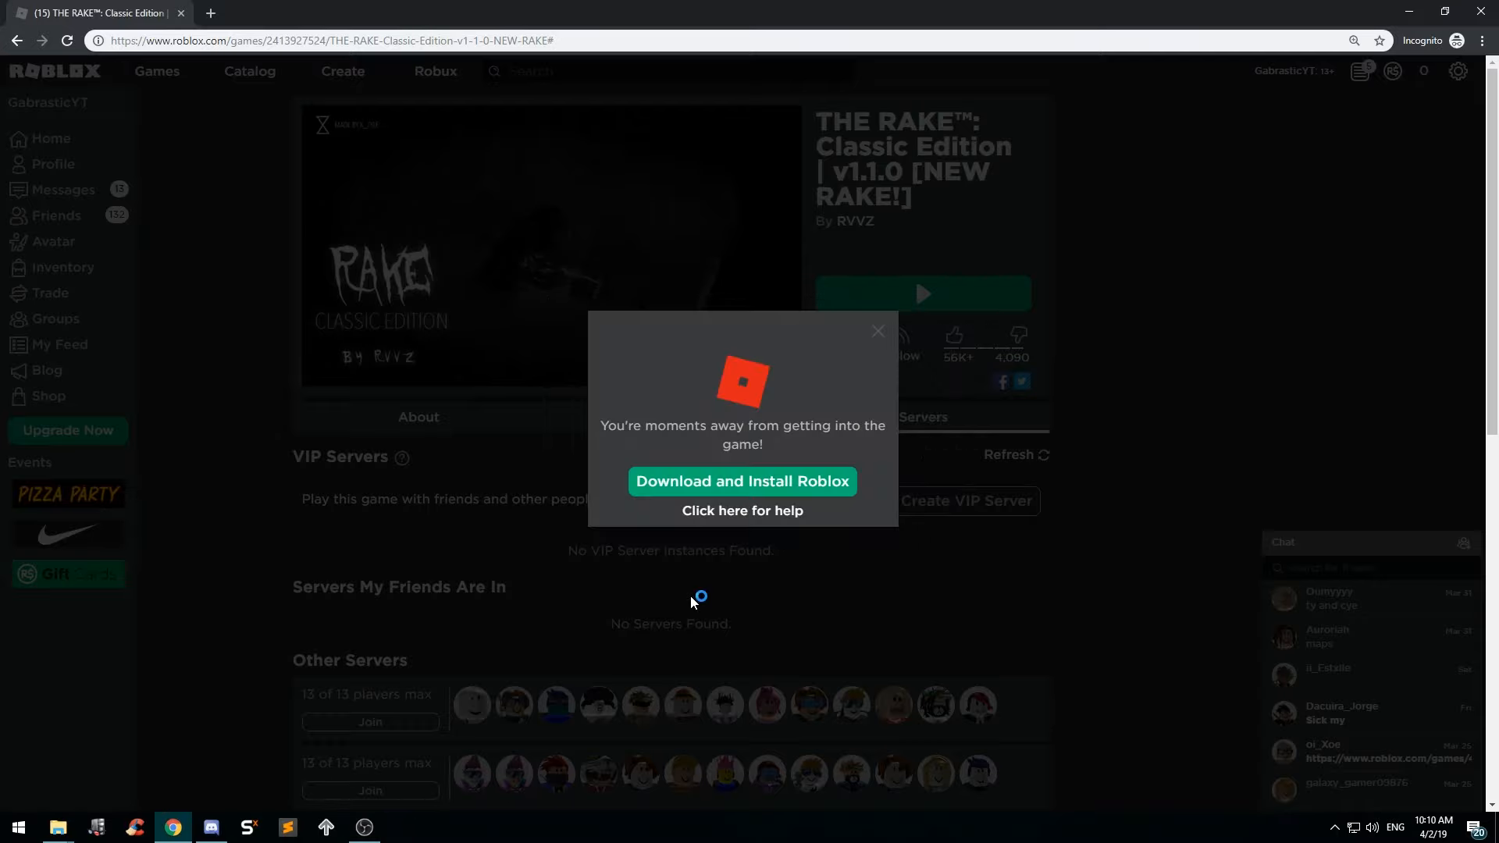
Launch The Rake: Classic Edition, skip the loading screen, and accept the user agreement.
click(741, 481)
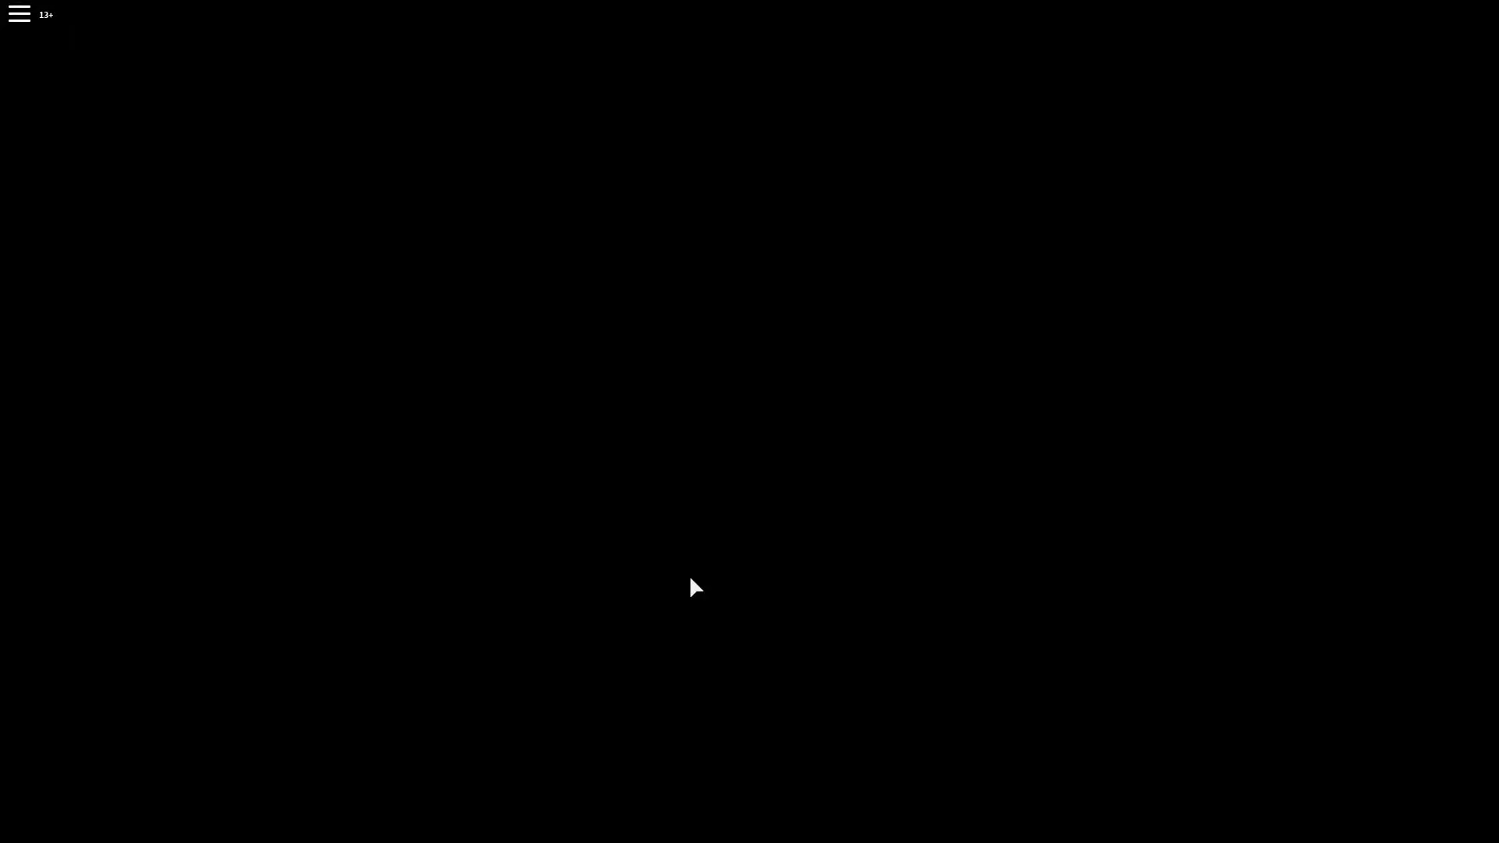
mouse_move(732, 532)
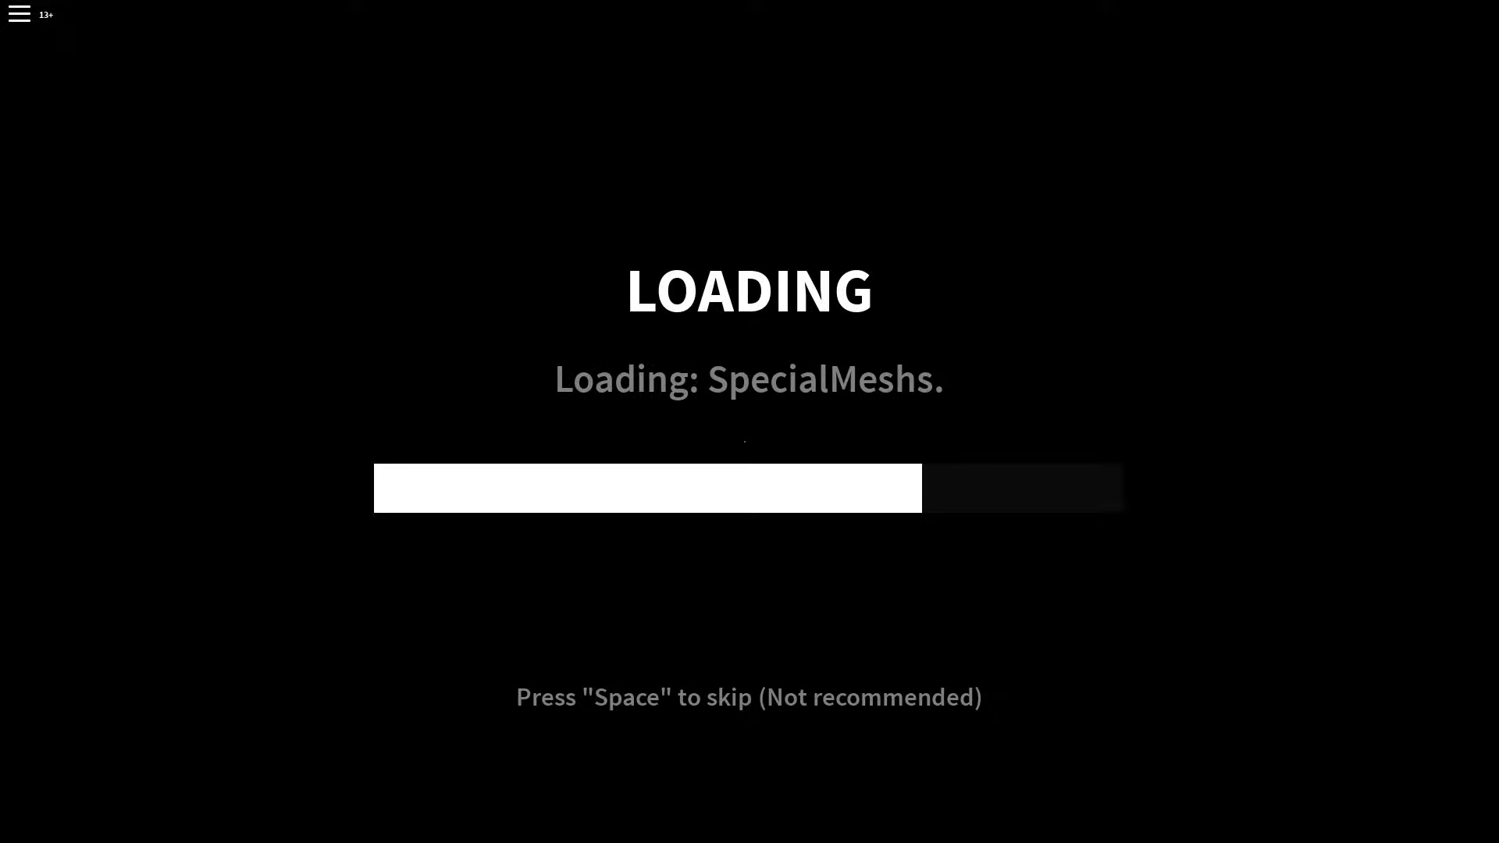
key(space)
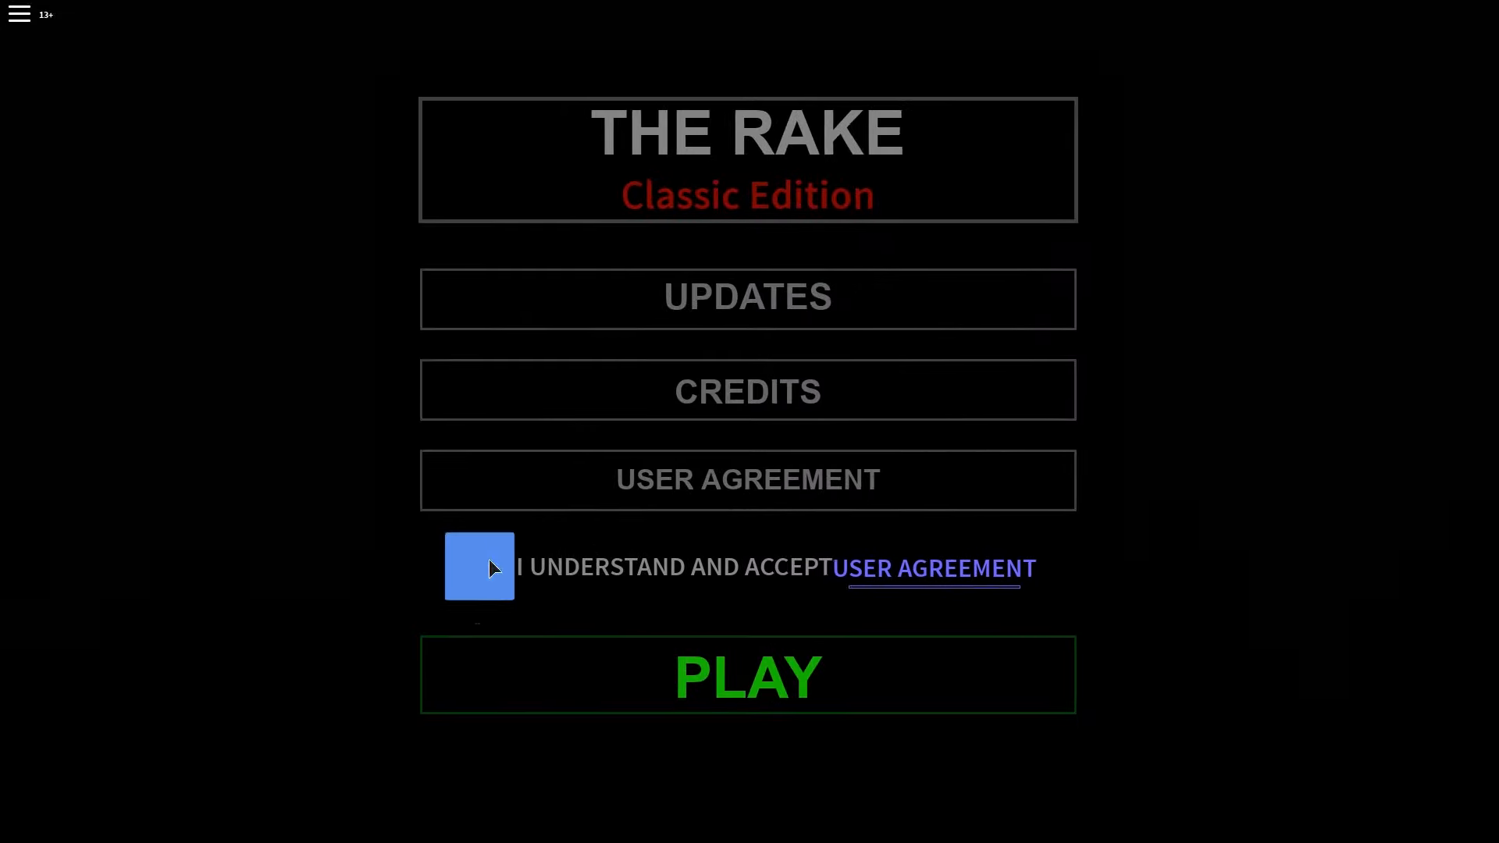
click(478, 567)
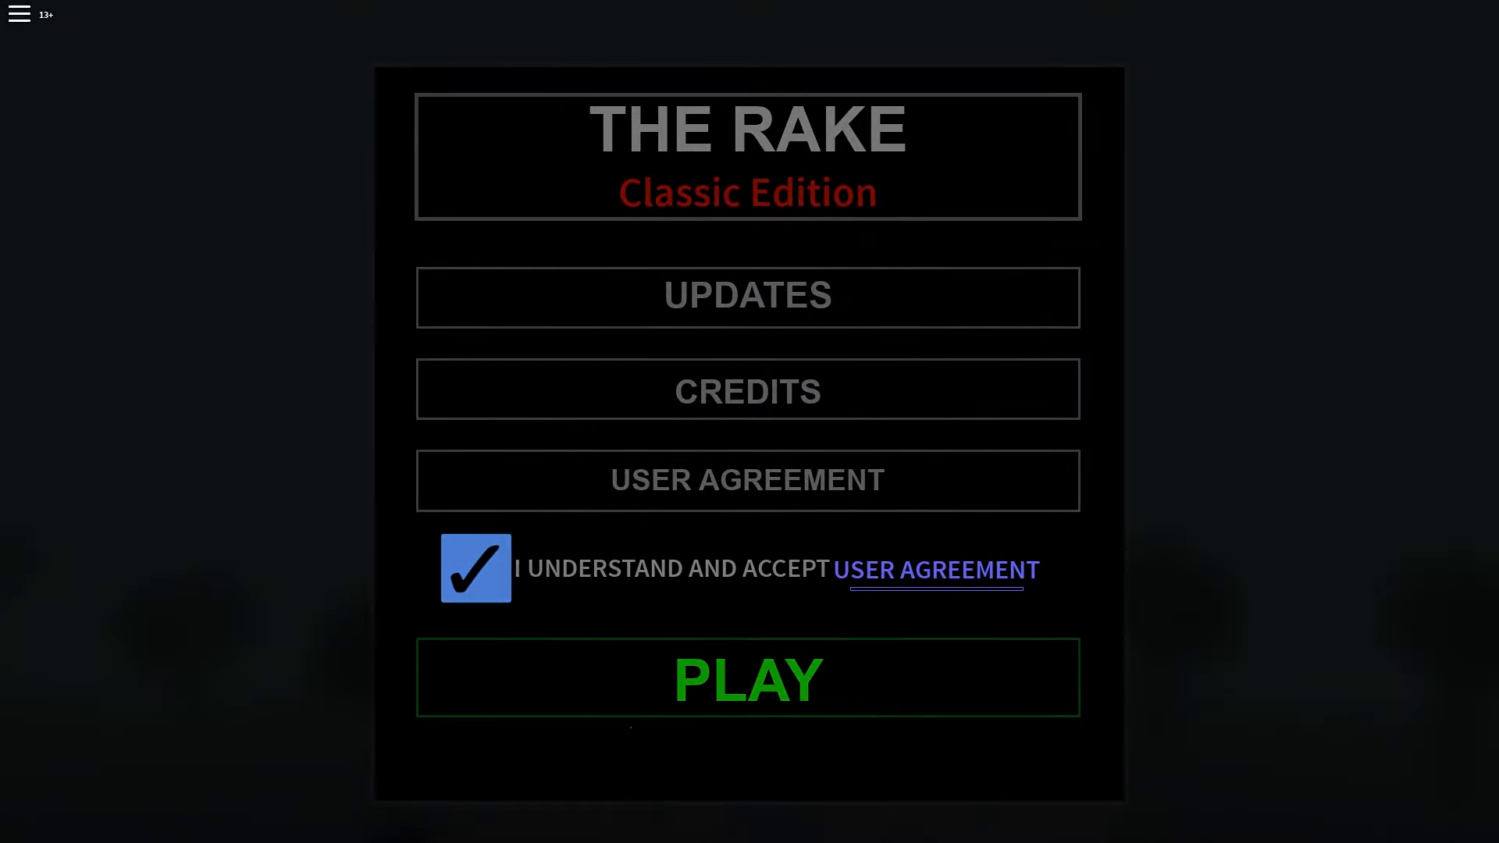
click(748, 677)
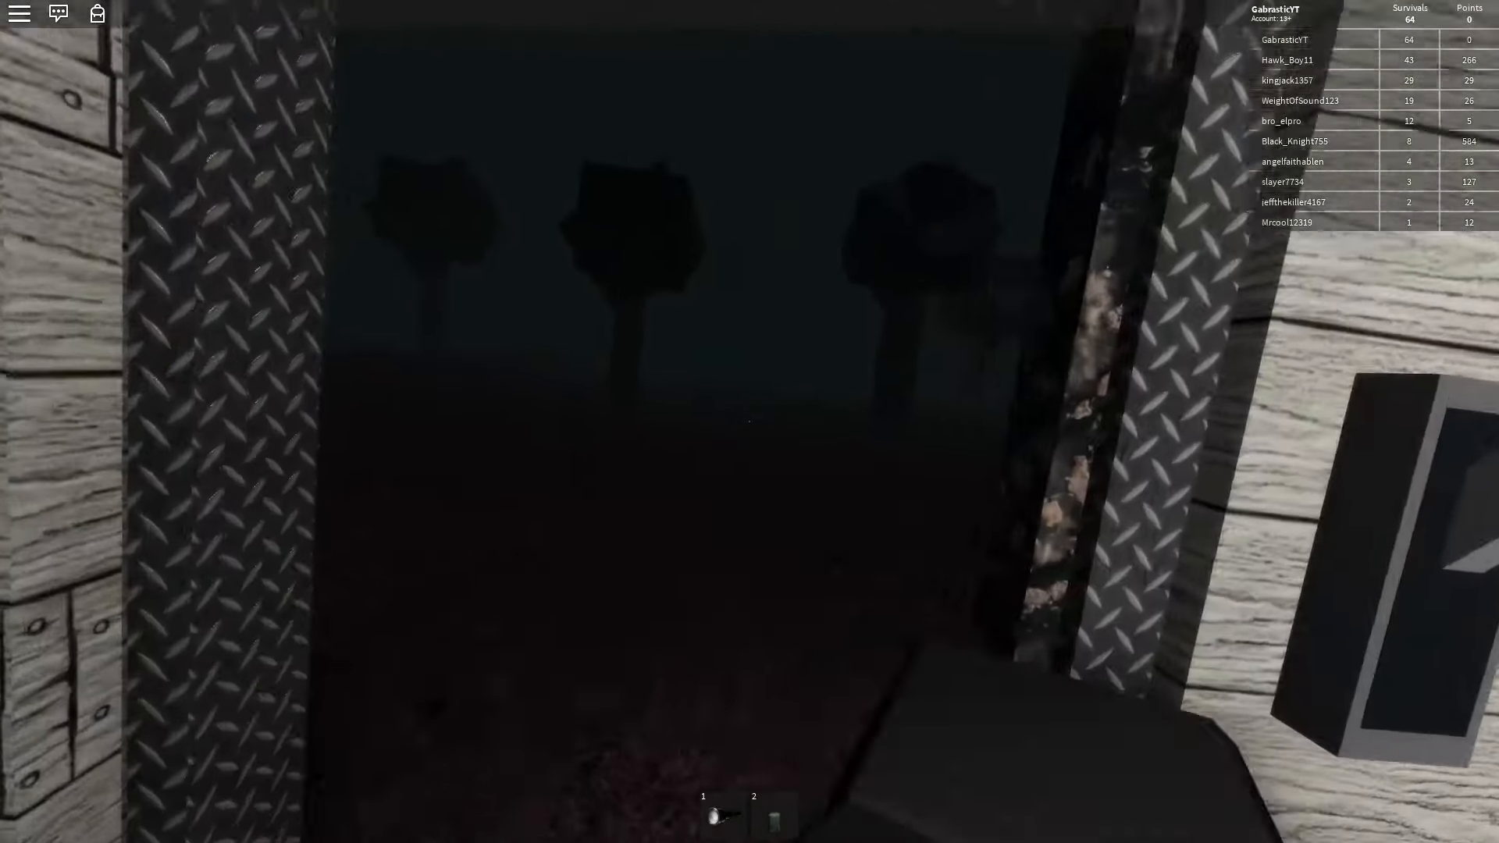
mouse_move(750, 421)
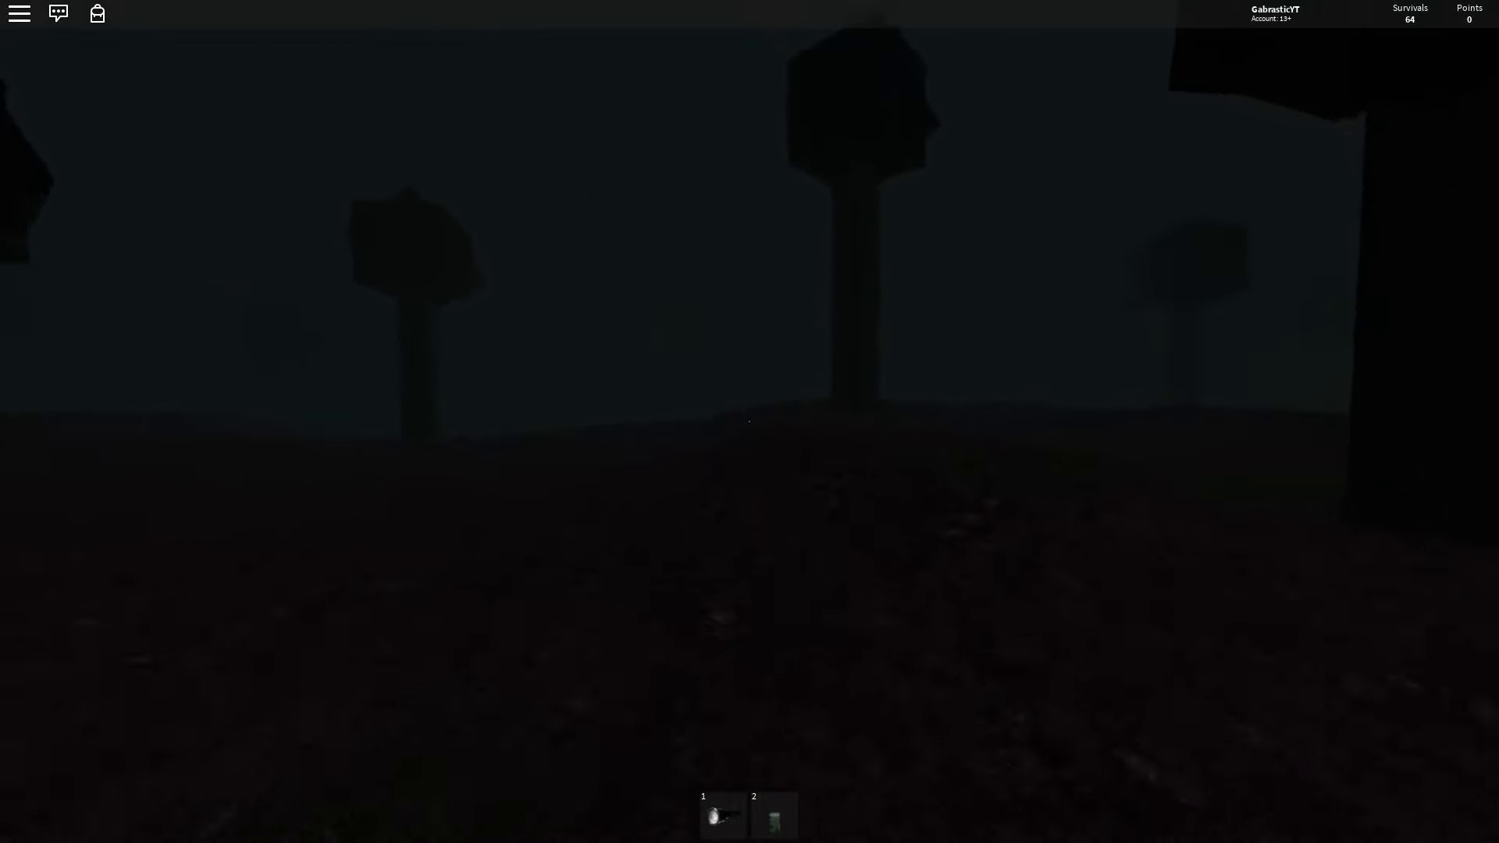
mouse_move(750, 422)
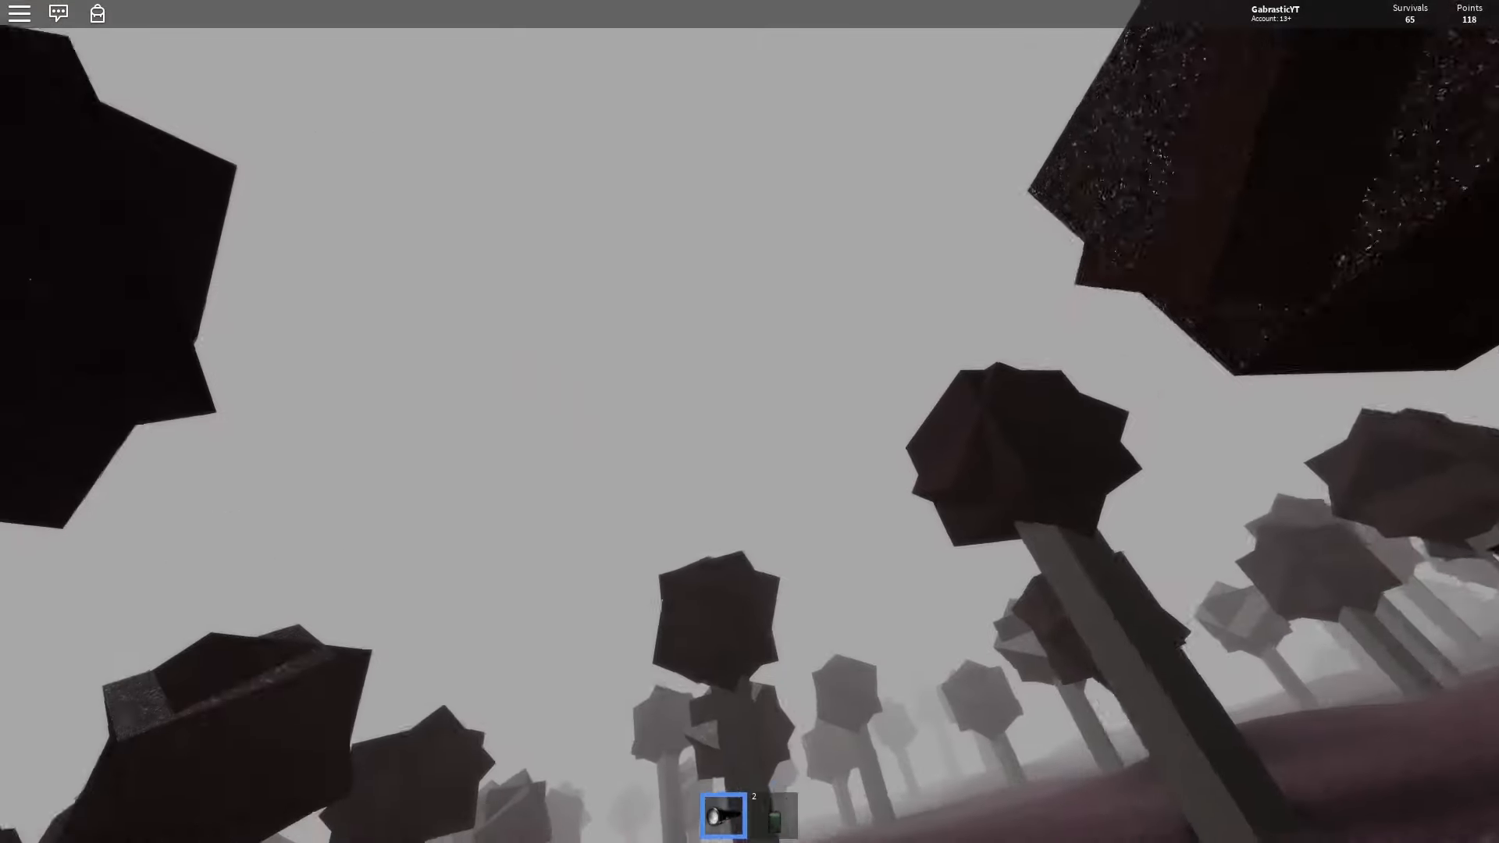
mouse_move(749, 422)
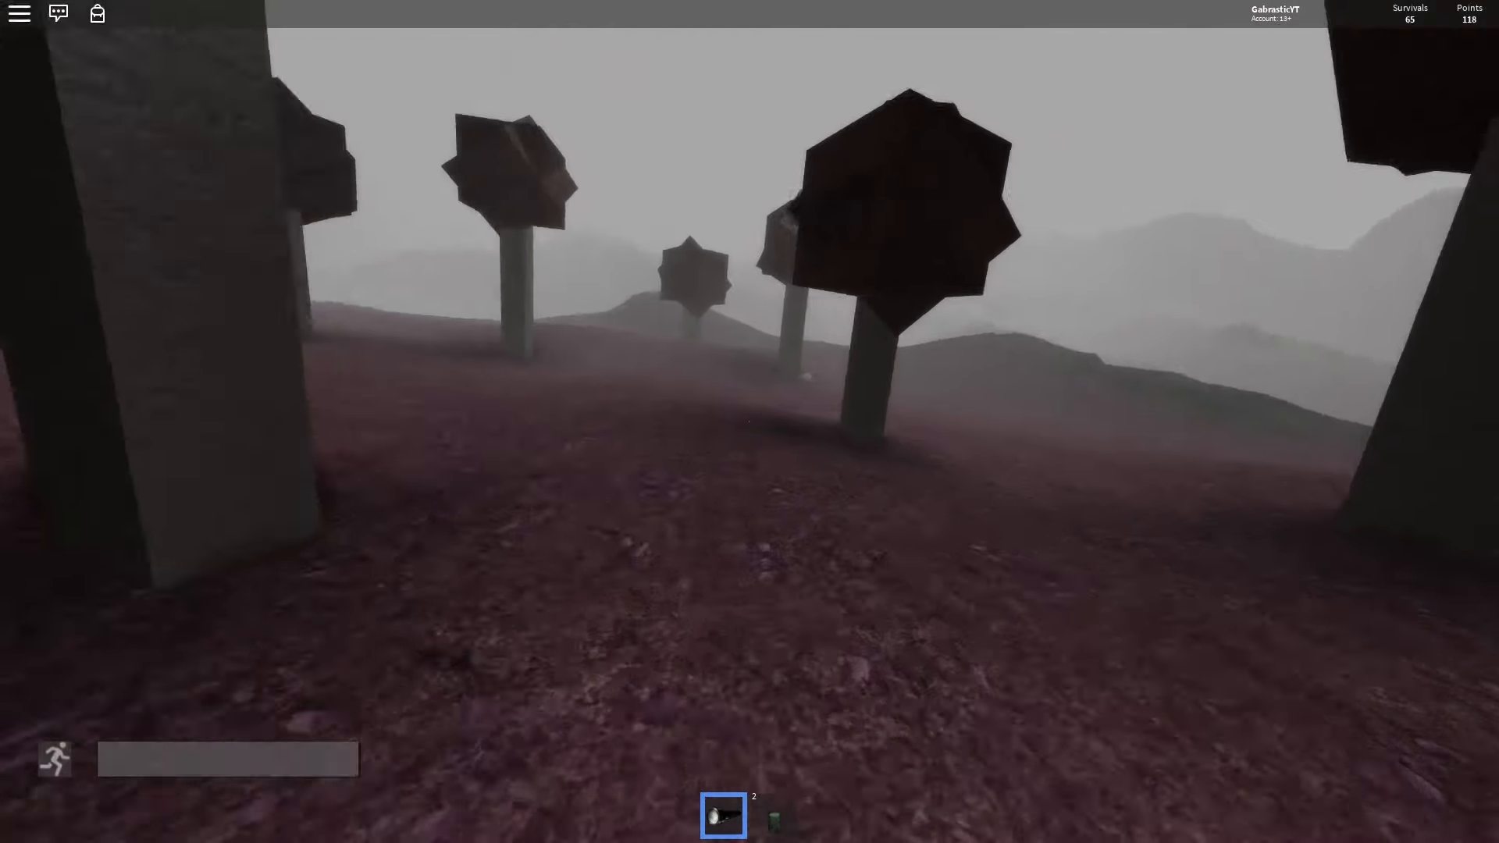
mouse_move(750, 421)
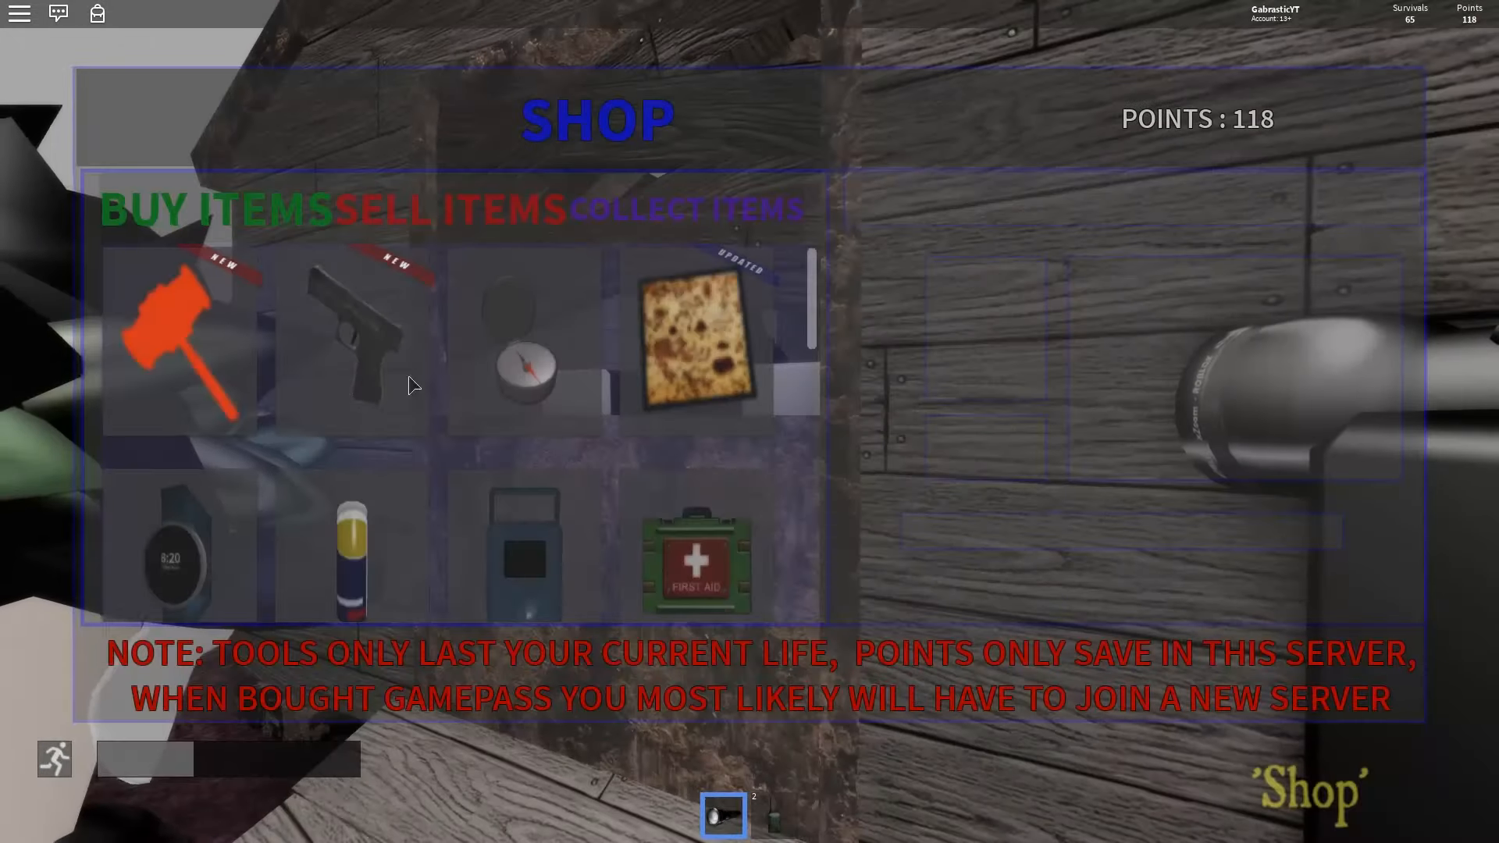
Buy the Glock for 101 points and view the 666-point CommitDie hammer.
click(357, 340)
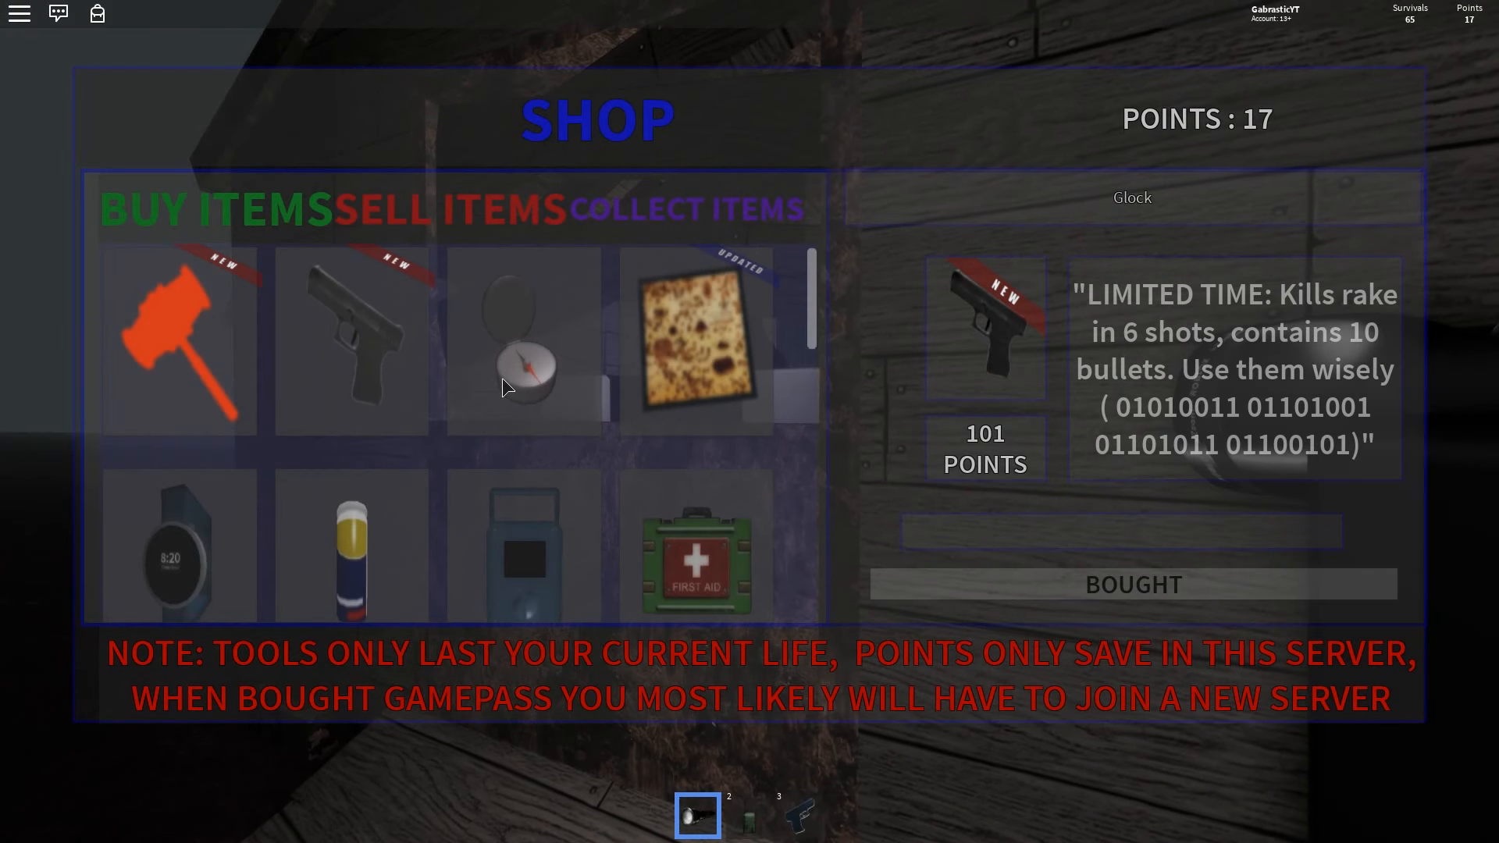
click(178, 339)
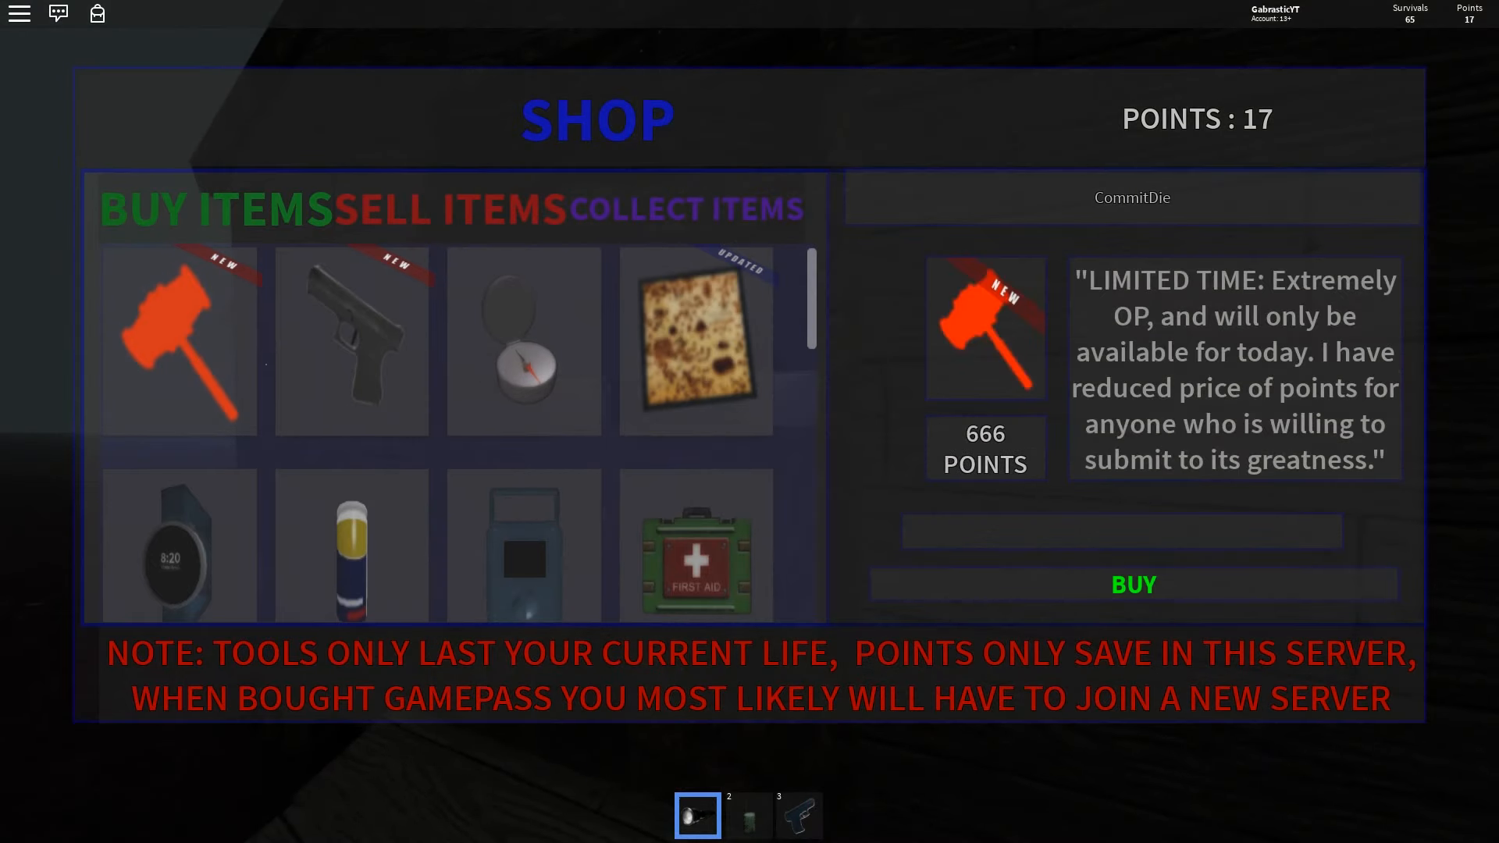
mouse_move(574, 383)
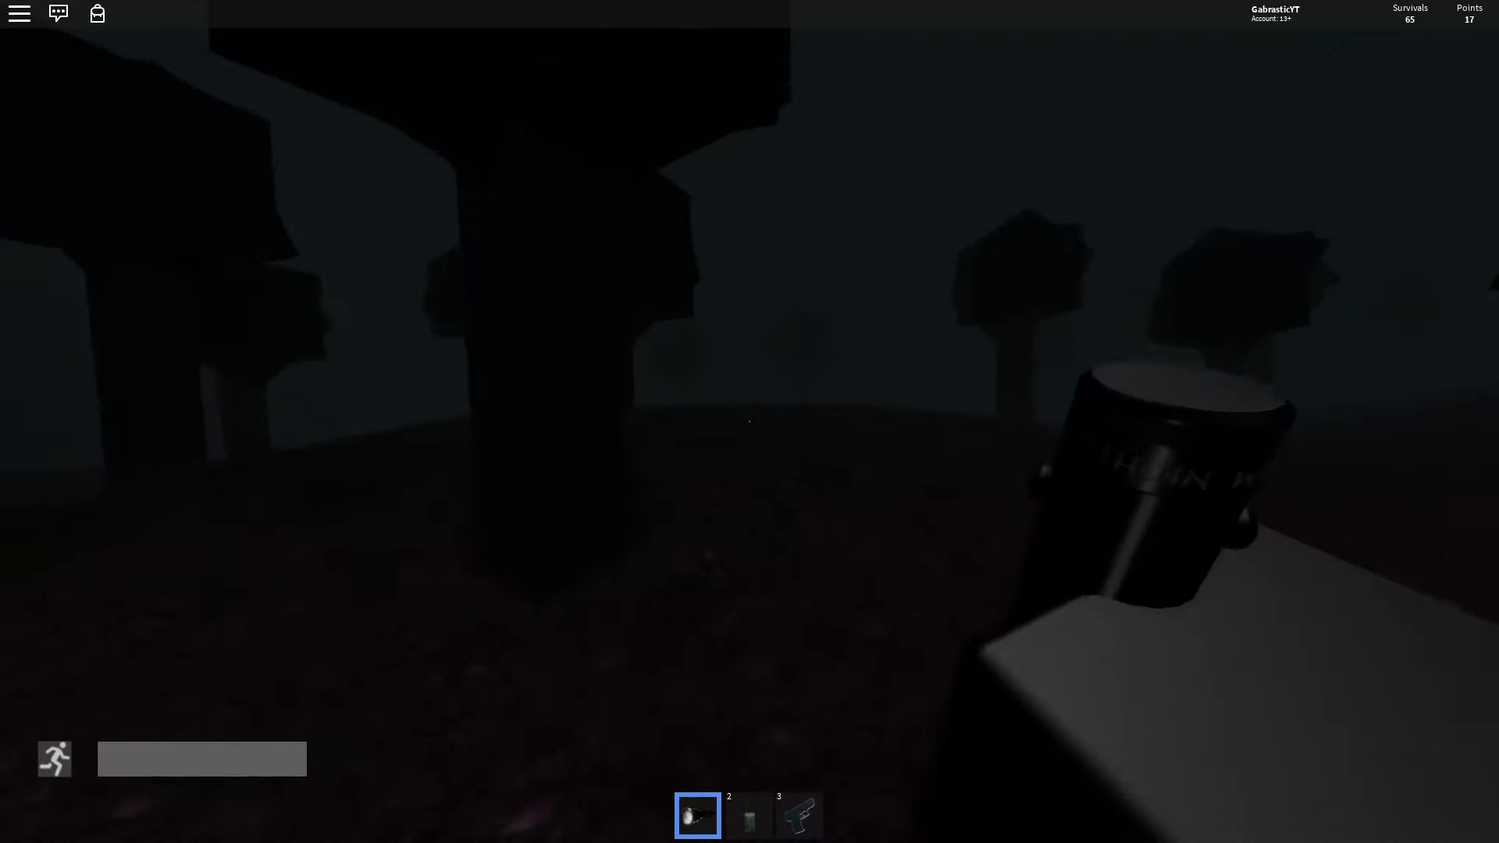
Equip the Glock with key 3 while roaming the forest toward the watchtower.
key(3)
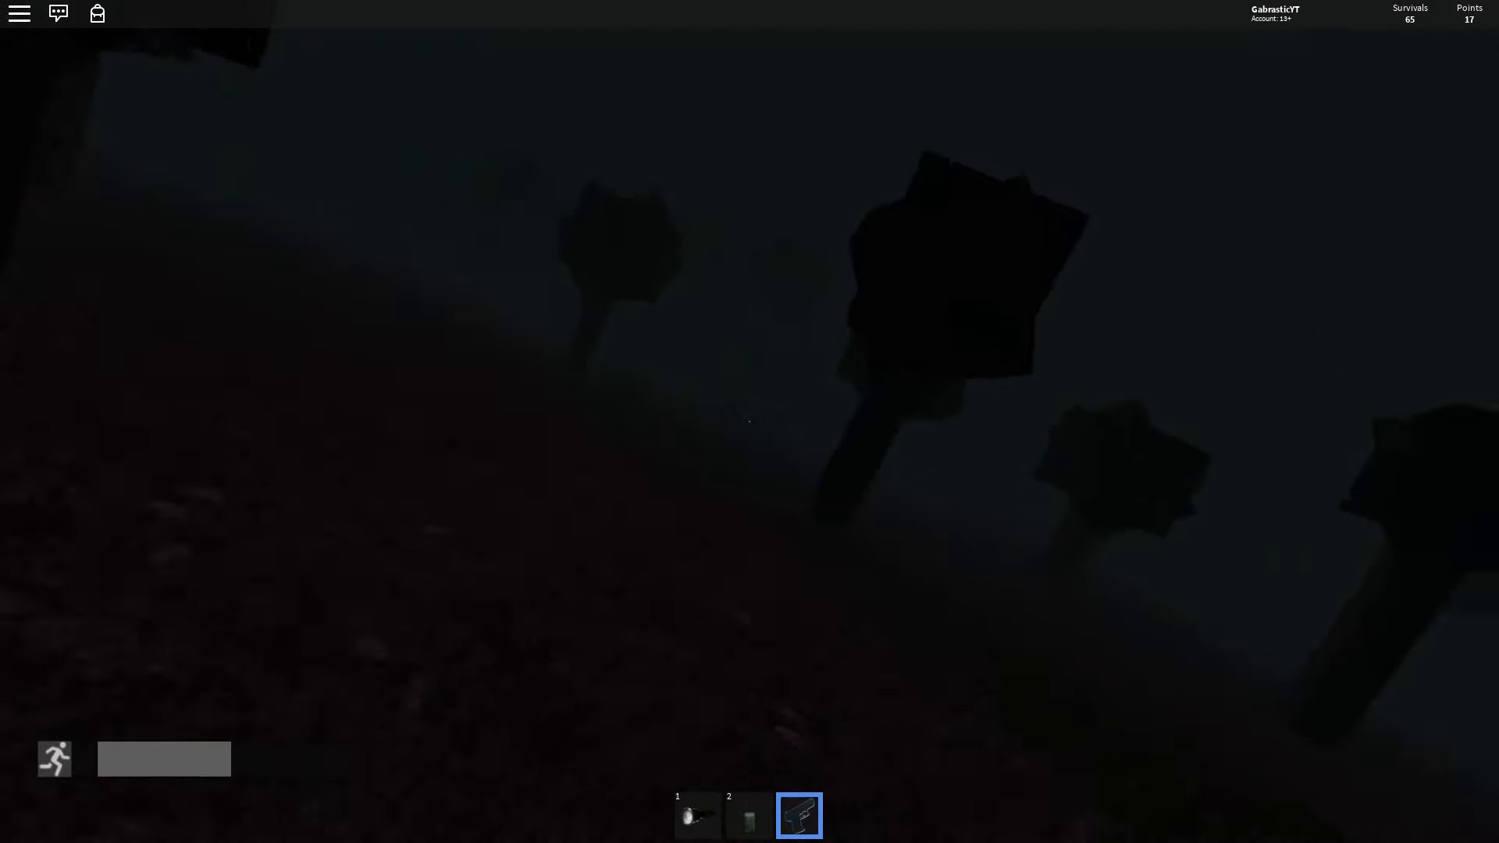
mouse_move(749, 422)
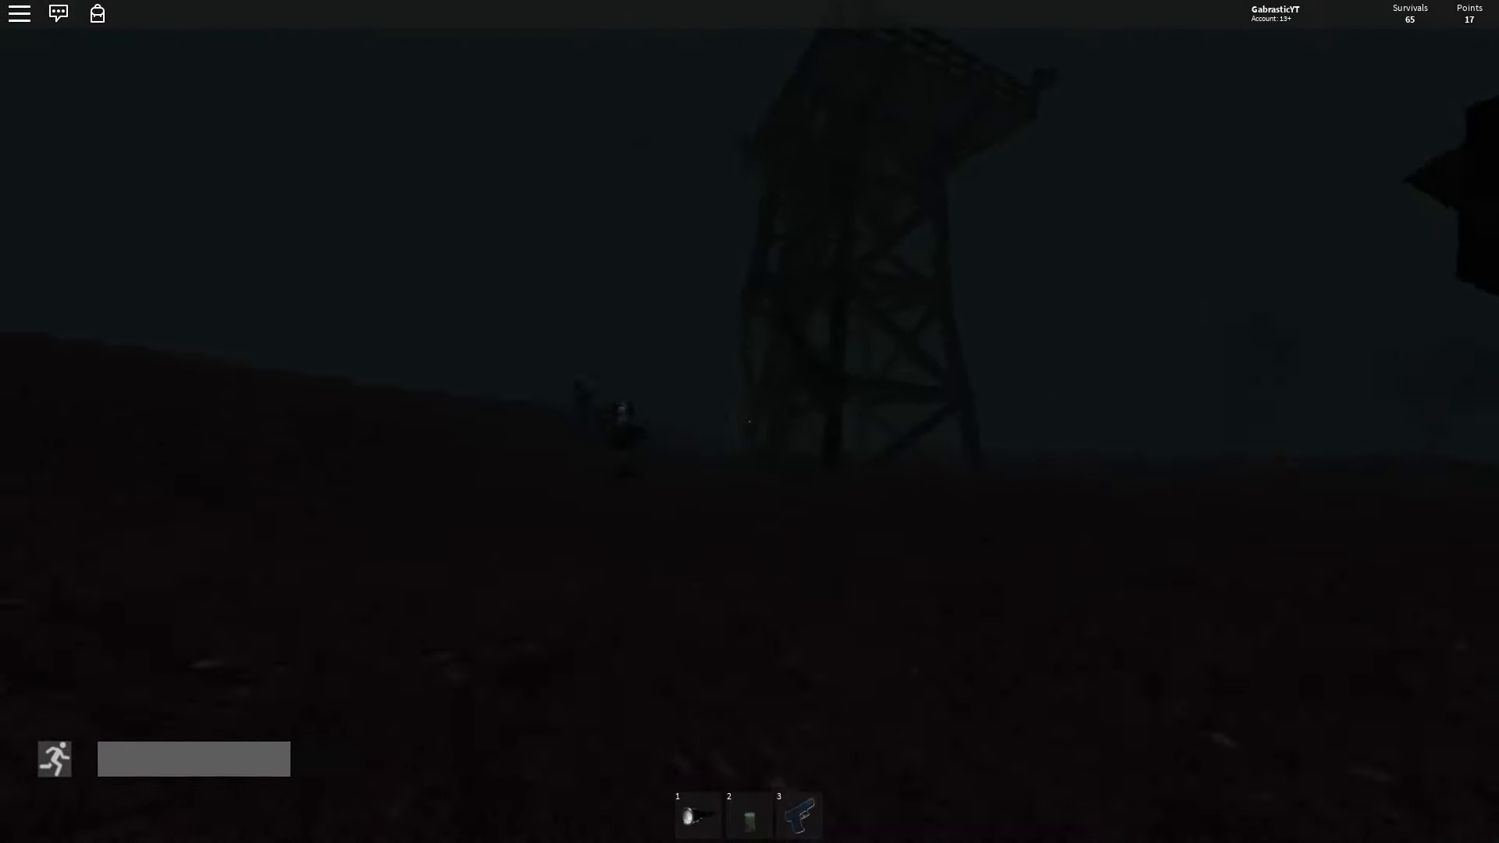
key(3)
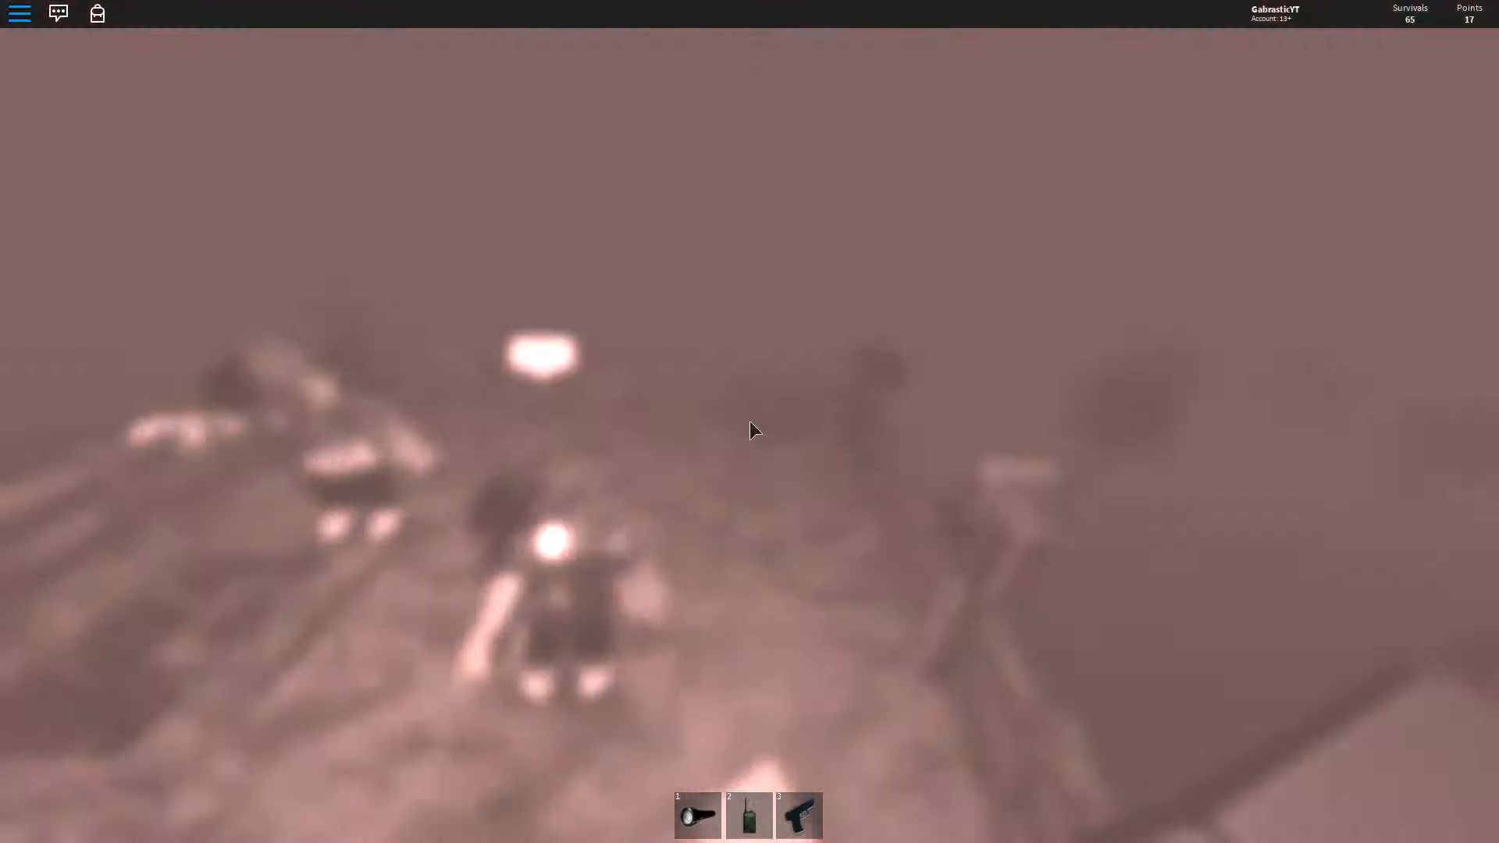
Open and close the Roblox menu, then reopen it on the Settings tab.
key(Escape)
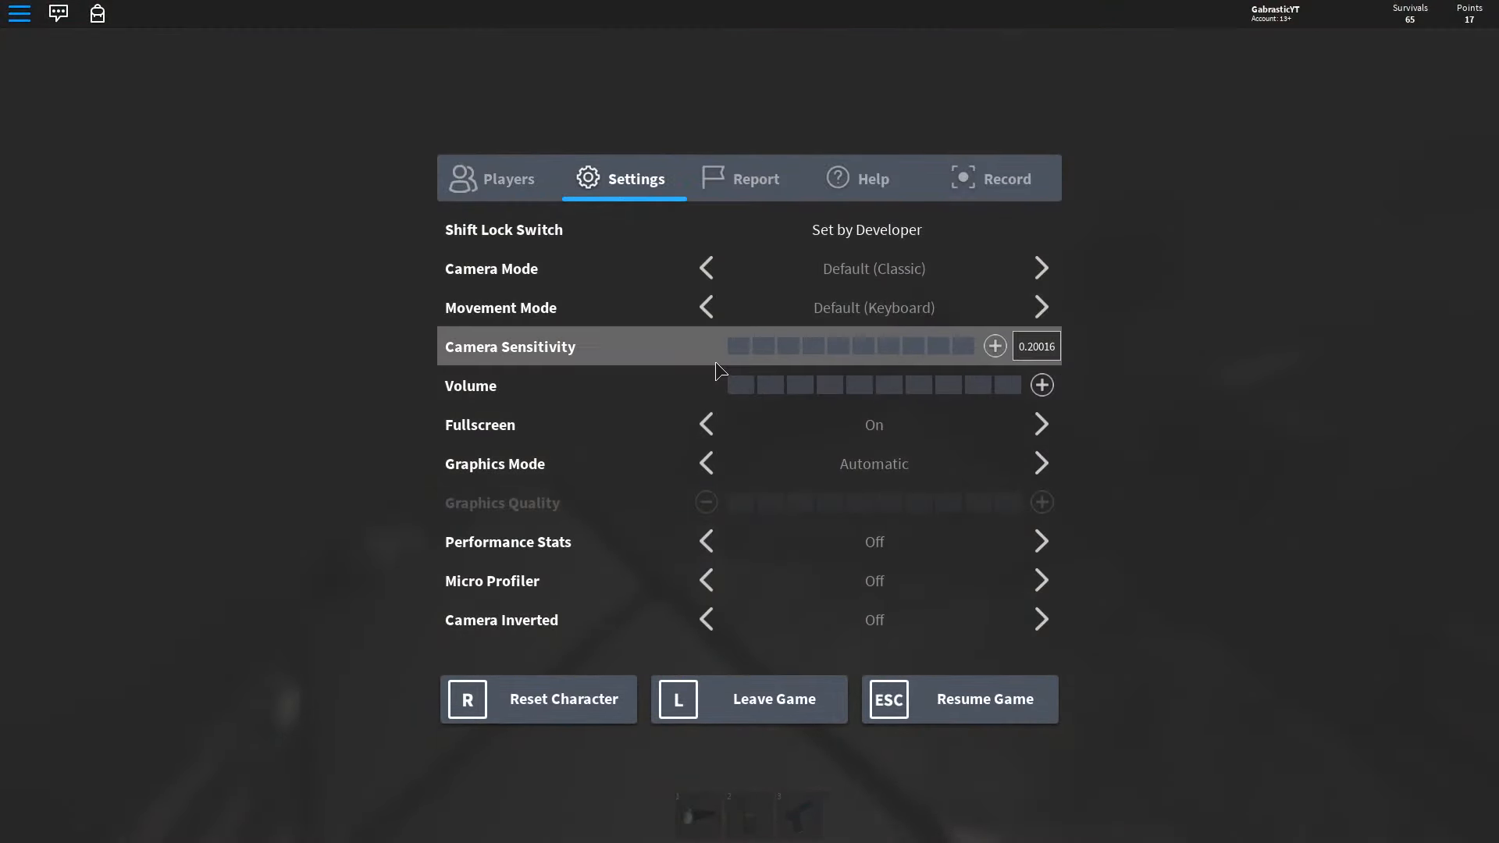
click(959, 699)
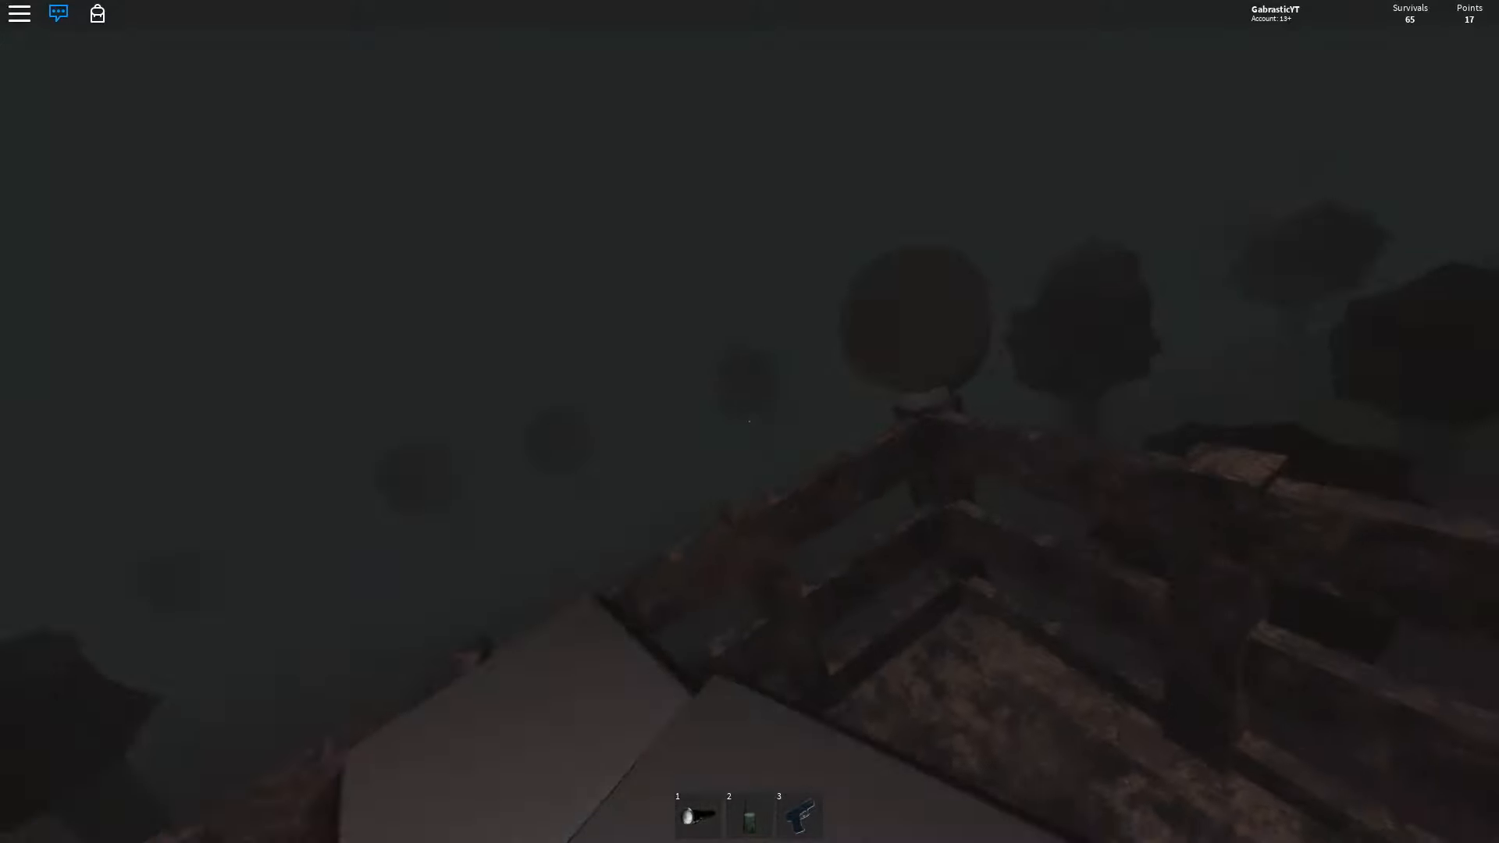
key(Escape)
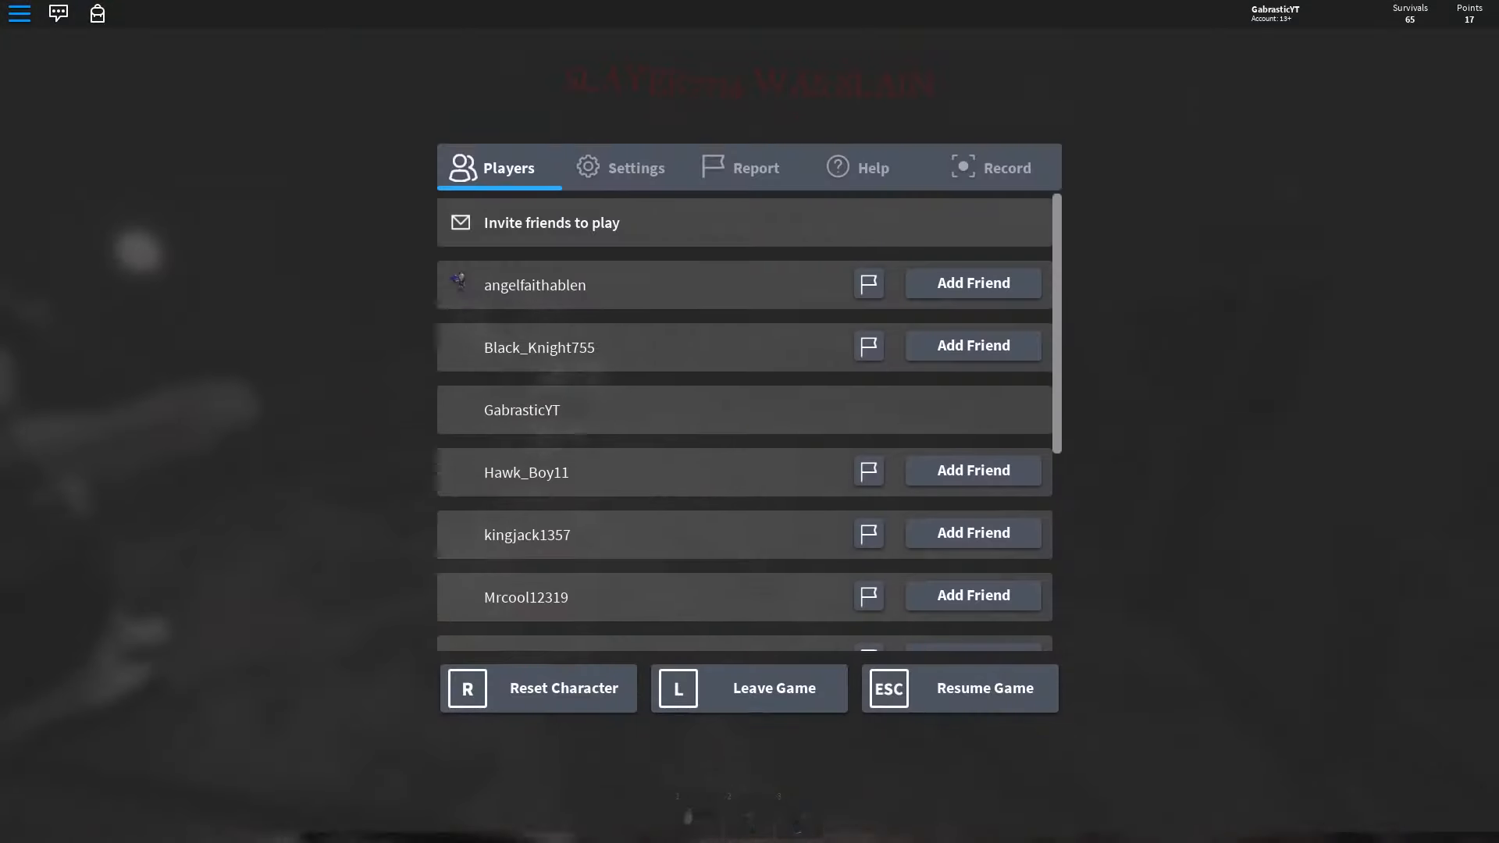
click(958, 686)
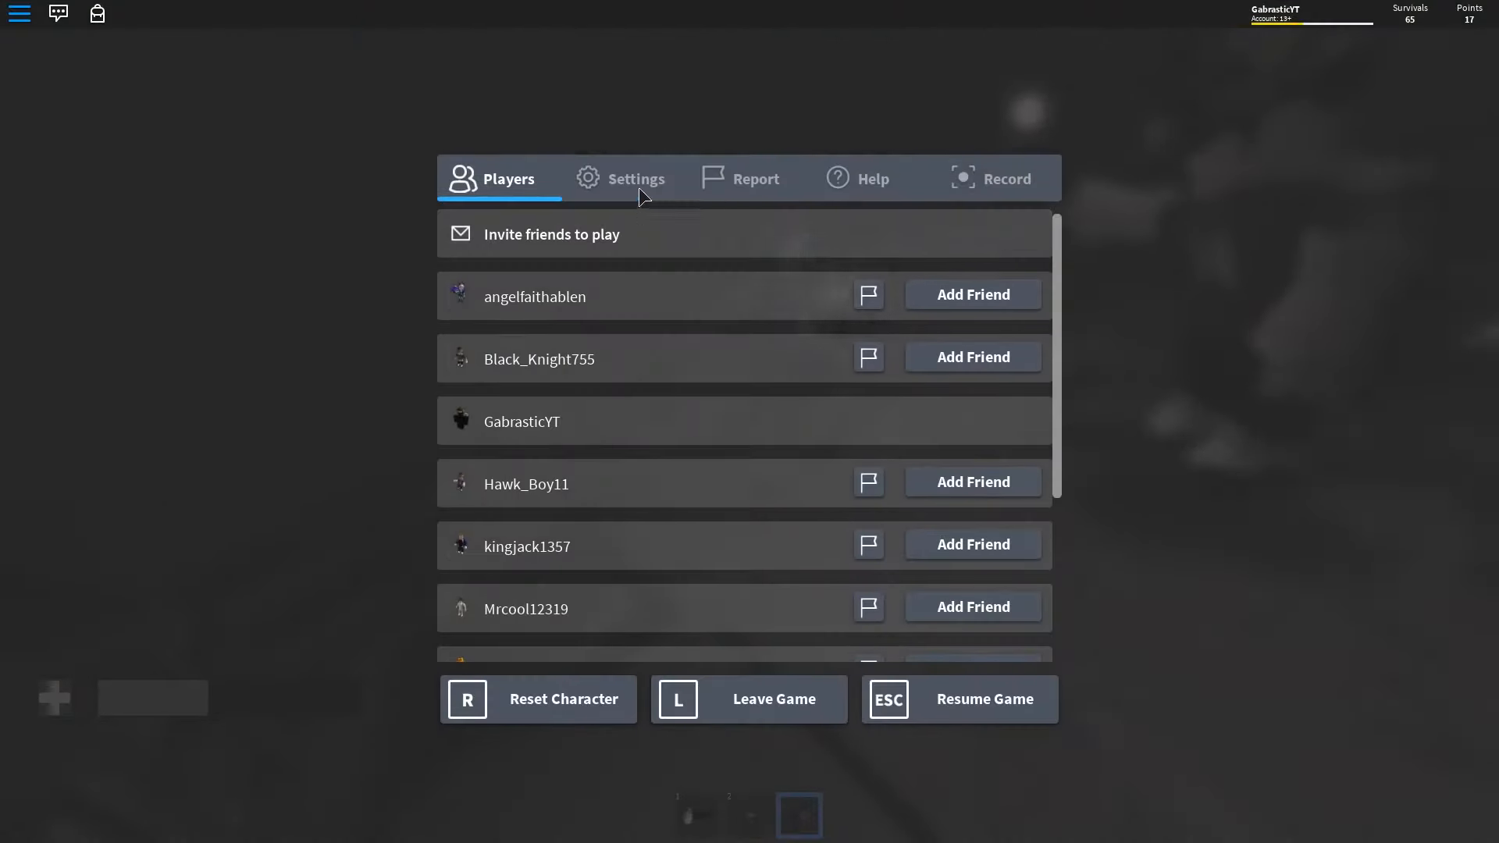
click(637, 179)
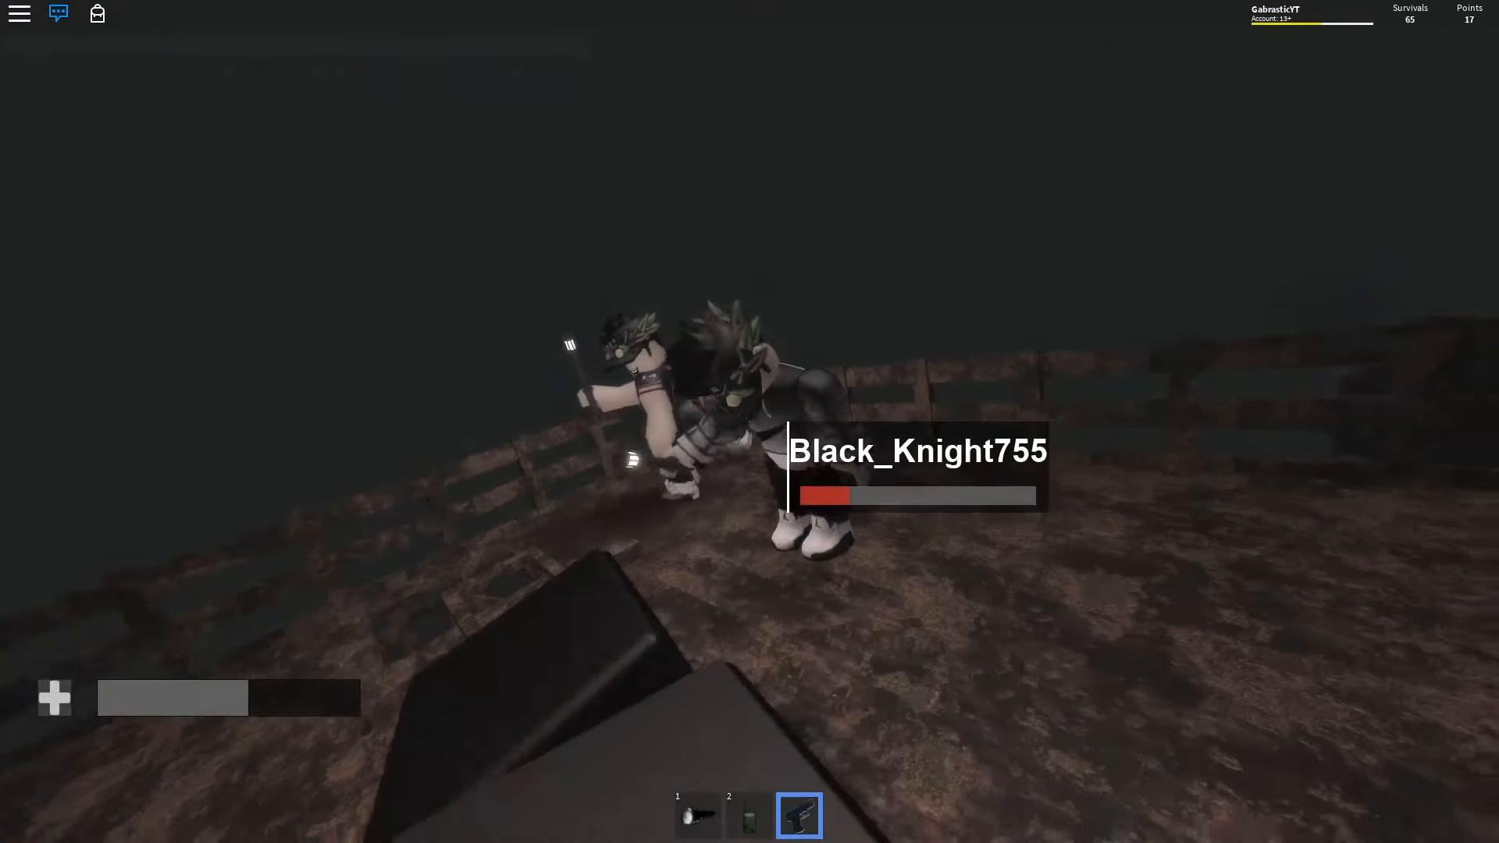
Drop the Roblox volume to its minimum in the Windows Volume Mixer.
key(alt+tab)
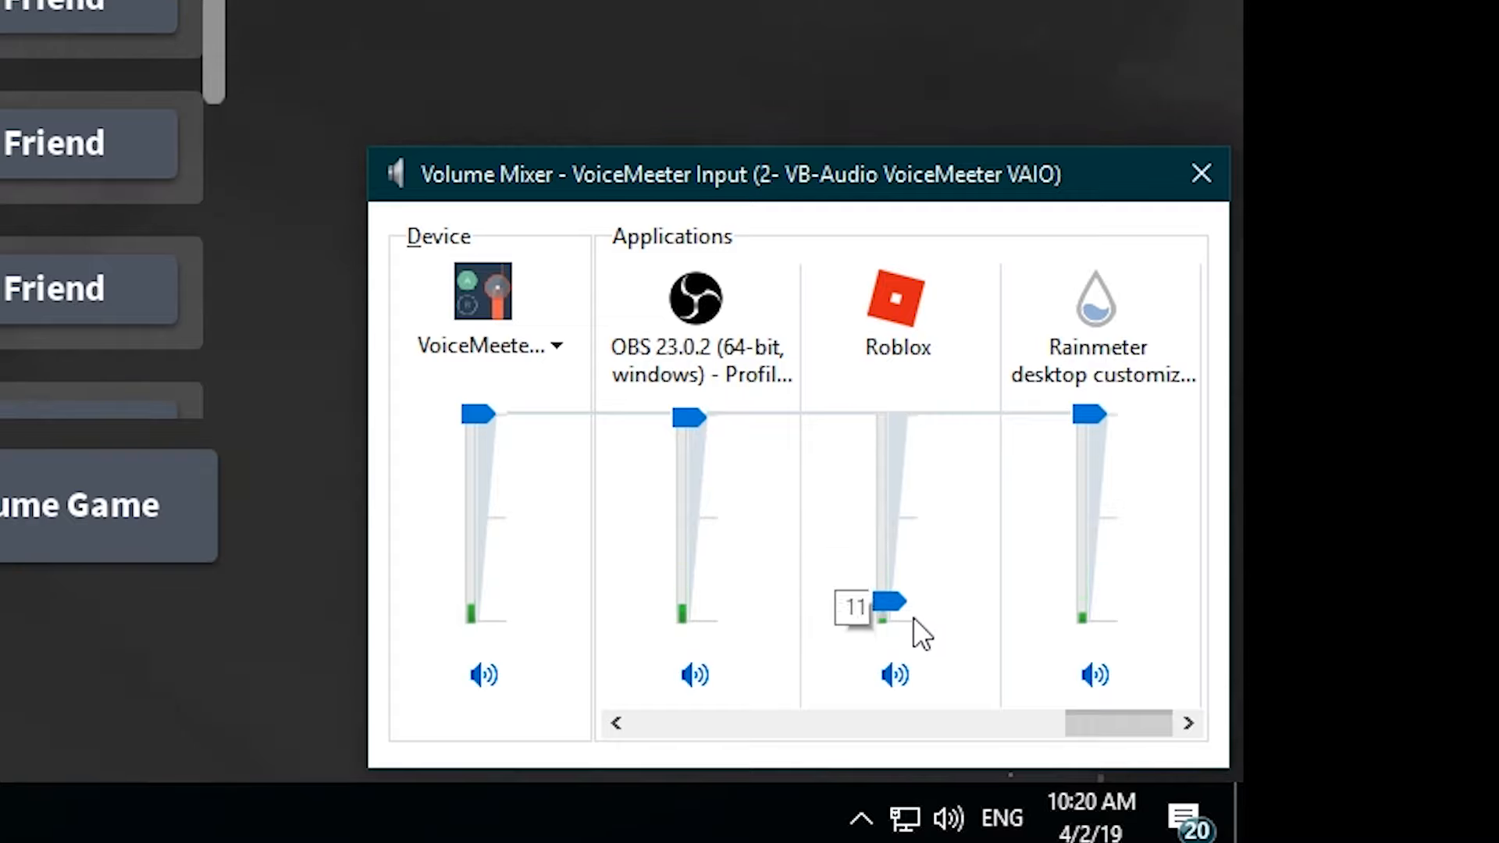
click(1201, 173)
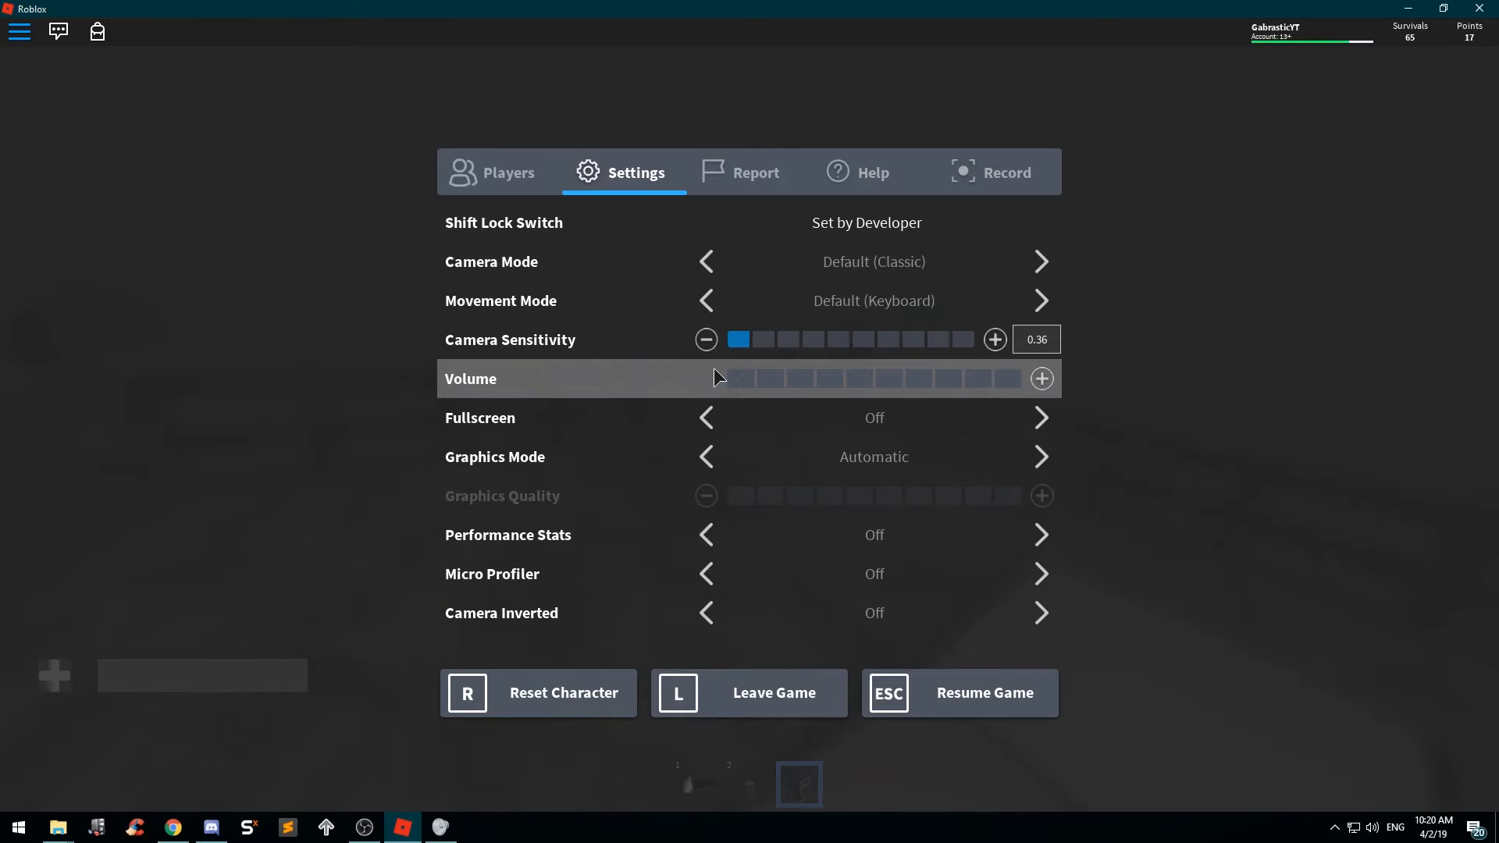
Turn the in-game volume down and resume The Rake in windowed mode.
click(958, 693)
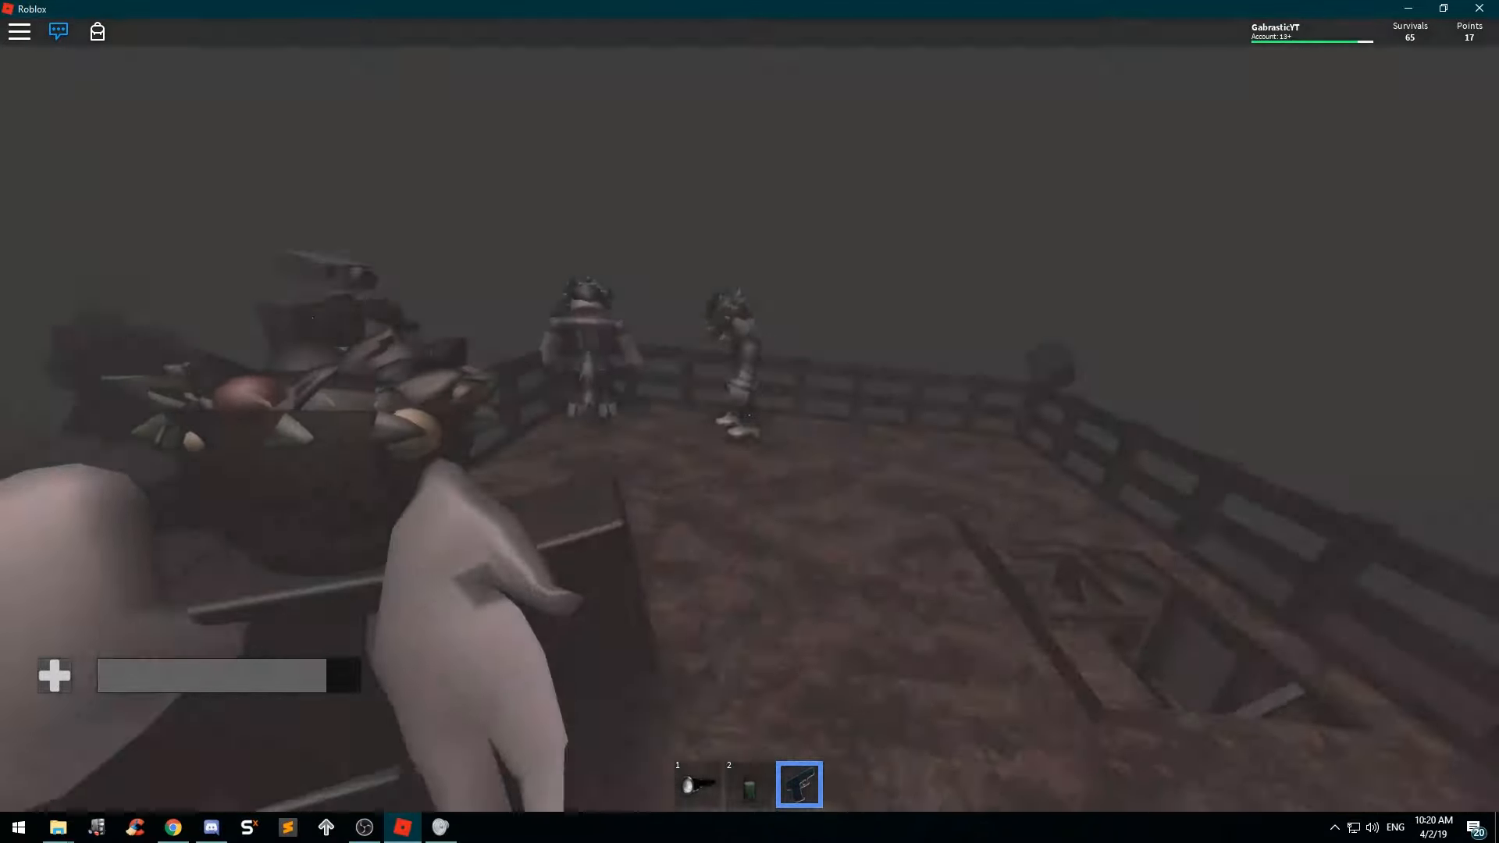
text(what is)
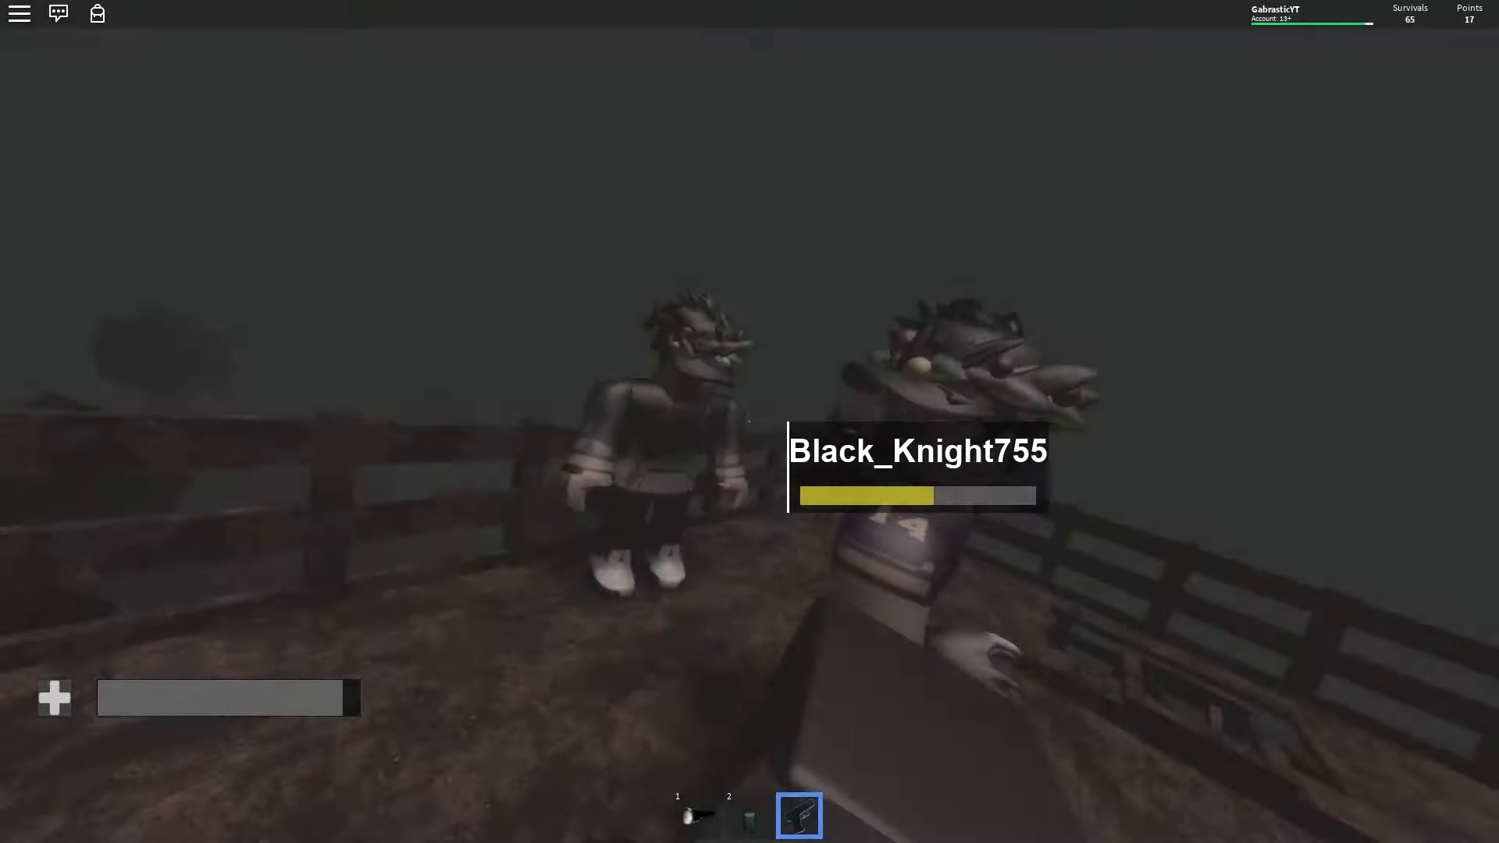
mouse_move(745, 421)
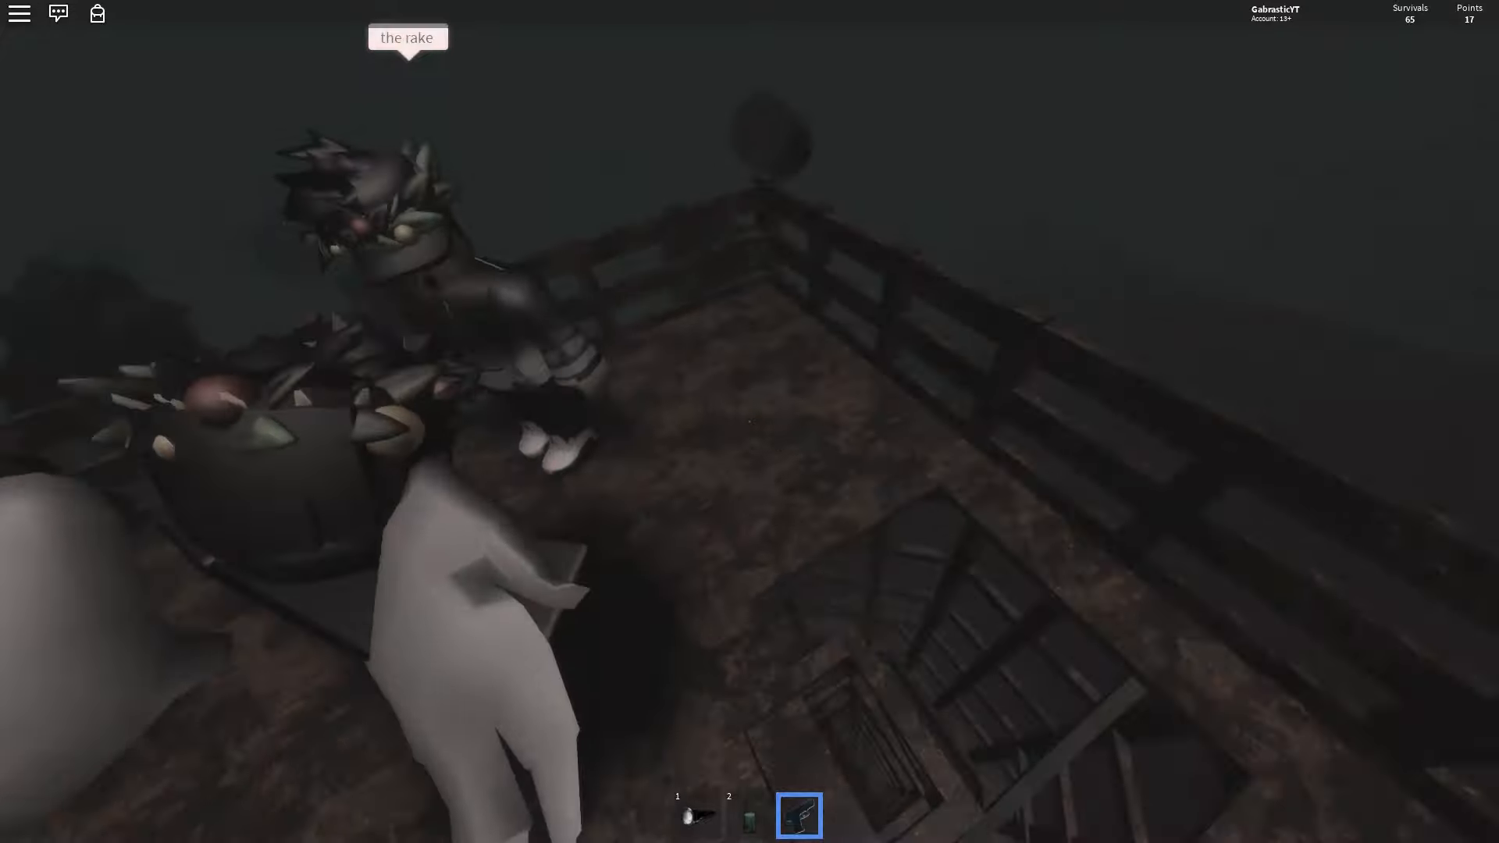
mouse_move(750, 421)
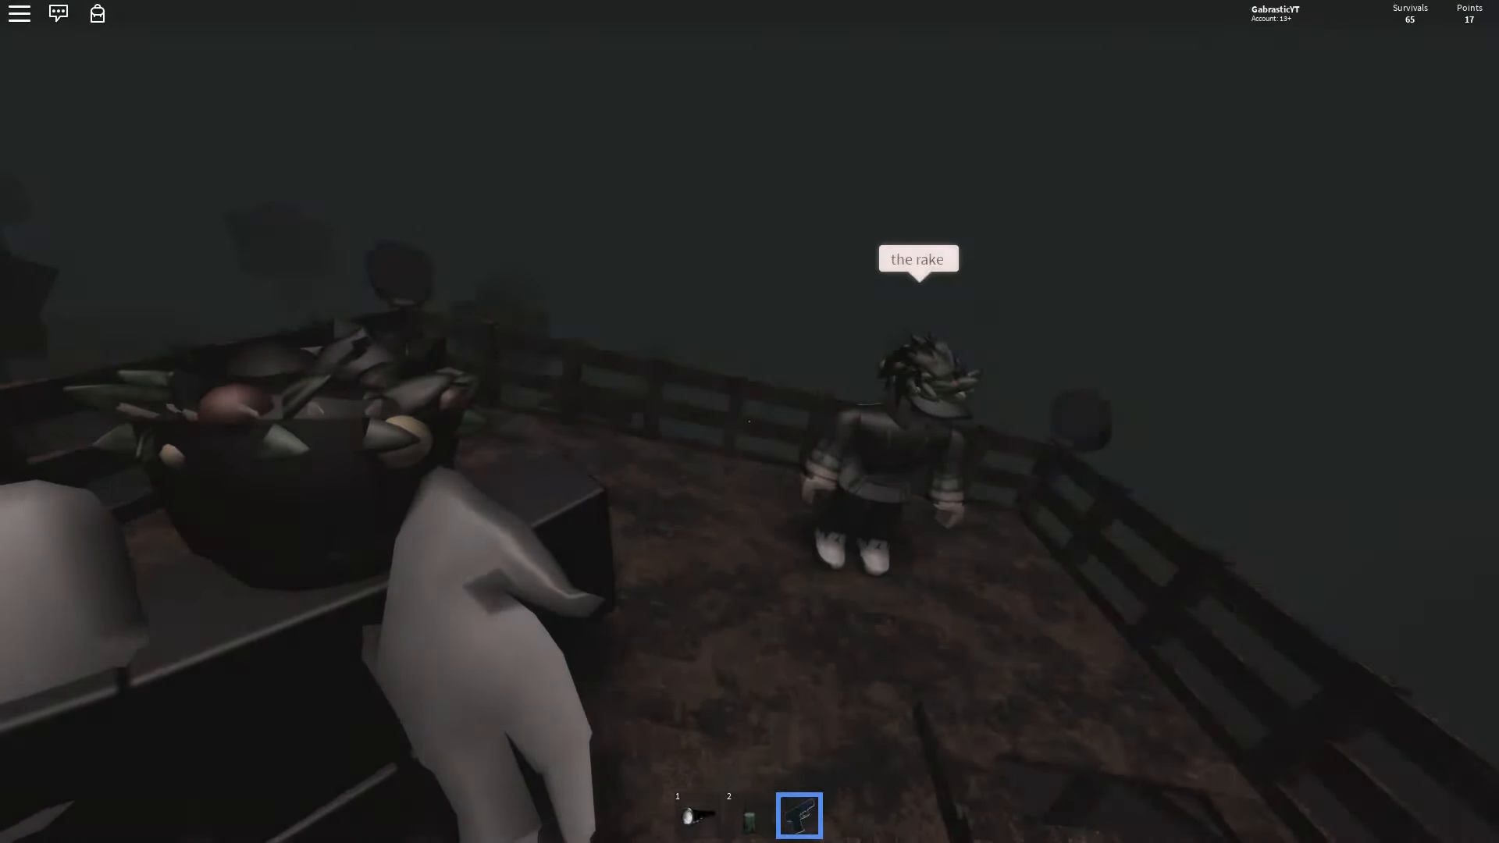
Drop the in-game volume to its lowest step and reopen the menu on the Players tab.
key(Escape)
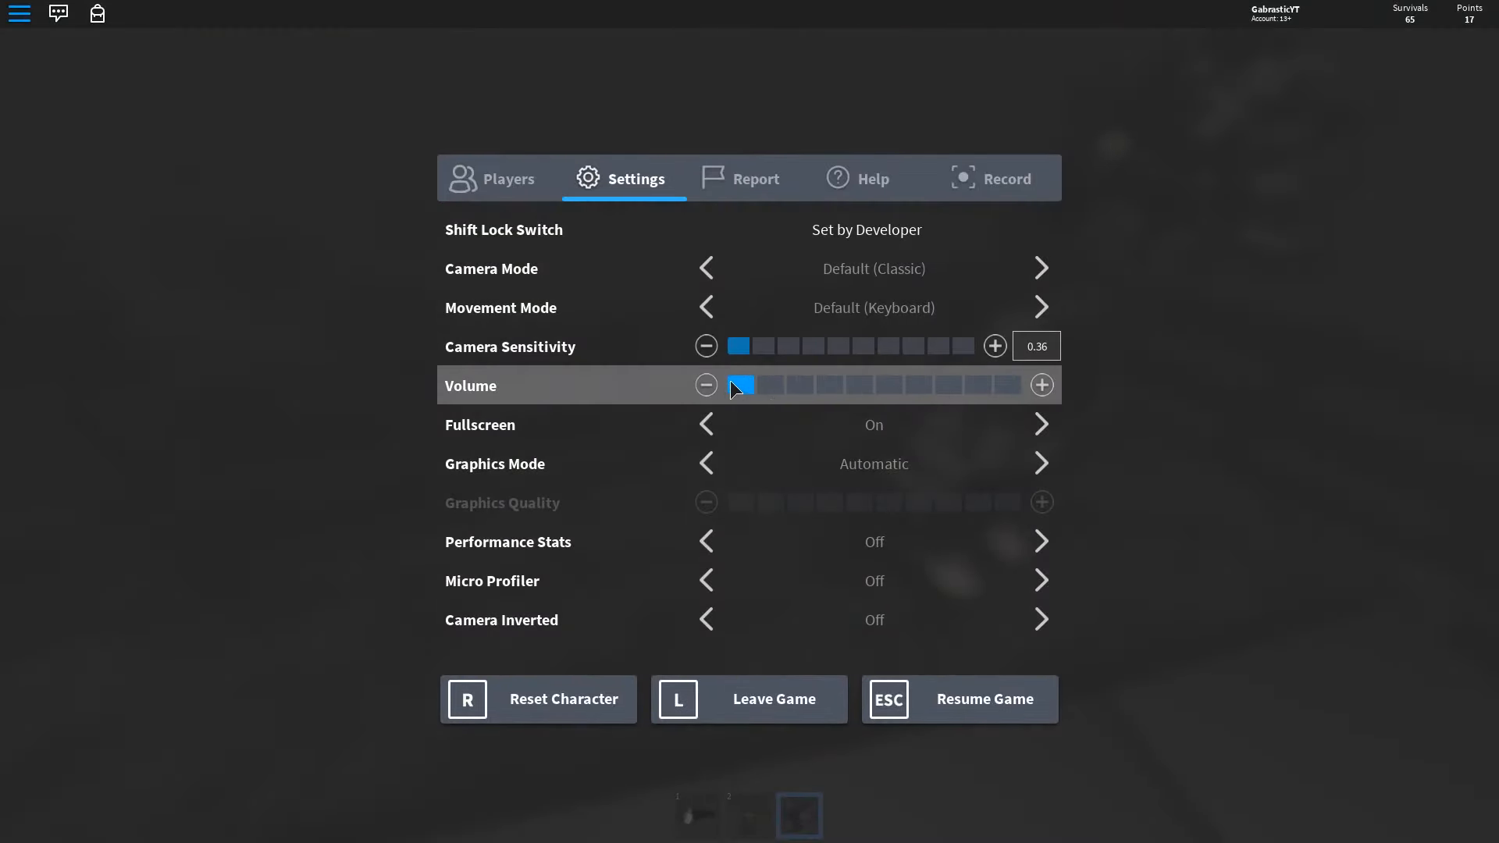
click(706, 385)
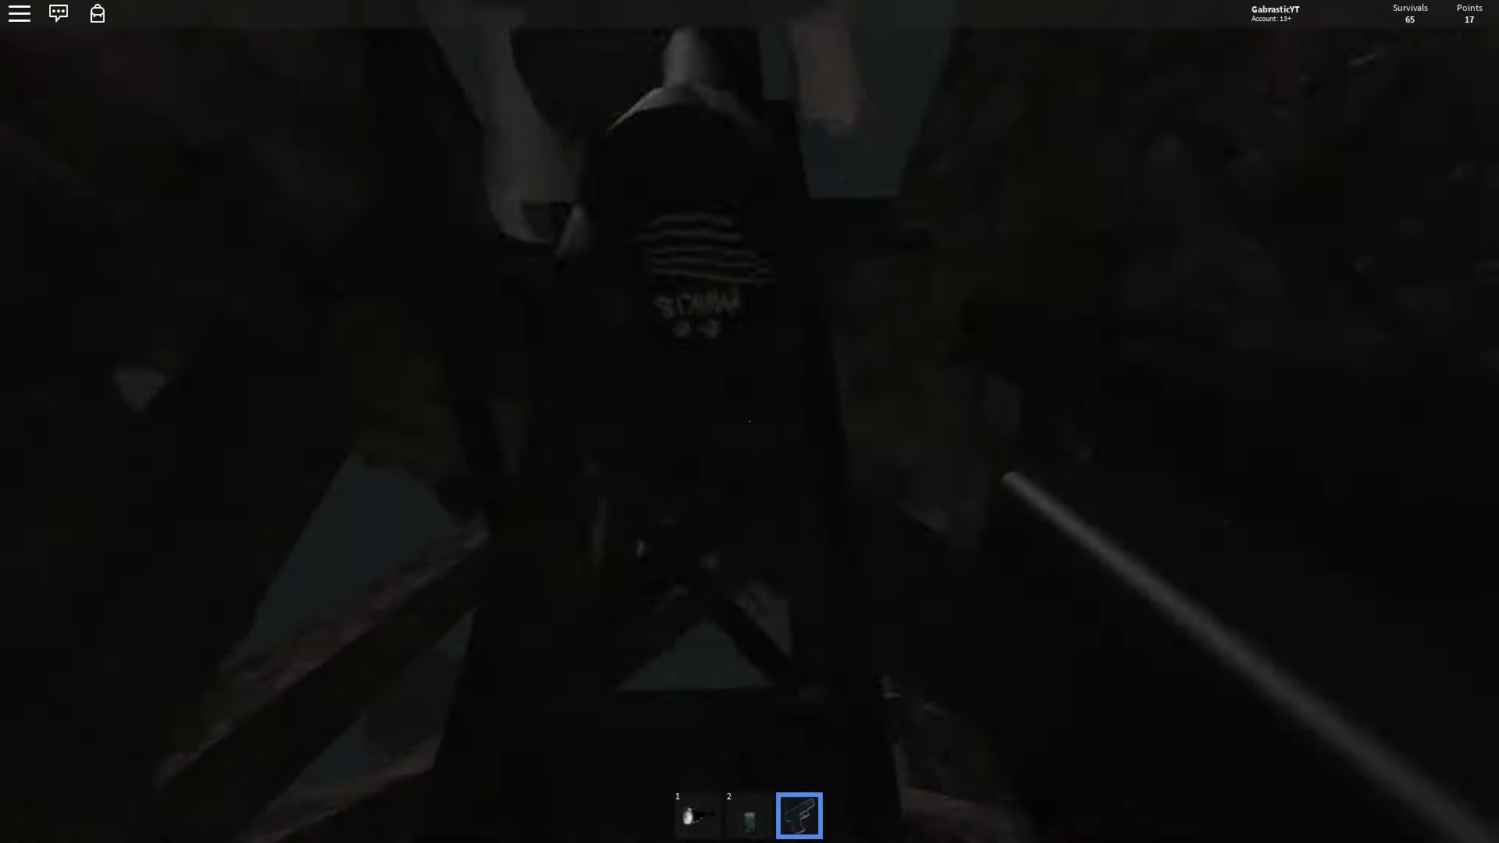
mouse_move(749, 422)
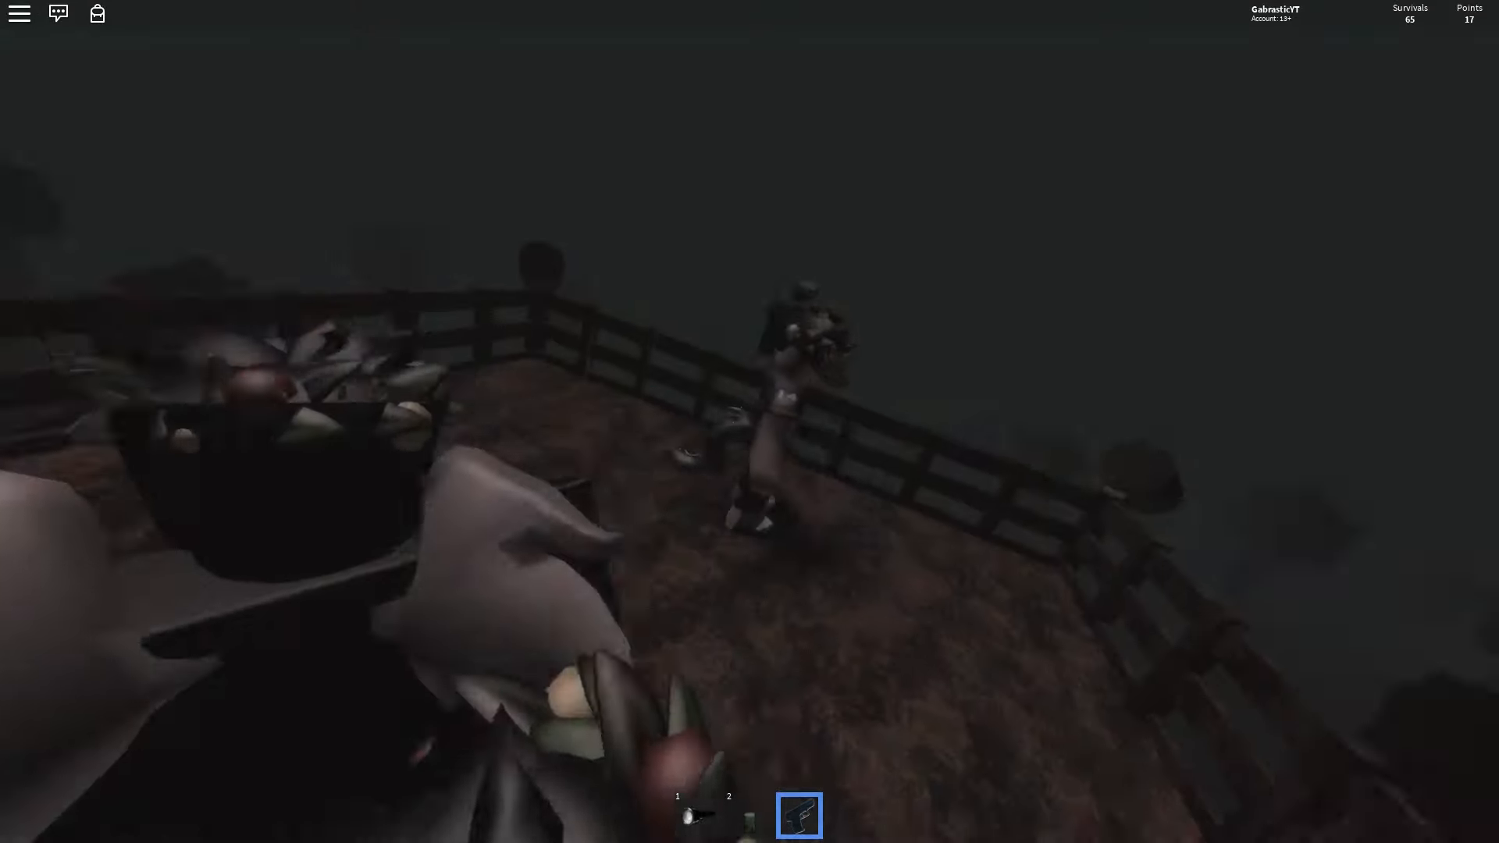
key(Escape)
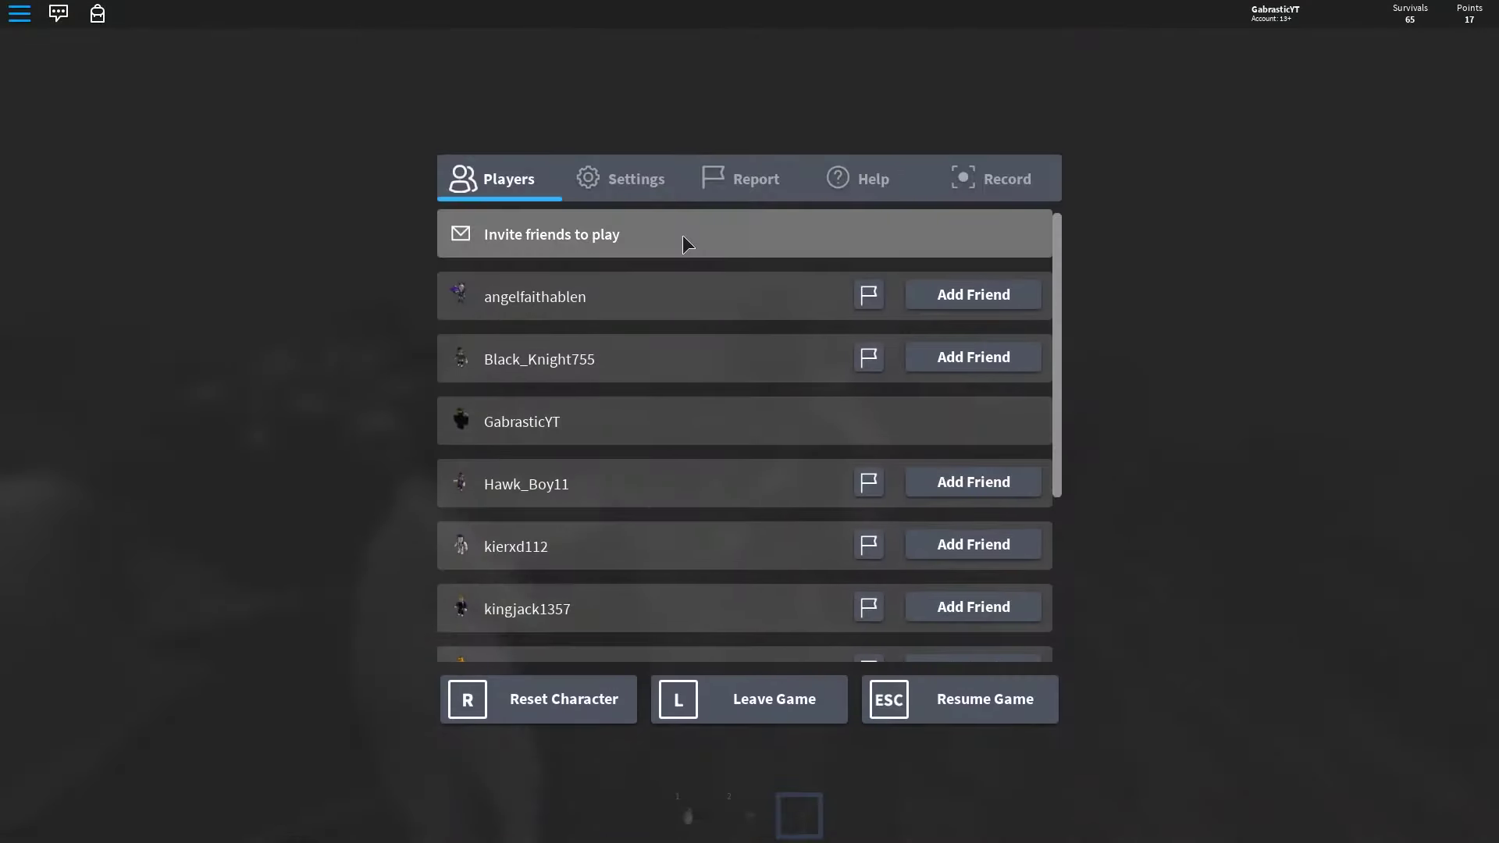
Resume The Rake from the menu and keep playing until the YOU DIED screen.
click(634, 179)
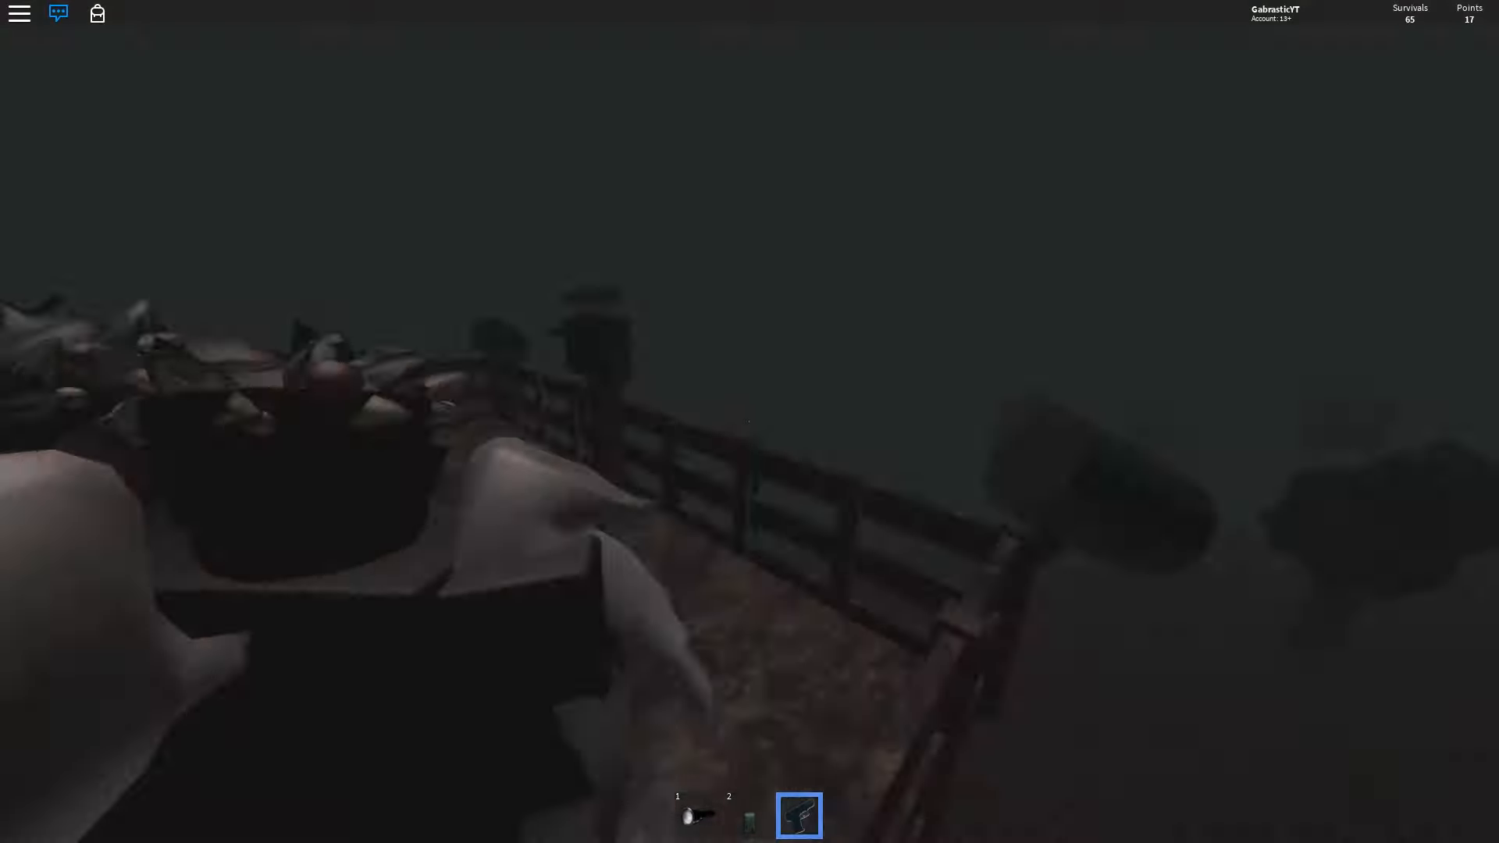
mouse_move(749, 422)
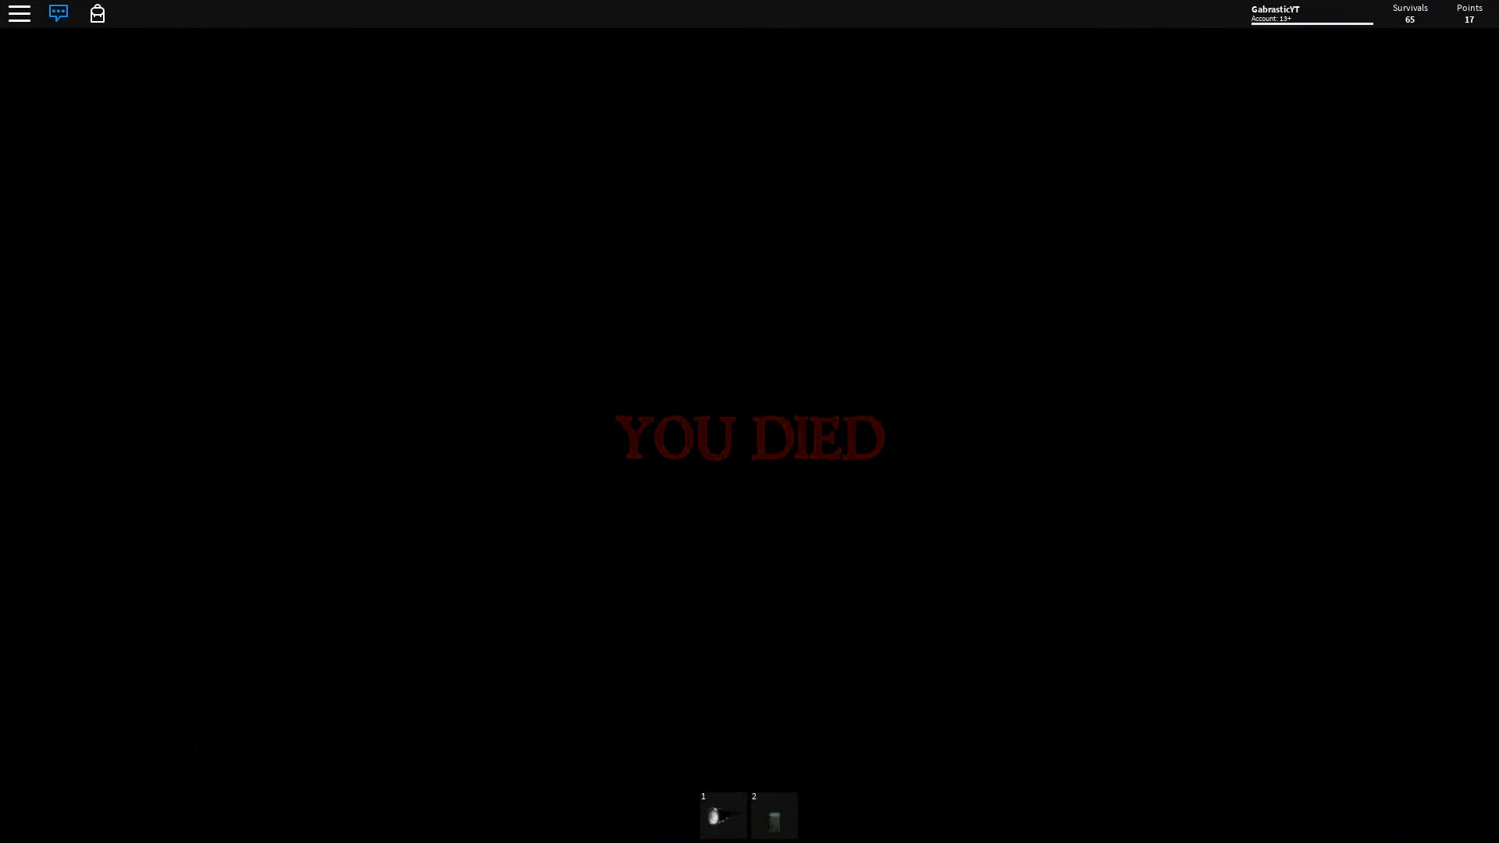
Open the hamburger menu after dying to view the server's player list.
click(57, 12)
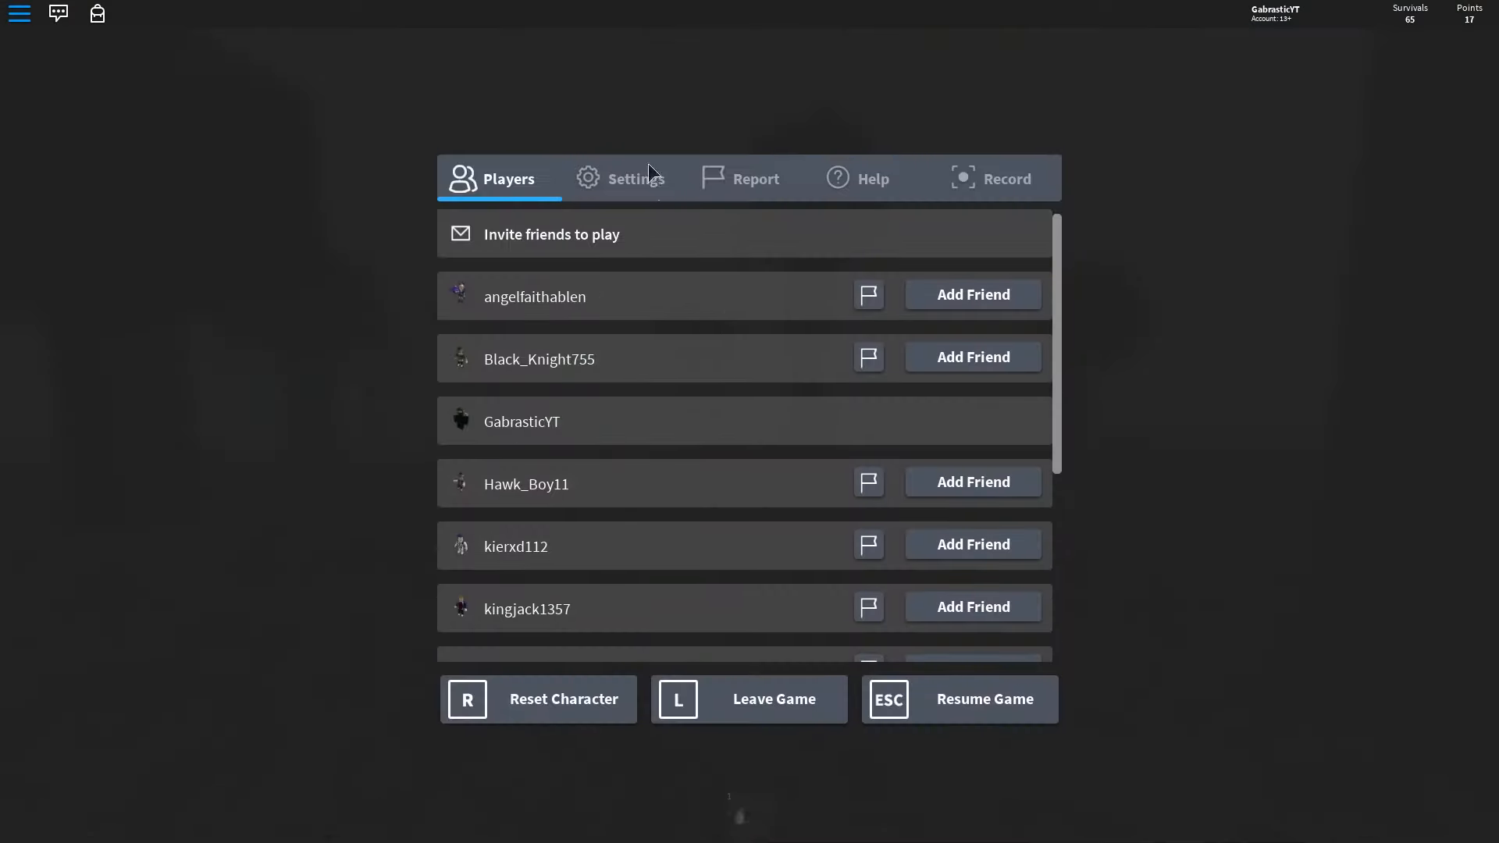
Resume the game and continue in the dark forest after respawning.
click(957, 699)
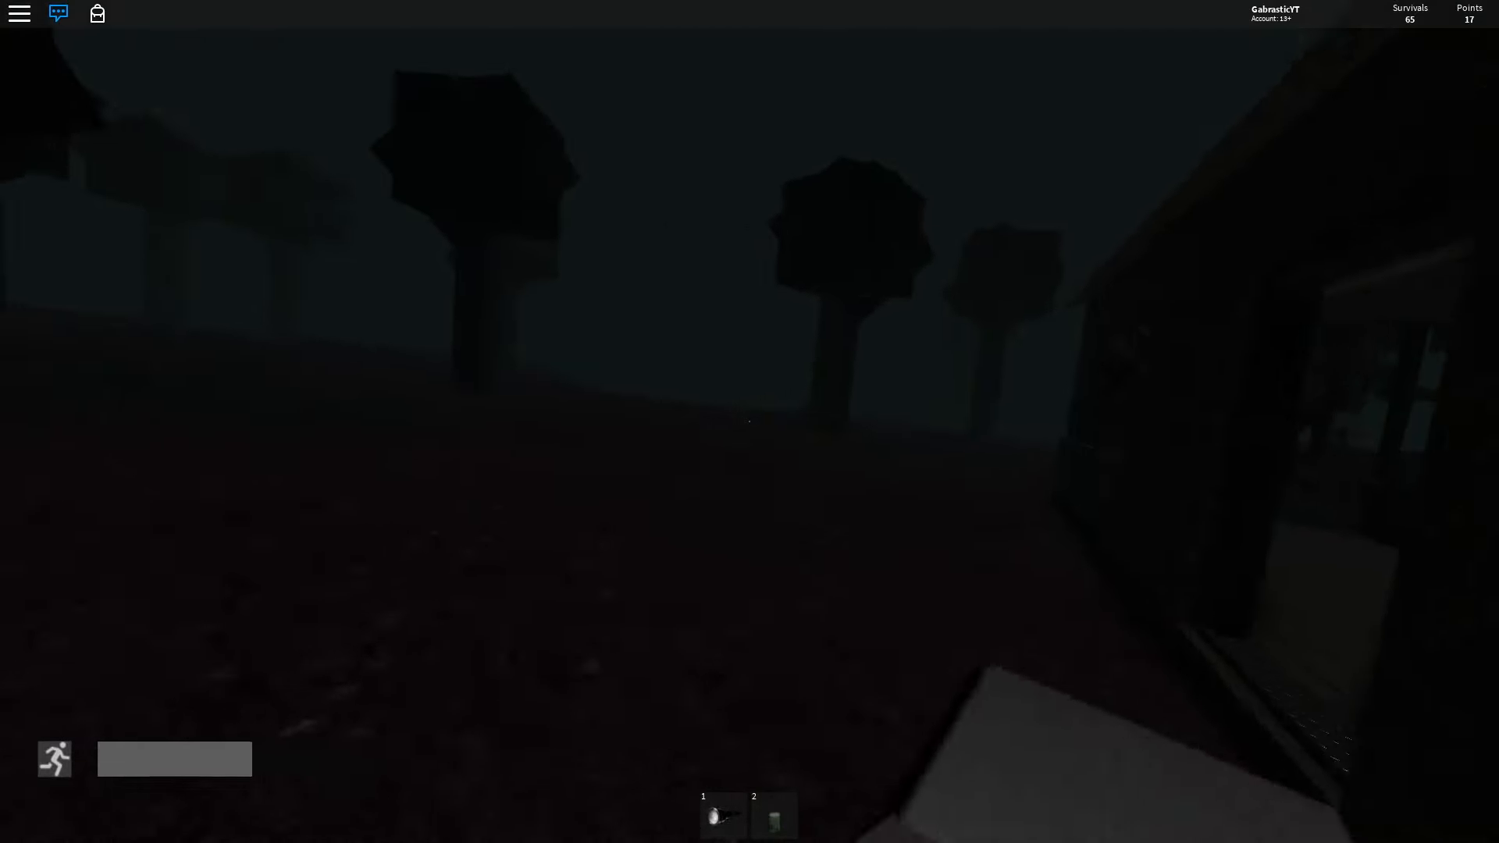
mouse_move(749, 421)
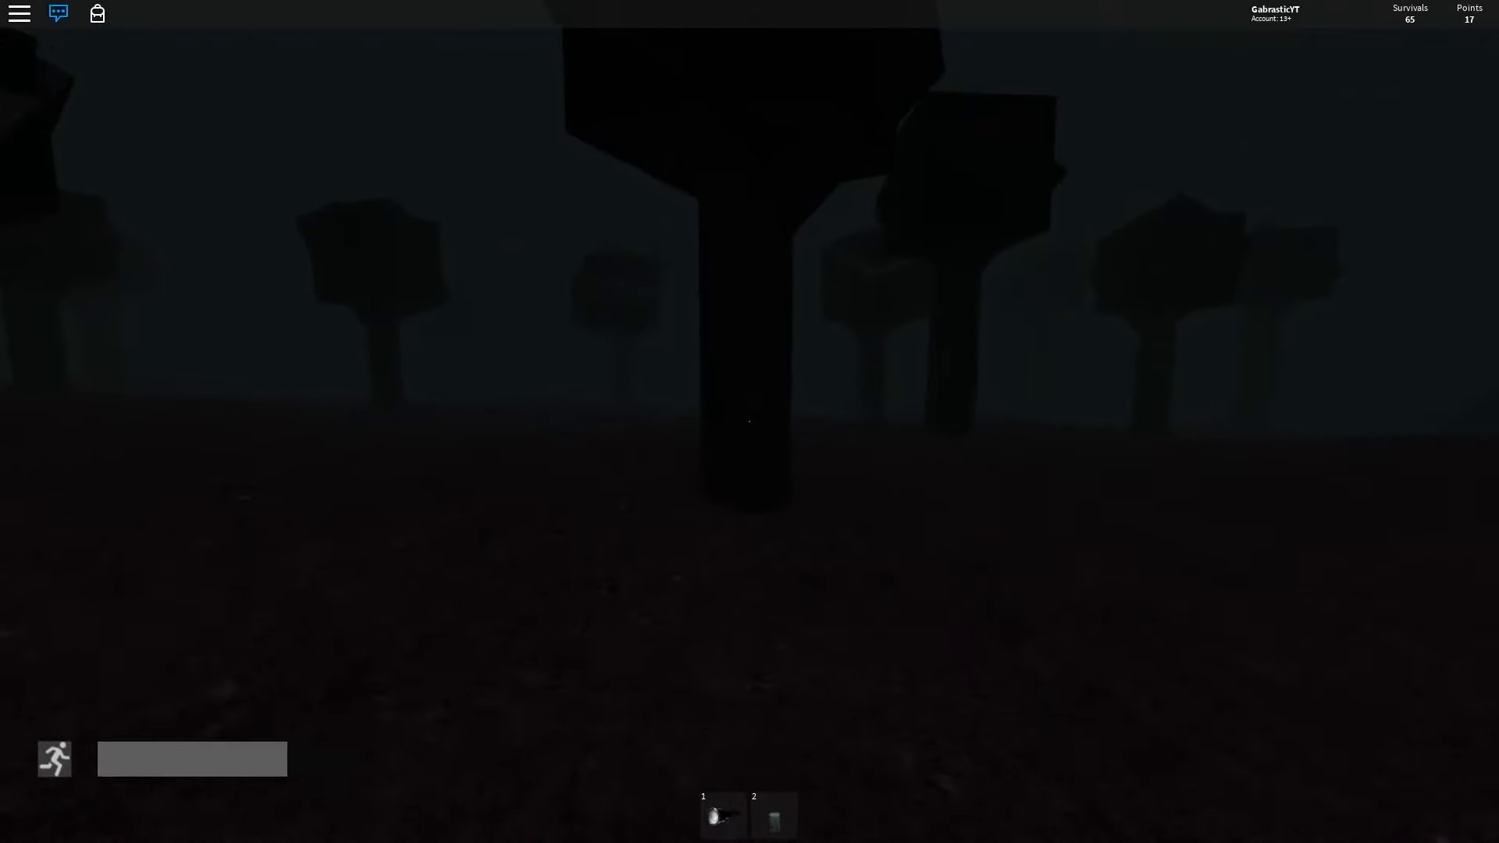
mouse_move(749, 421)
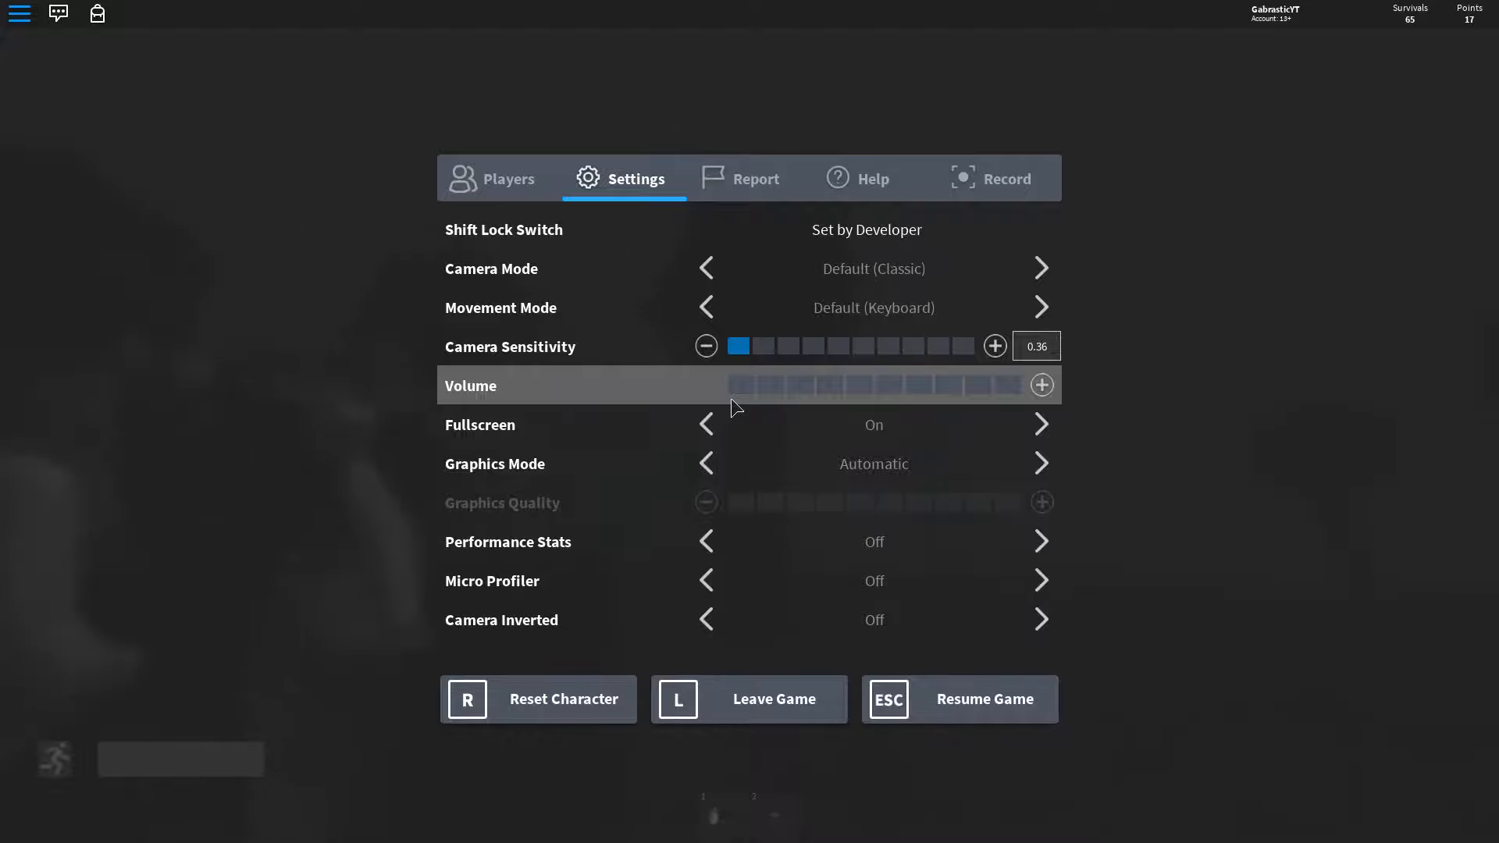
mouse_move(761, 497)
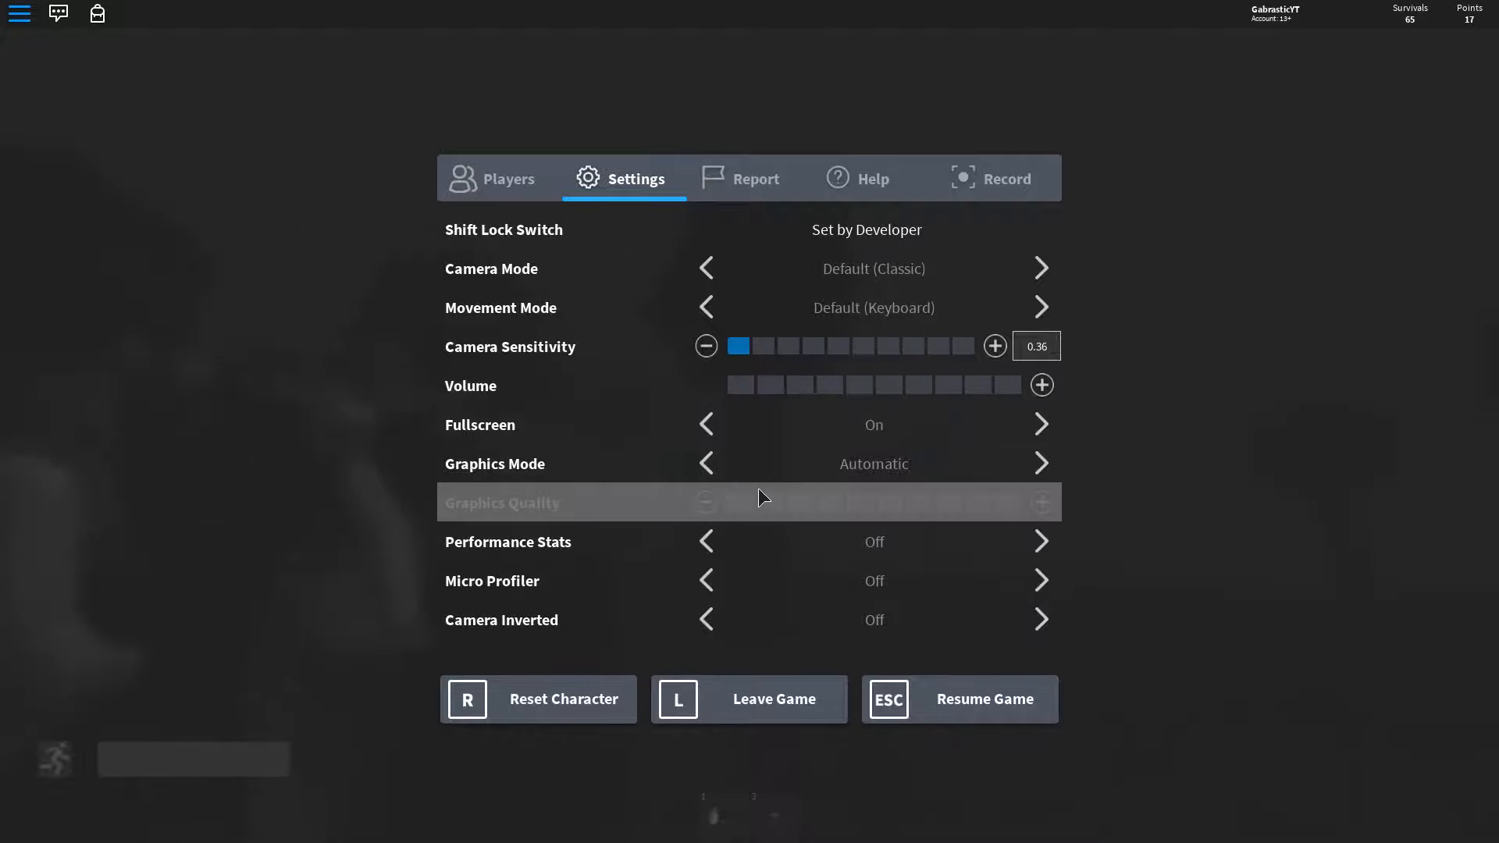
Leave the settings with Volume at zero and resume playing in the forest.
click(984, 699)
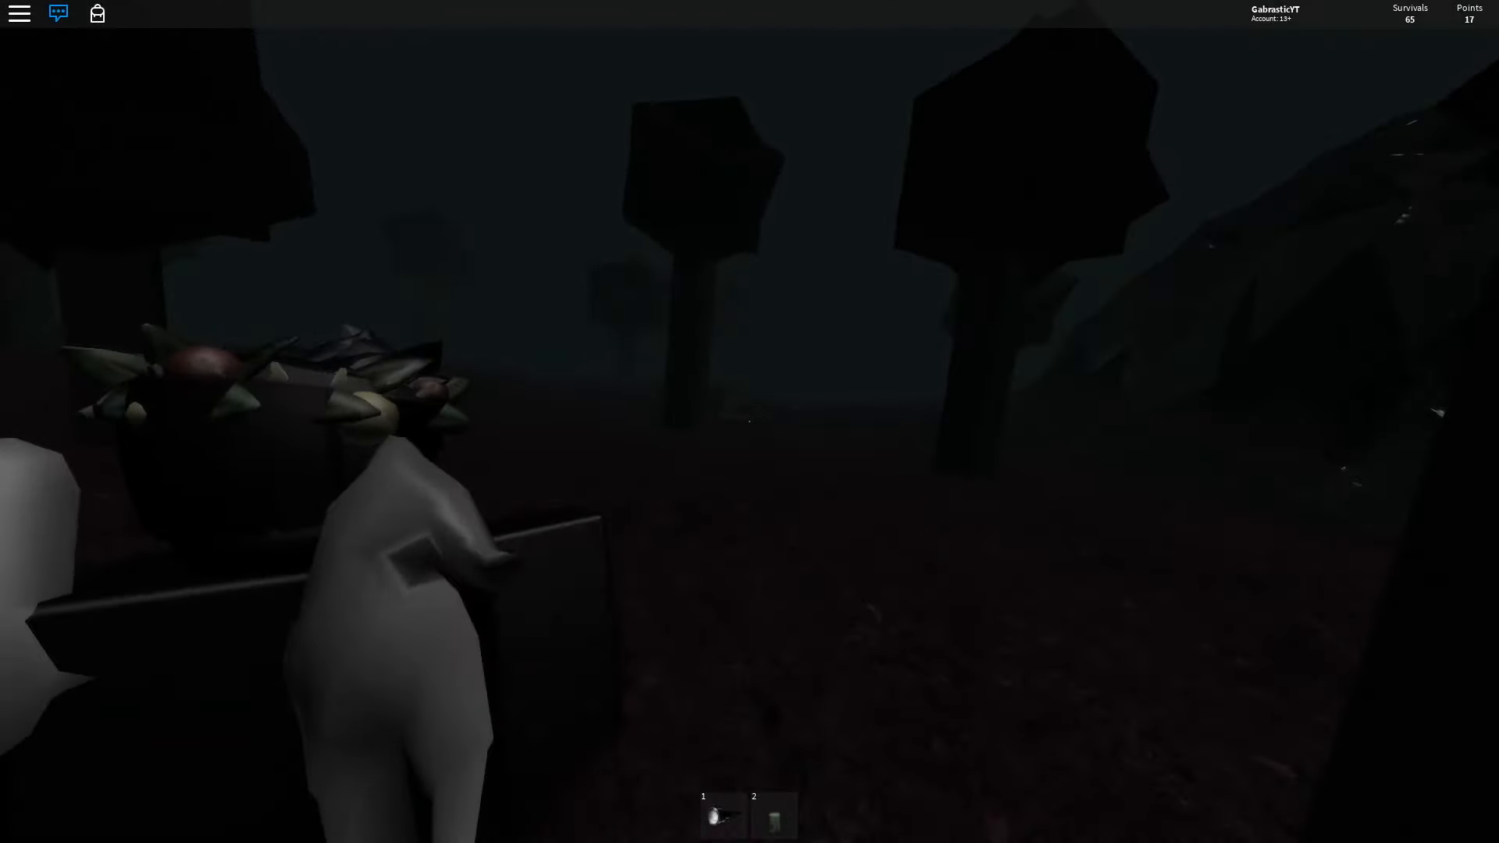
mouse_move(750, 421)
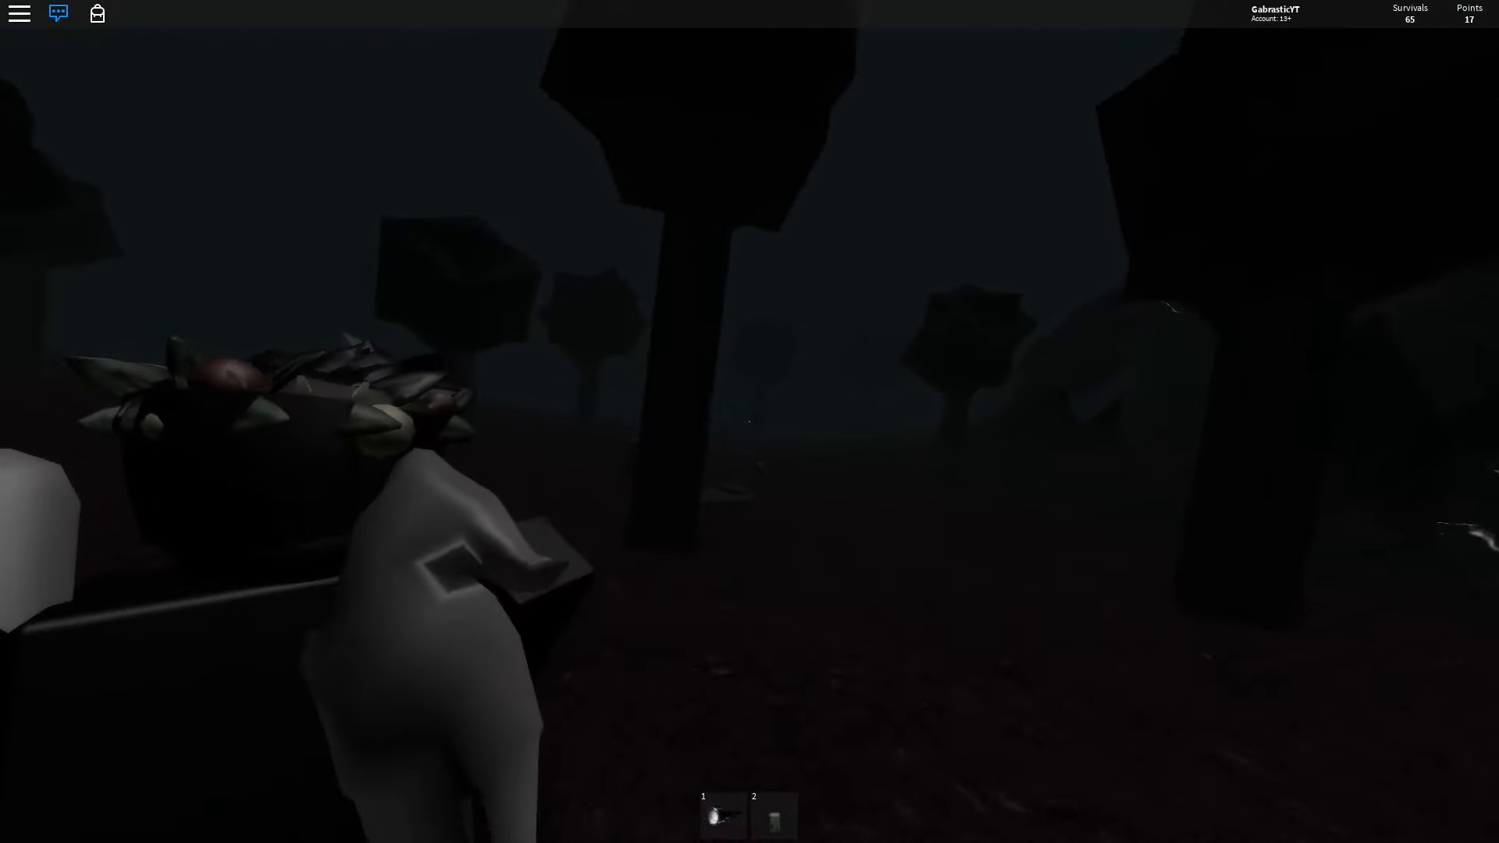
mouse_move(750, 421)
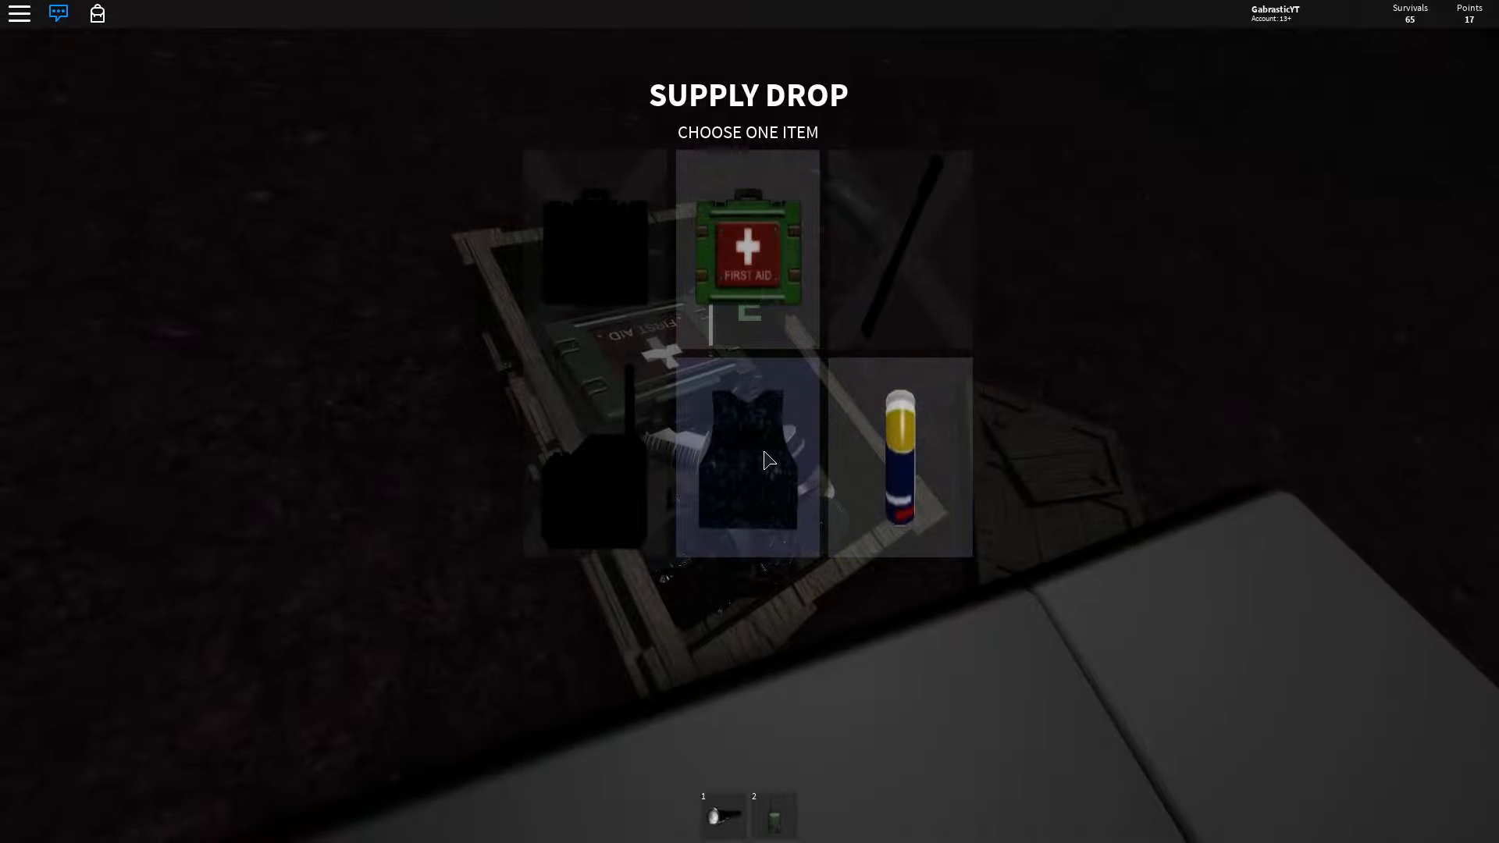
Take the first-aid item from the SUPPLY DROP window and keep walking.
click(746, 456)
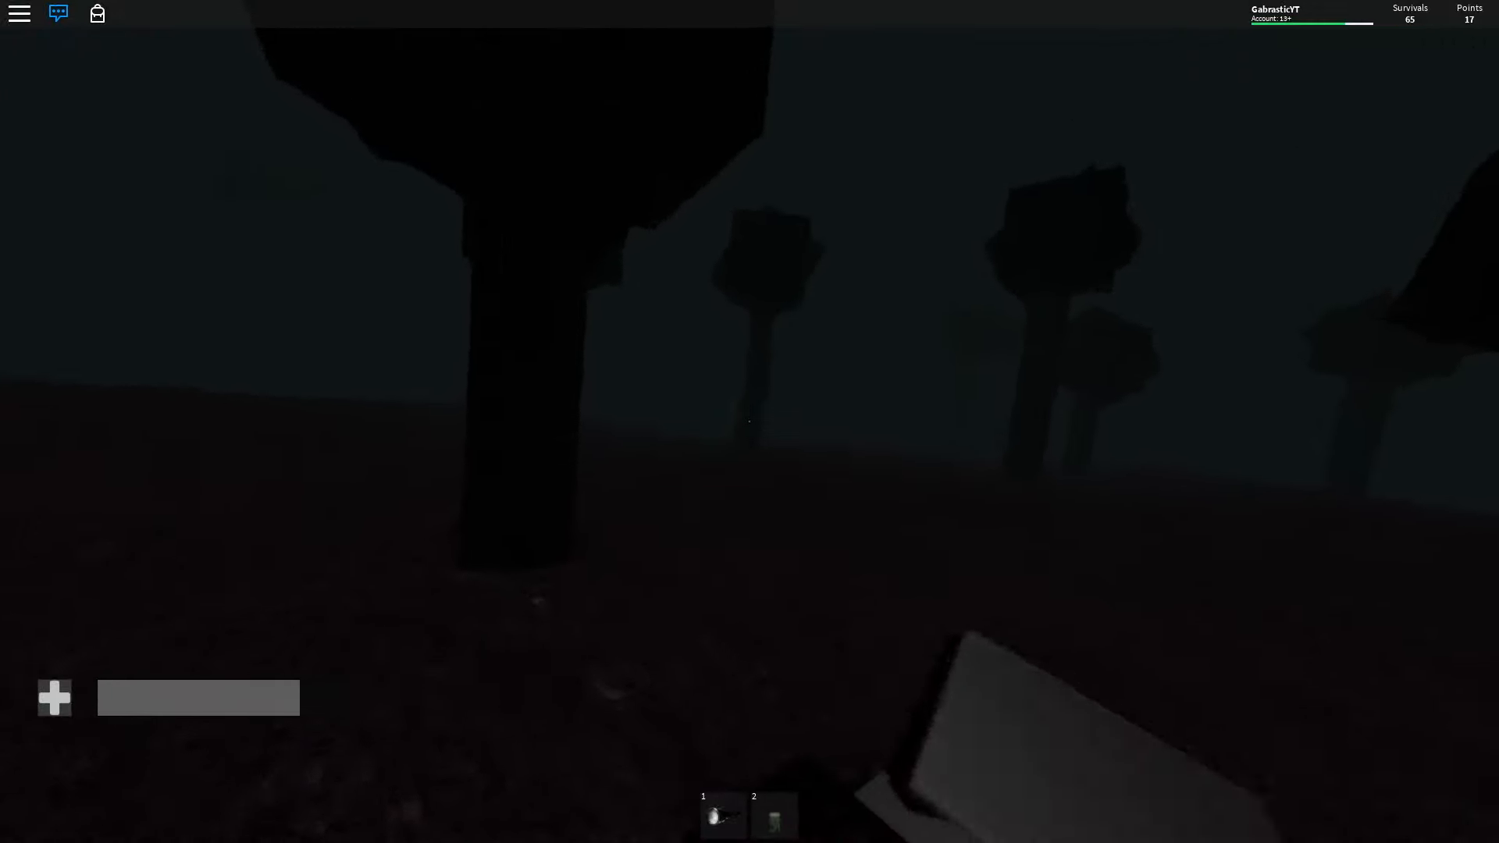
Open the in-game menu via the top-left menu icon after exploring the forest.
click(57, 12)
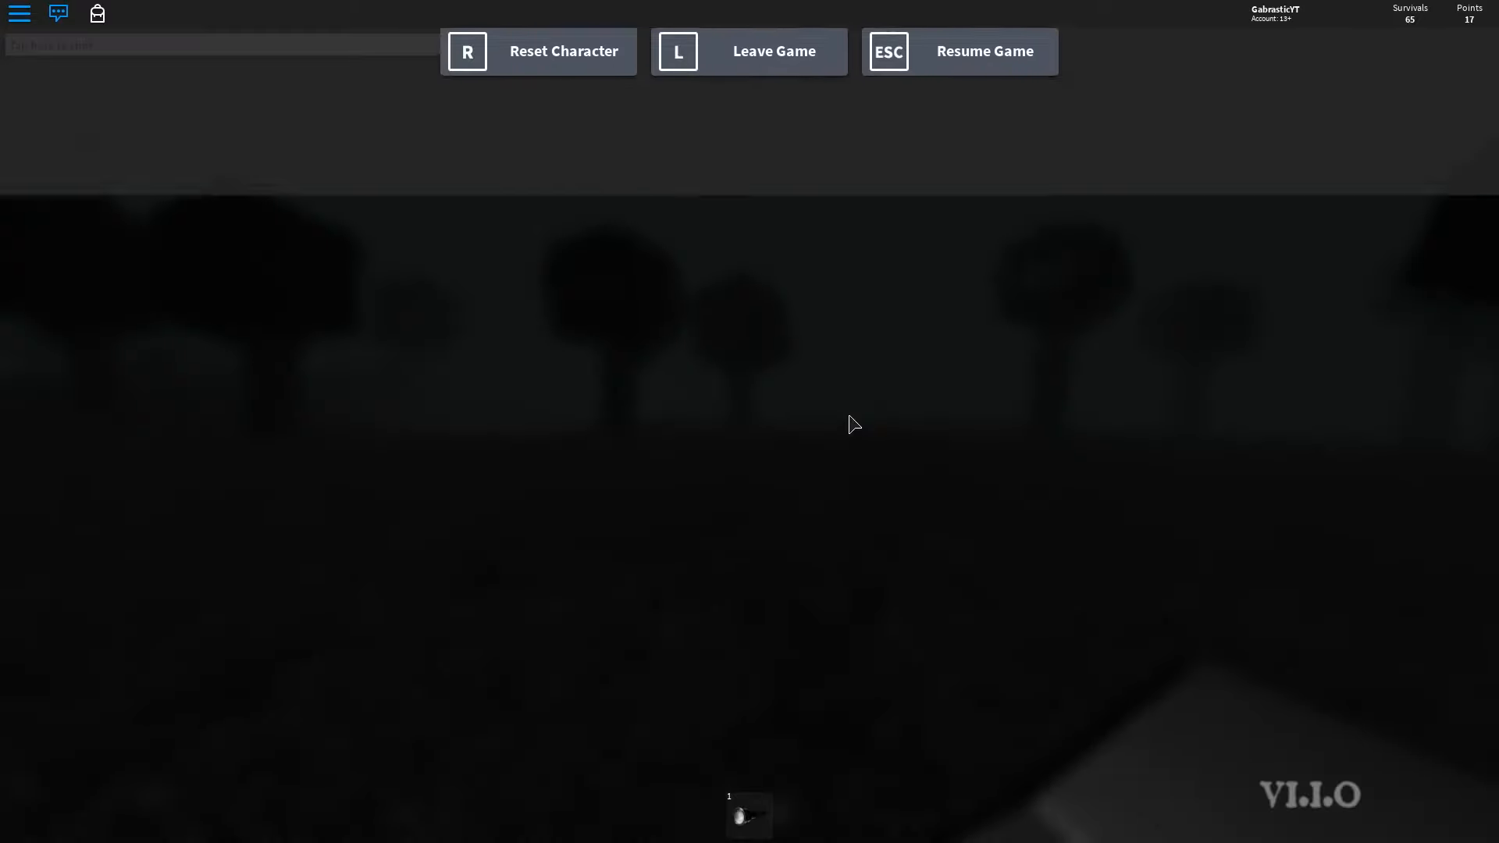
Resume the game and climb the wooden tower.
click(957, 51)
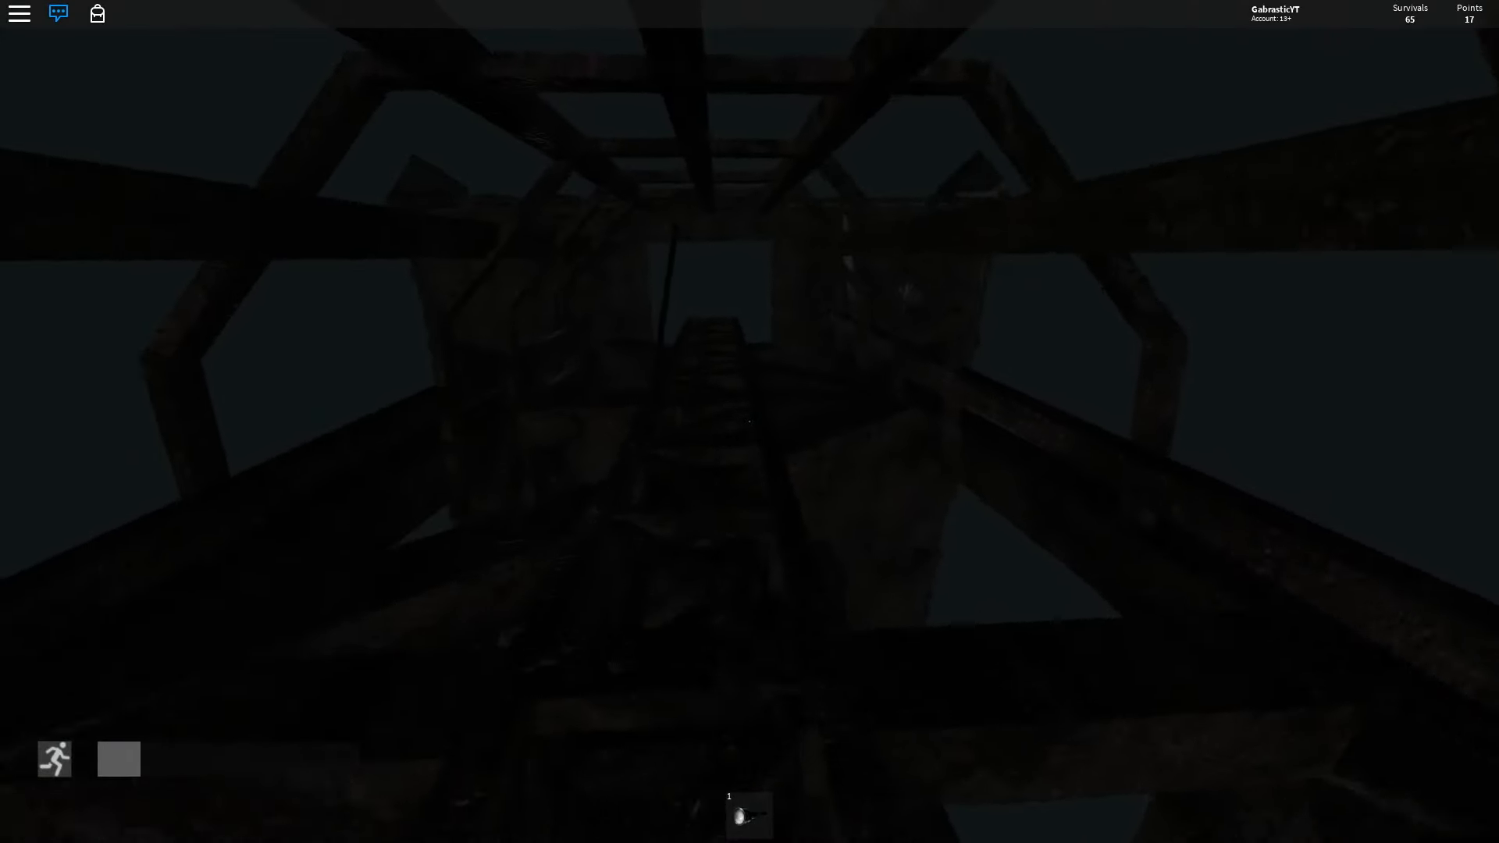
mouse_move(749, 420)
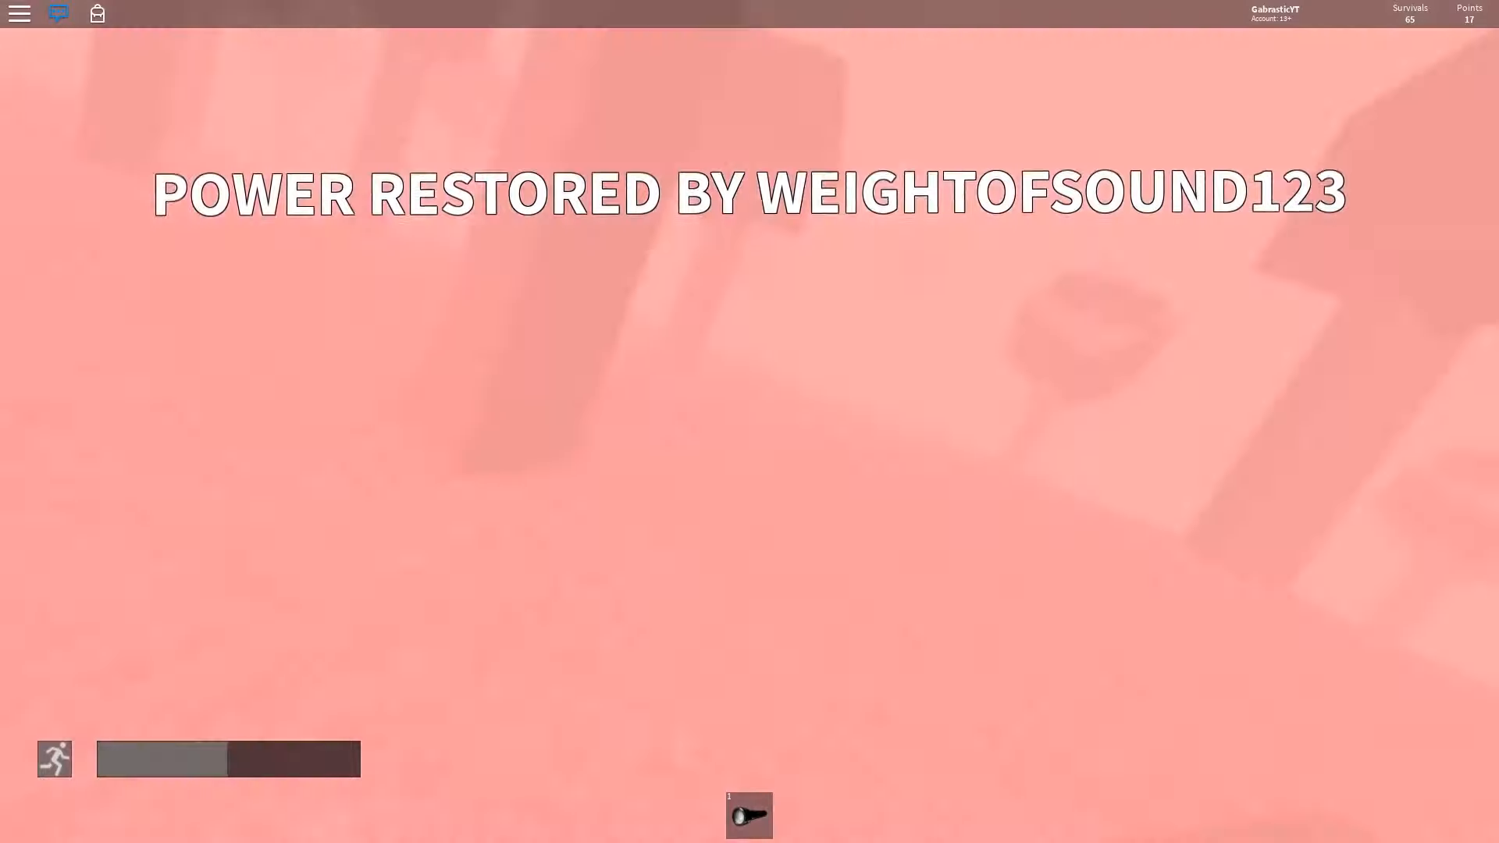
click(19, 14)
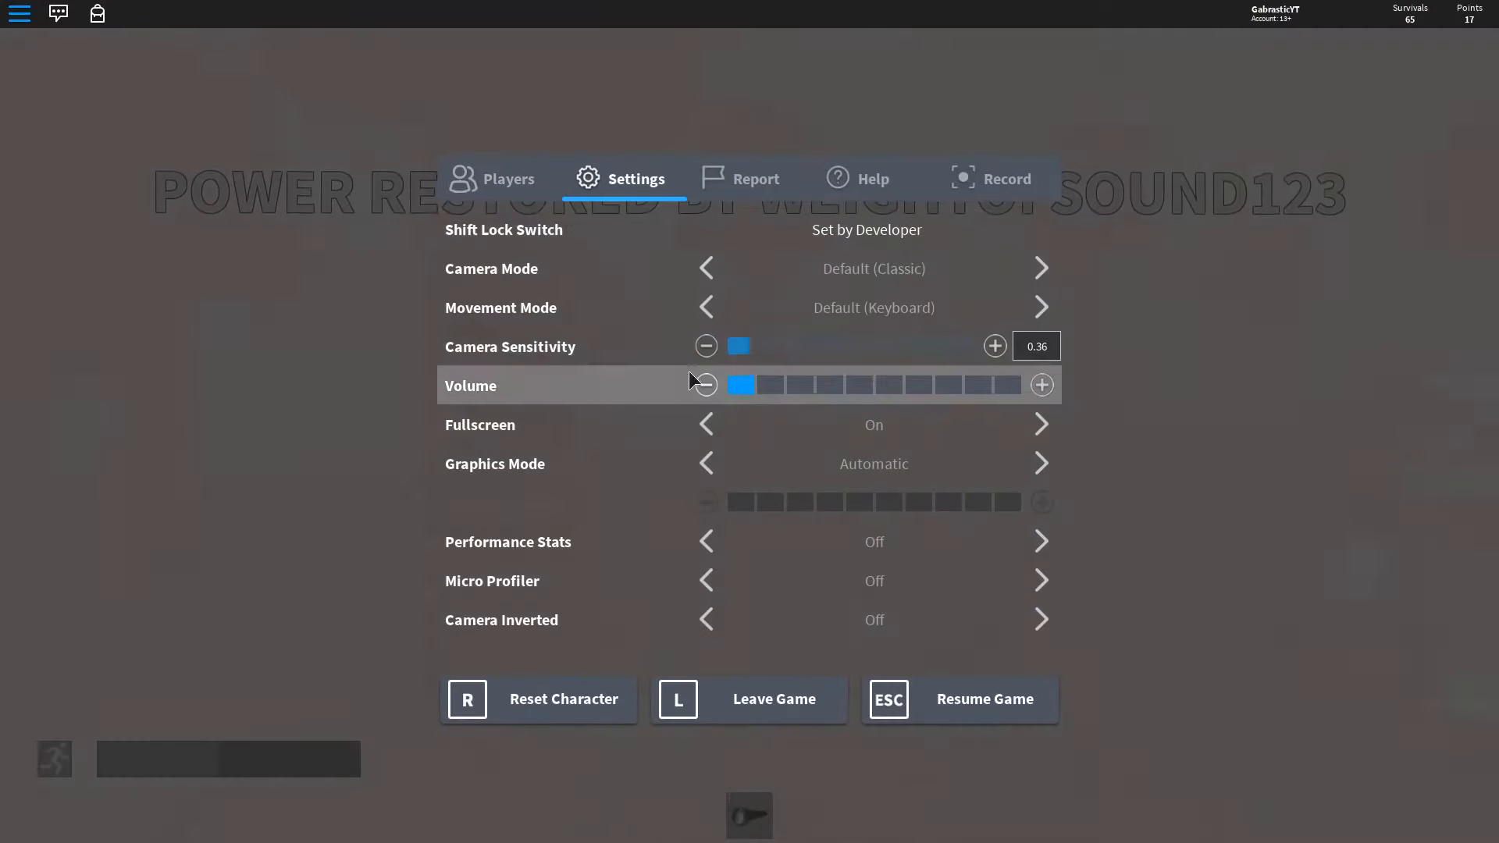
Turn Volume down to zero and leave The Rake for its Roblox game page.
click(706, 384)
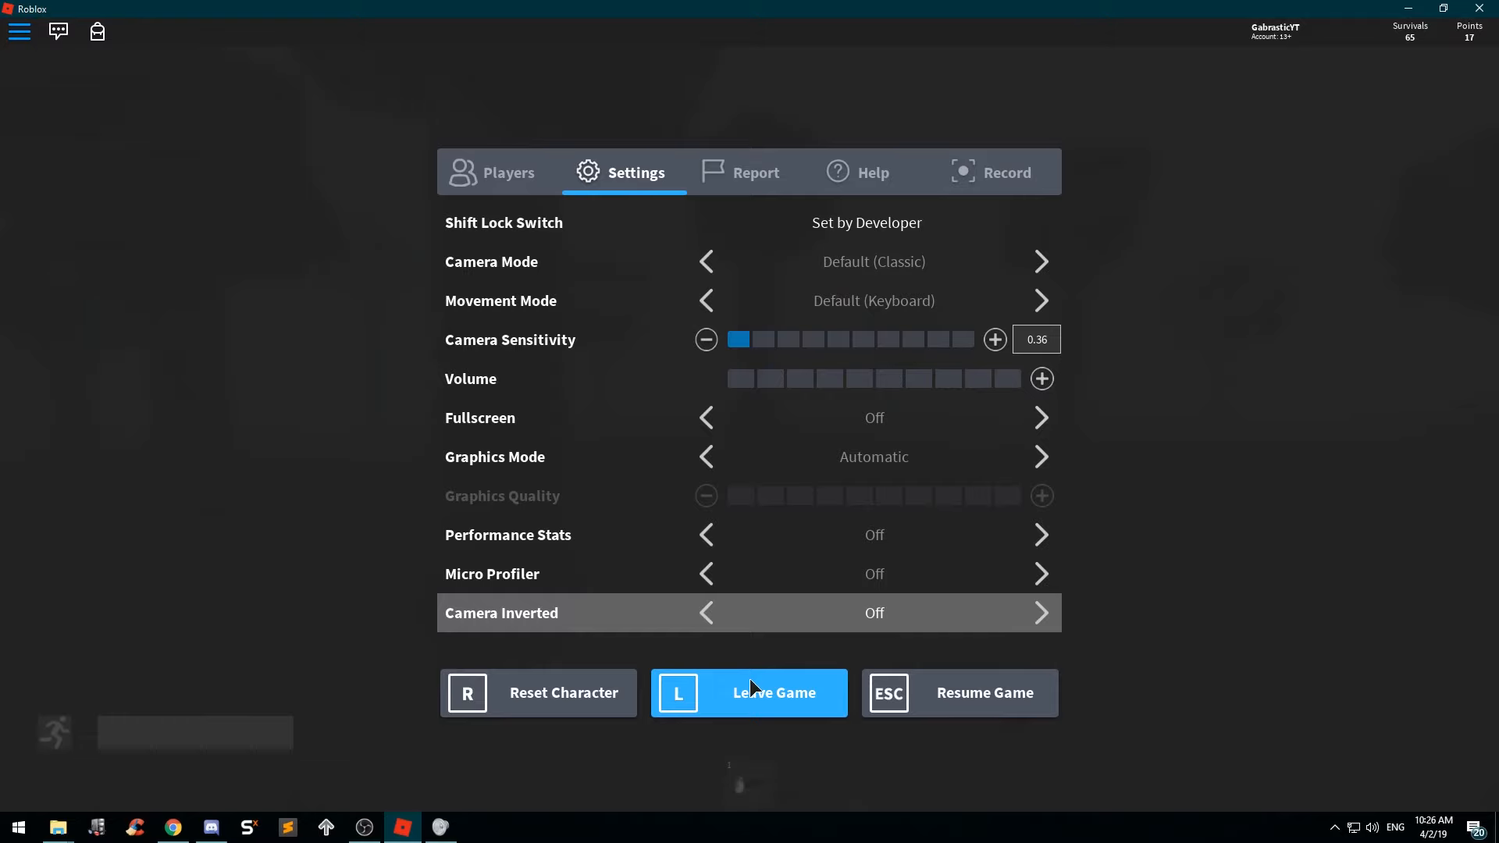
click(748, 692)
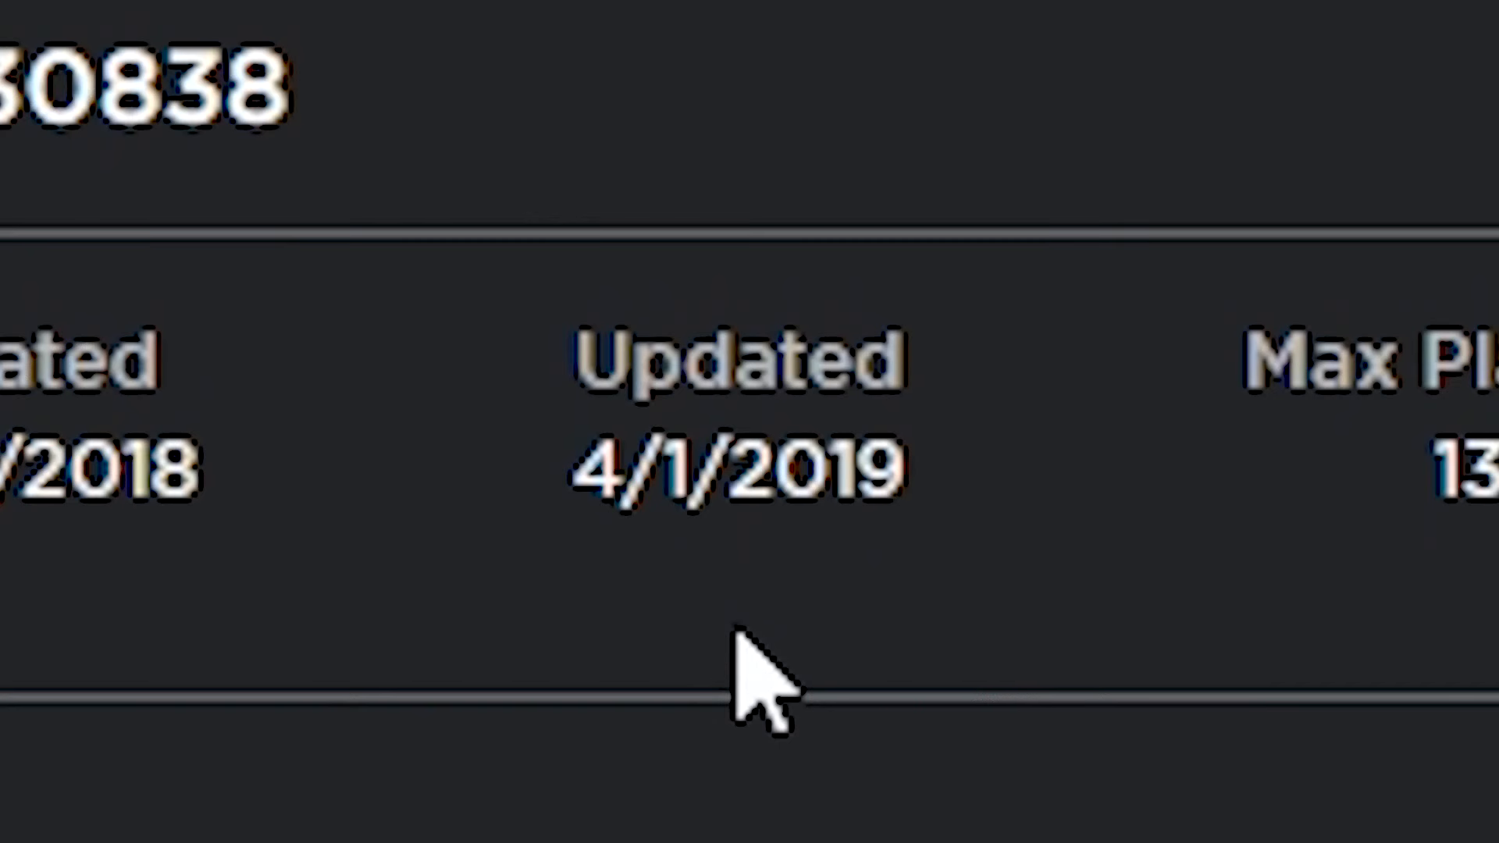
mouse_move(1124, 650)
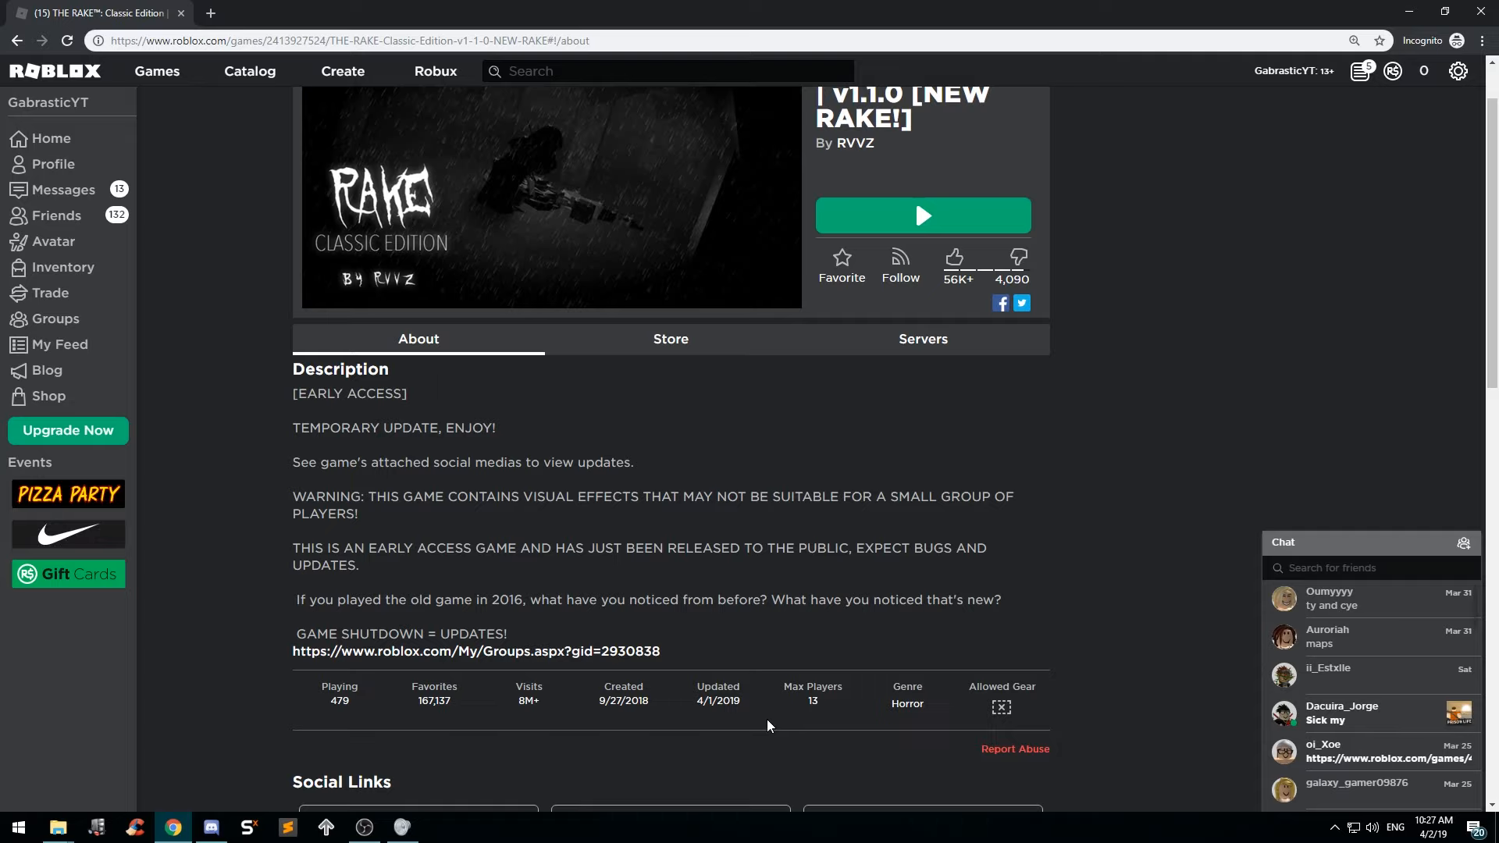
Scroll up The Rake: Classic Edition page to show its title, creator RVVZ and Play button.
scroll(up, 3)
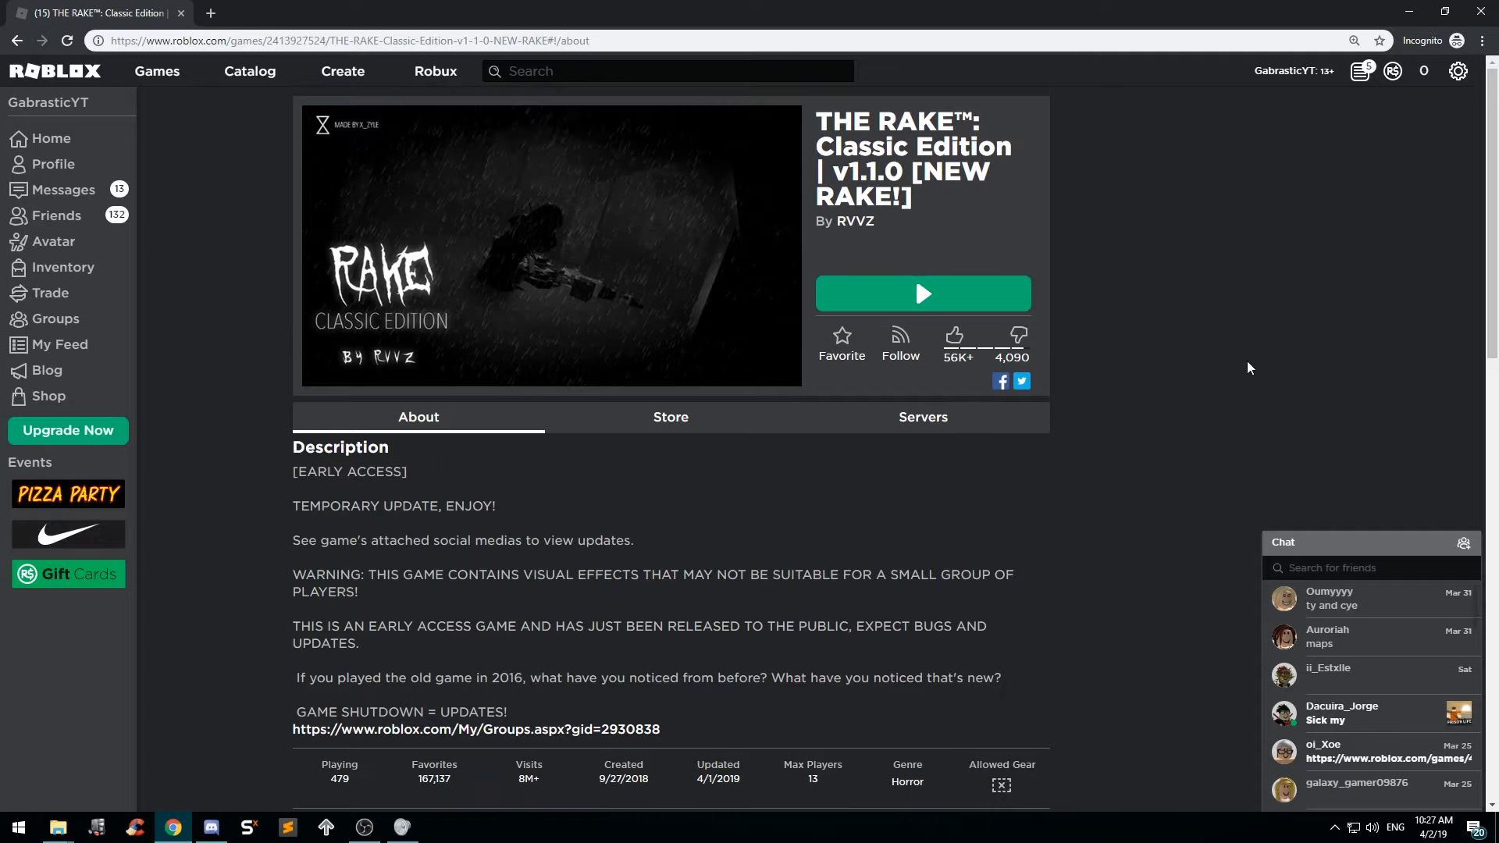